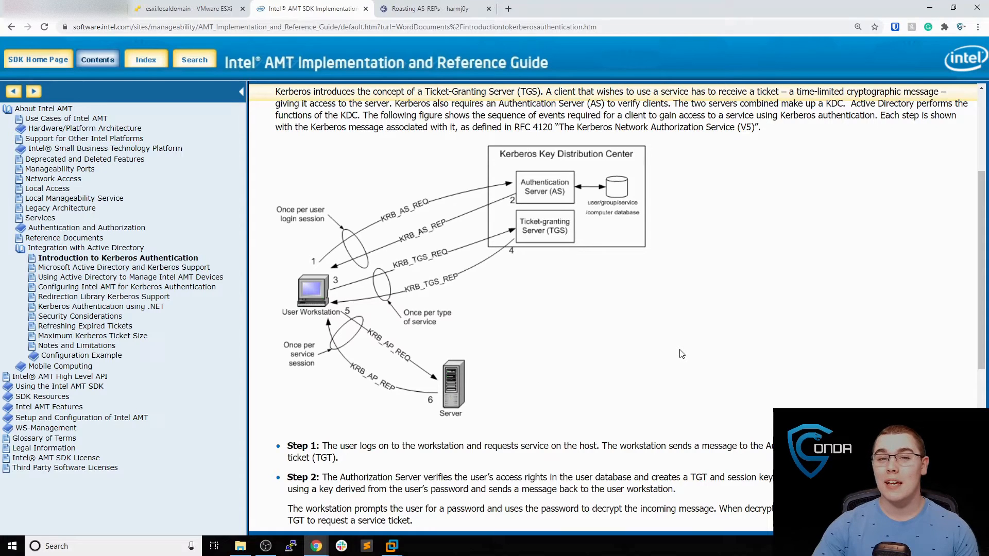
mouse_move(680, 354)
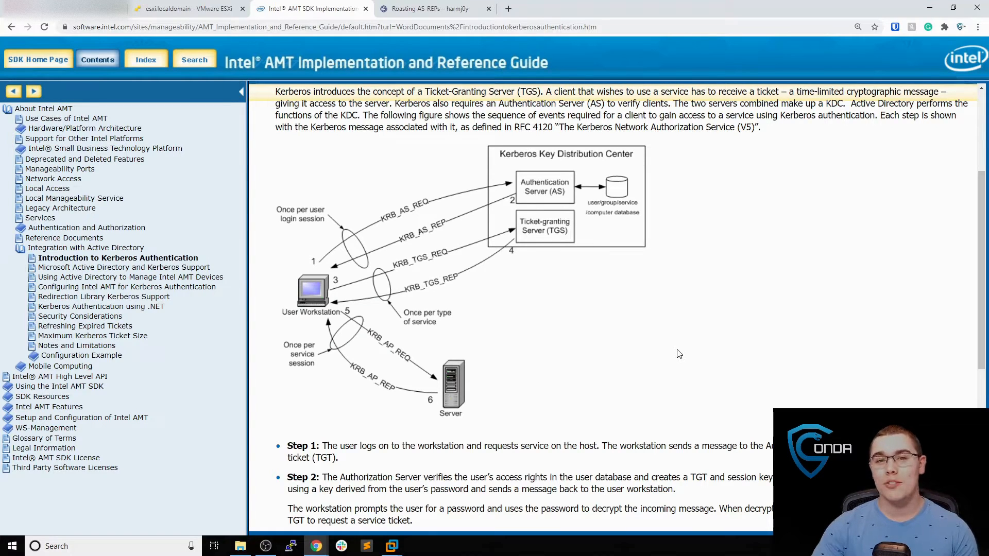
mouse_move(677, 348)
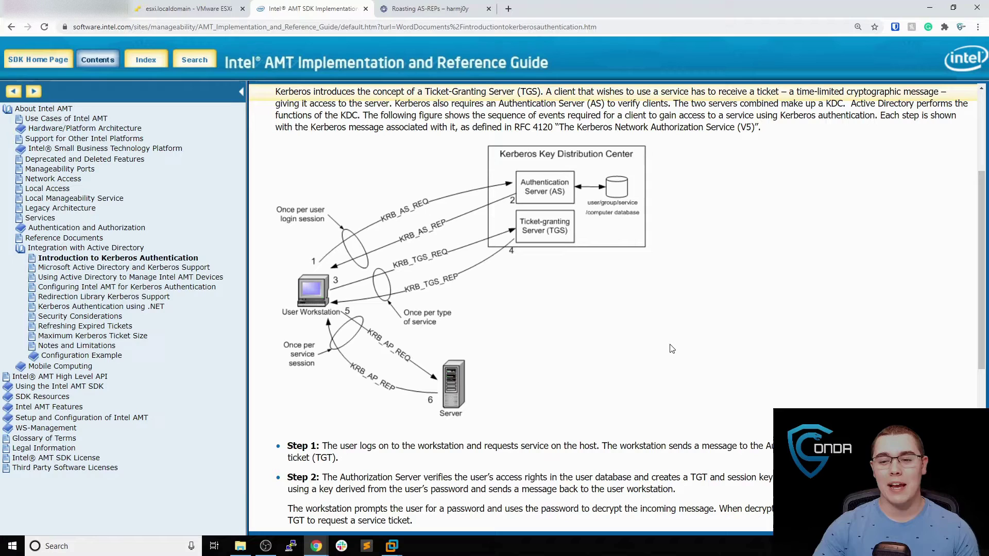
mouse_move(585, 269)
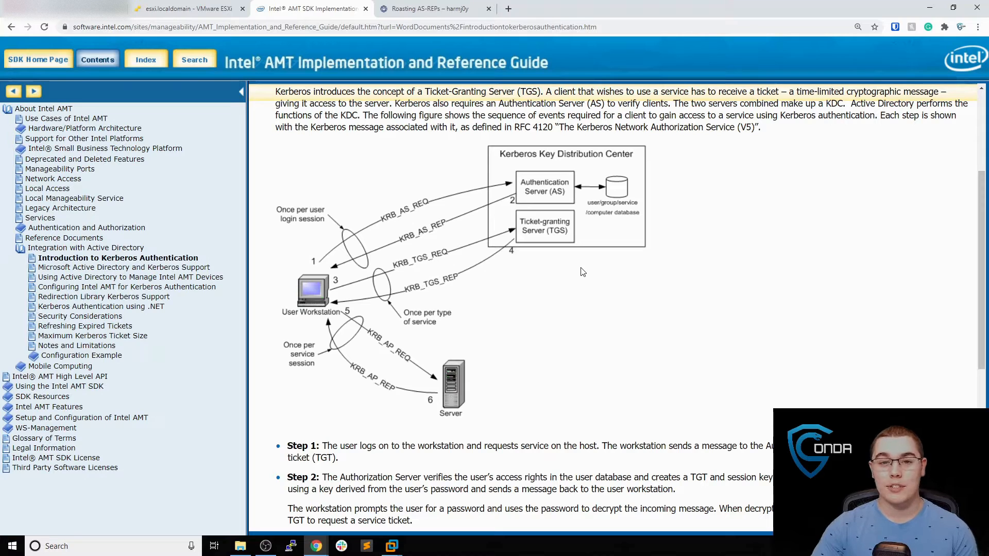
mouse_move(565, 255)
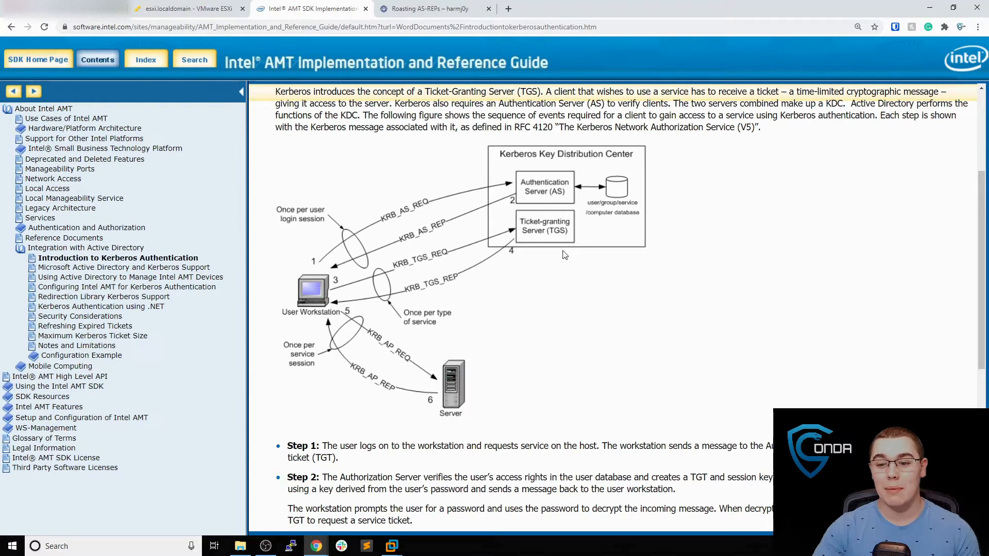
Scroll the view, then switch to the Kali VM and back to the Windows Server VM.
scroll(down, 3)
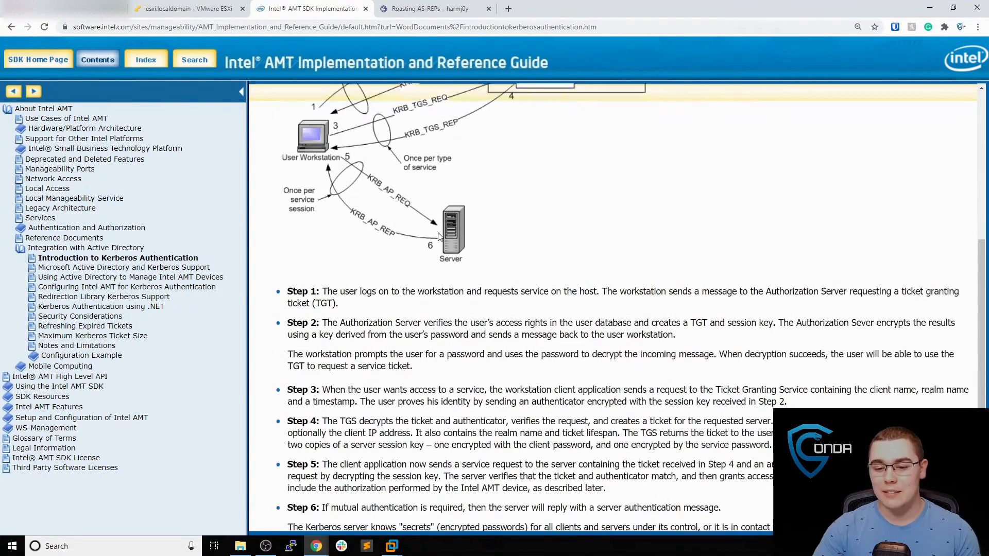
scroll(down, 3)
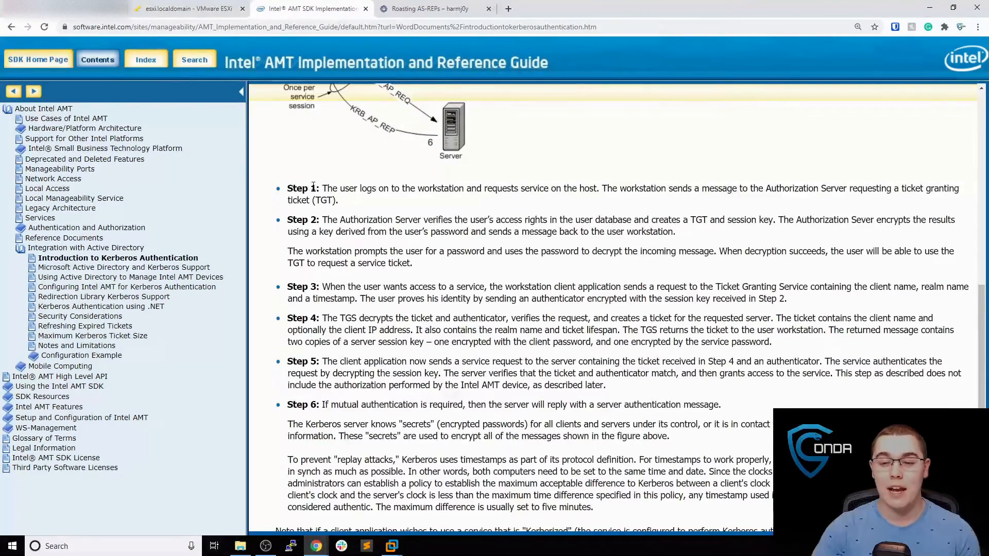
scroll(up, 3)
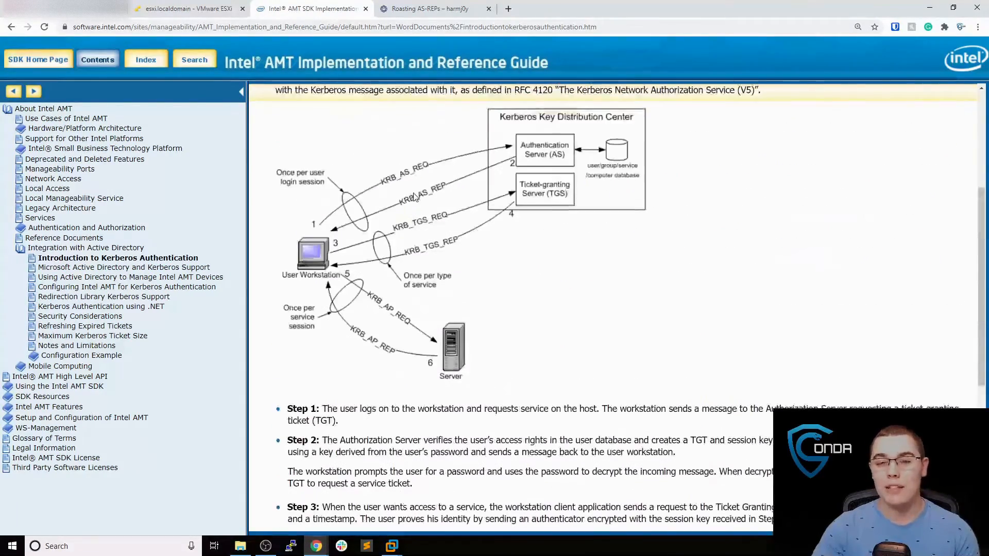
scroll(up, 3)
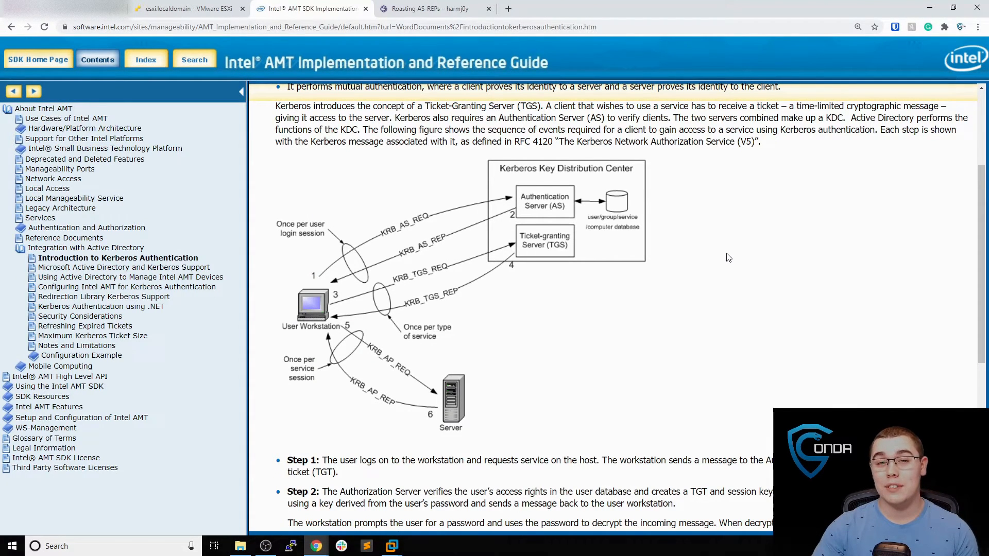
mouse_move(387, 264)
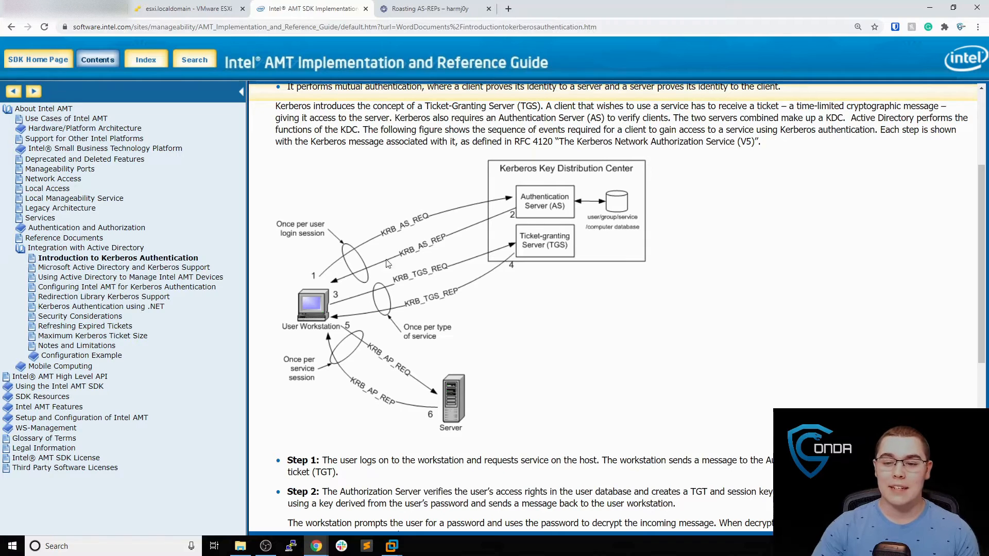
mouse_move(420, 233)
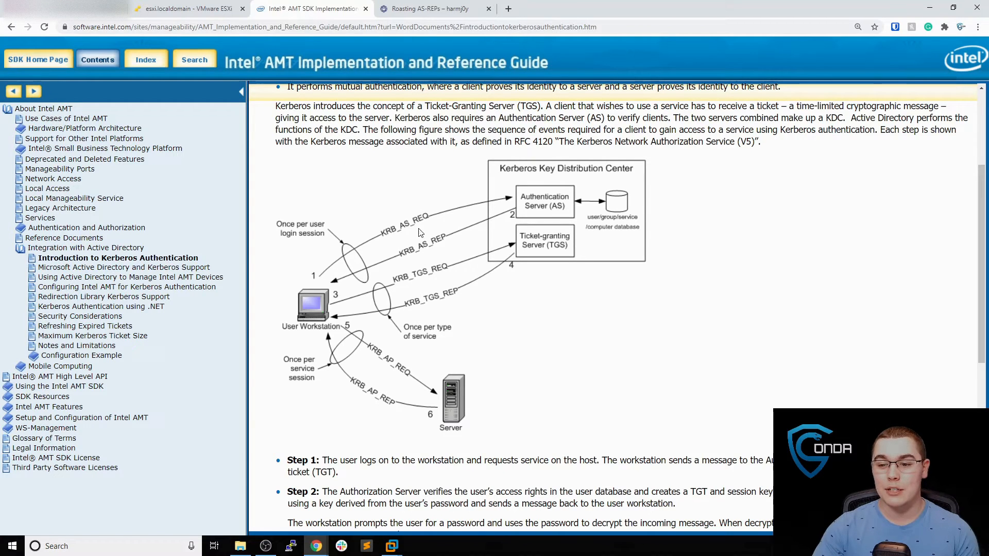
mouse_move(398, 241)
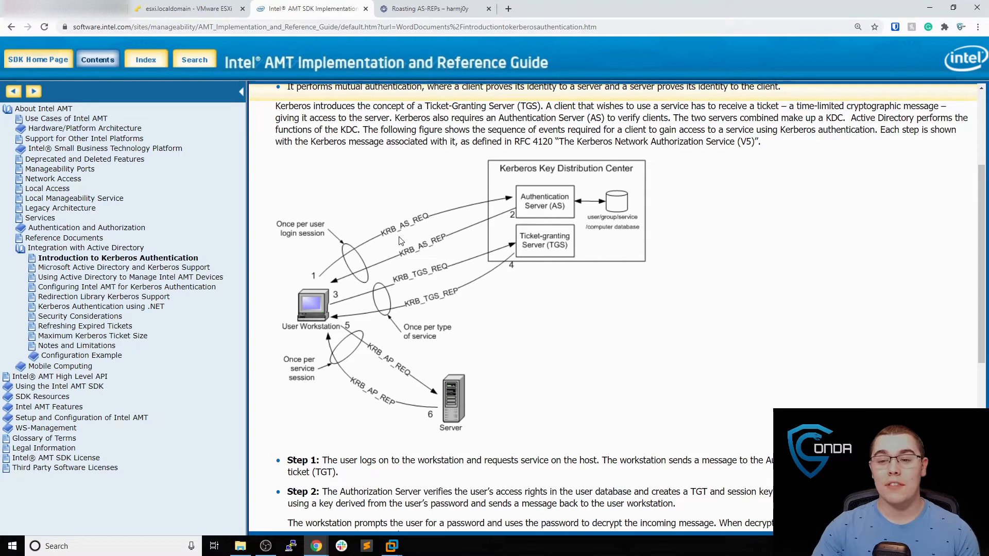
mouse_move(345, 259)
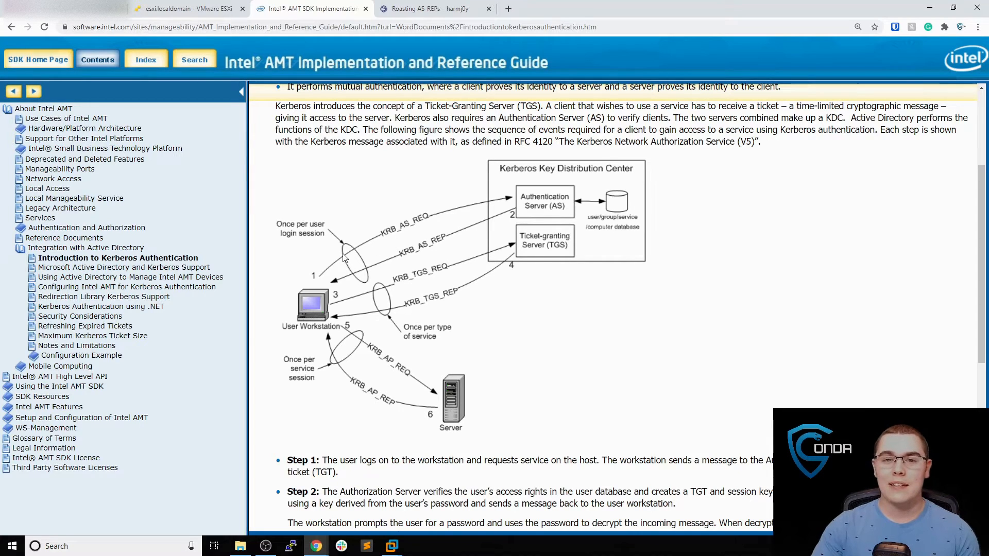
mouse_move(461, 230)
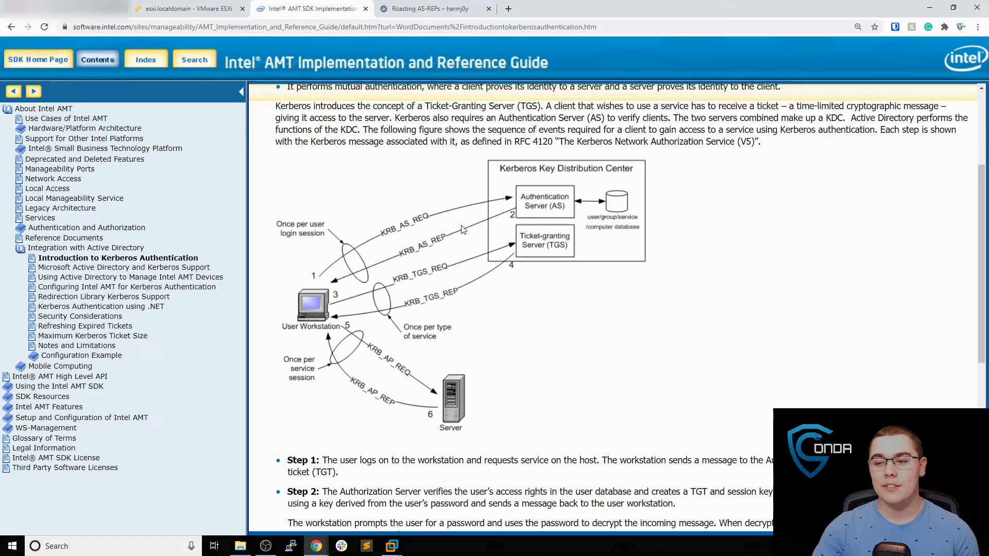
mouse_move(516, 219)
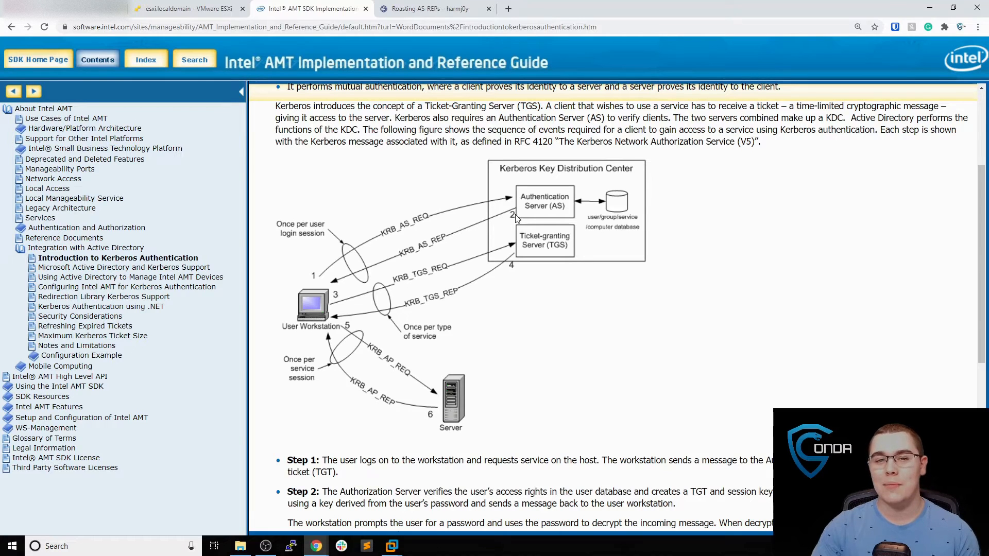
mouse_move(419, 214)
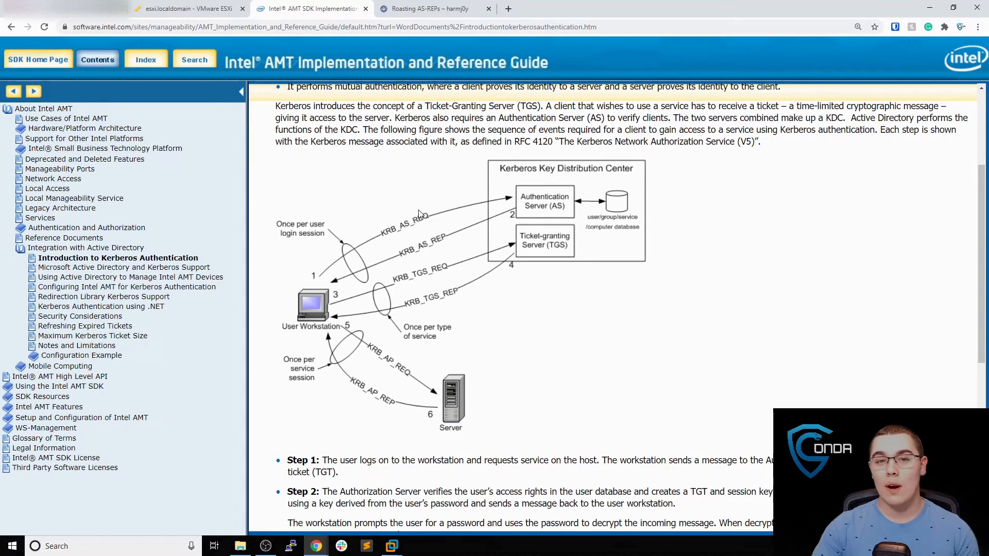
mouse_move(377, 229)
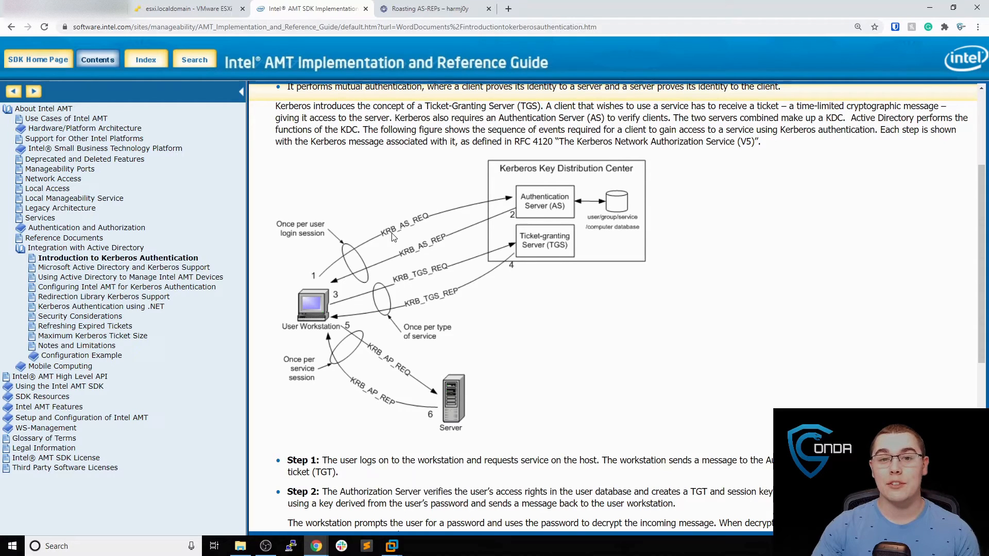
mouse_move(510, 188)
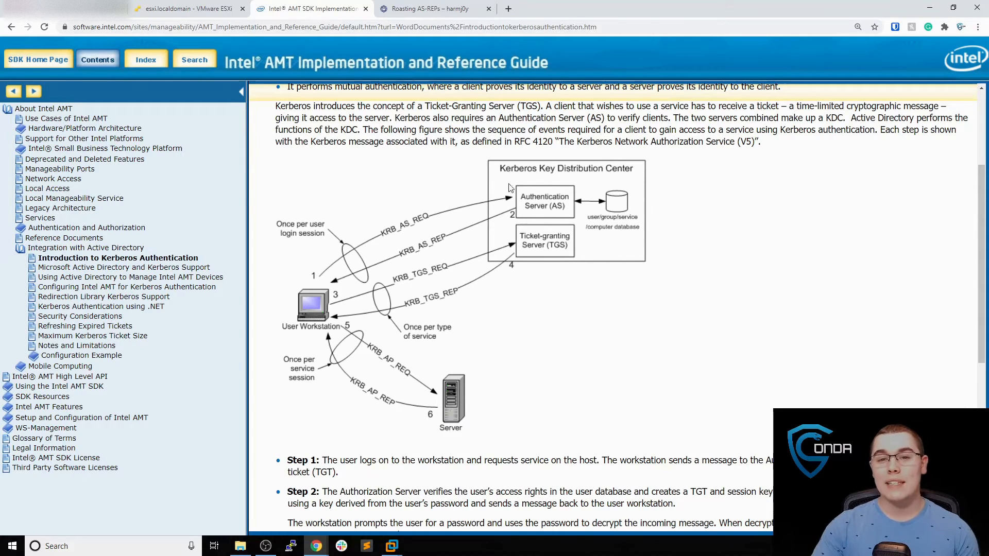
mouse_move(548, 185)
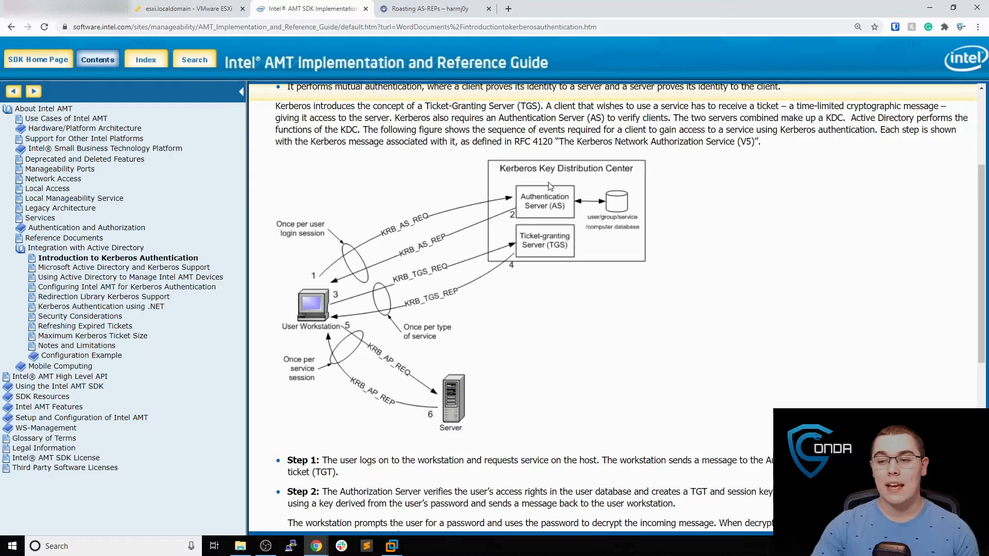
mouse_move(549, 208)
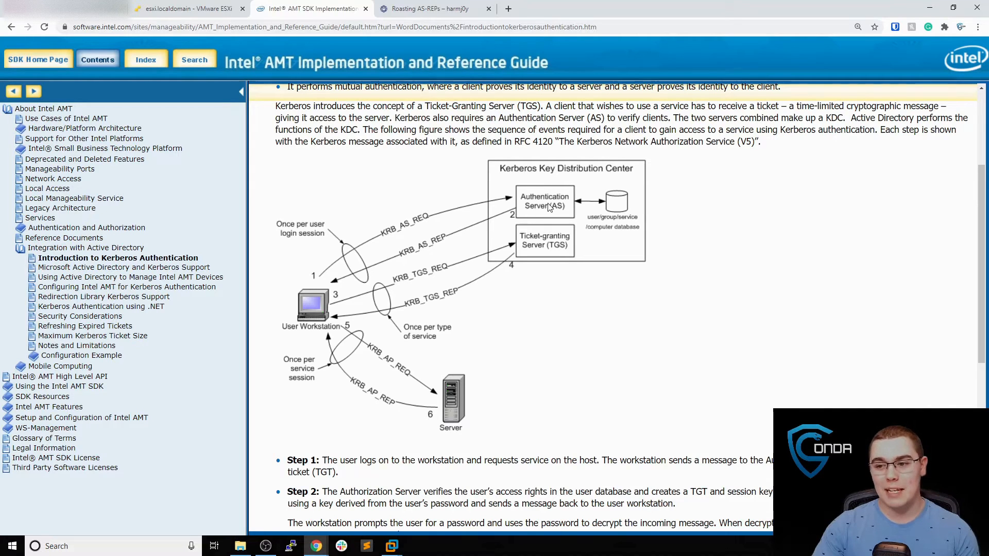
mouse_move(552, 180)
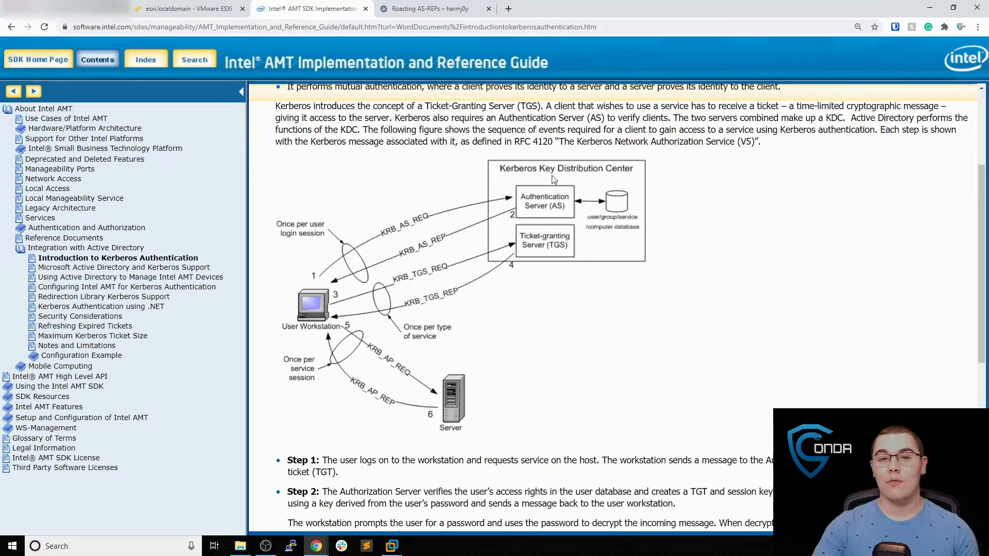
mouse_move(502, 194)
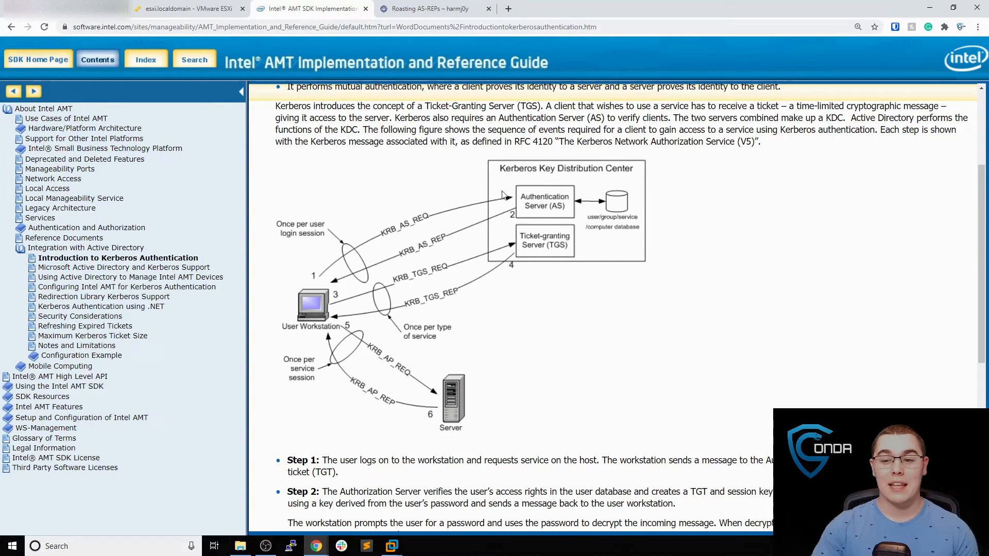
mouse_move(530, 183)
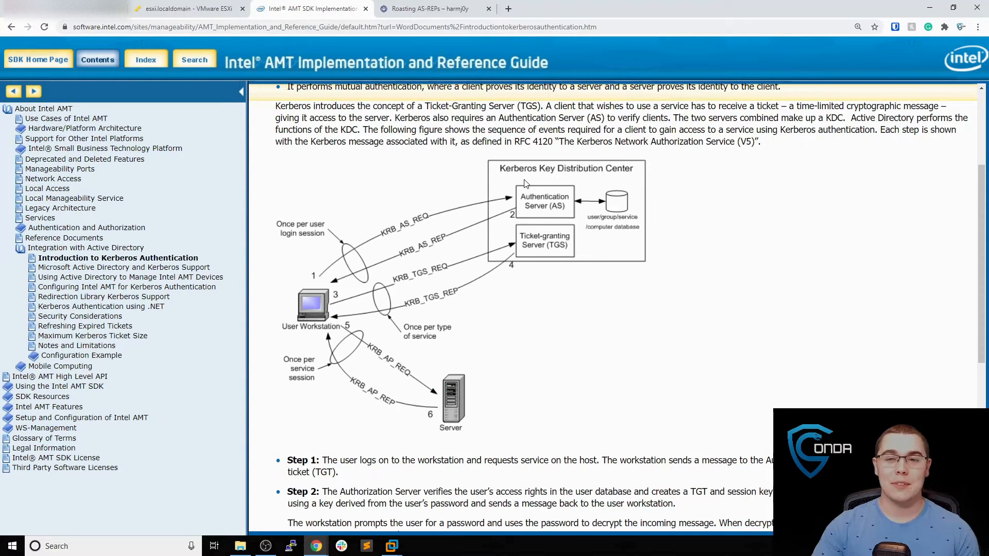
mouse_move(547, 179)
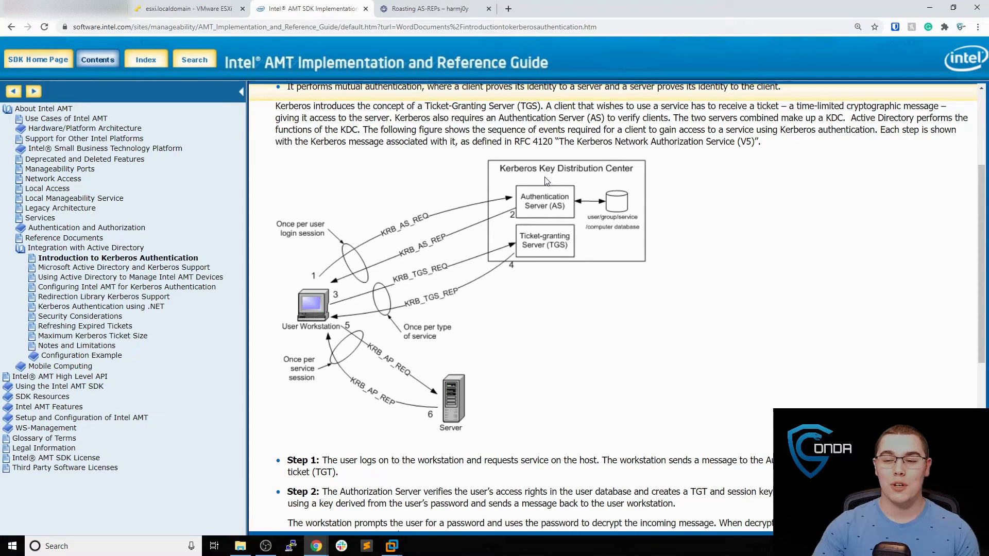
mouse_move(539, 183)
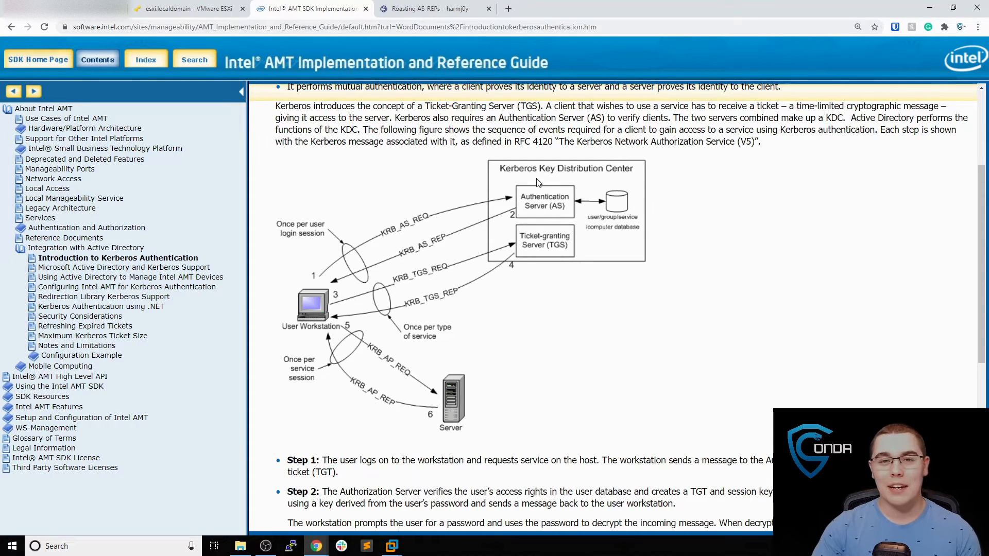
mouse_move(546, 177)
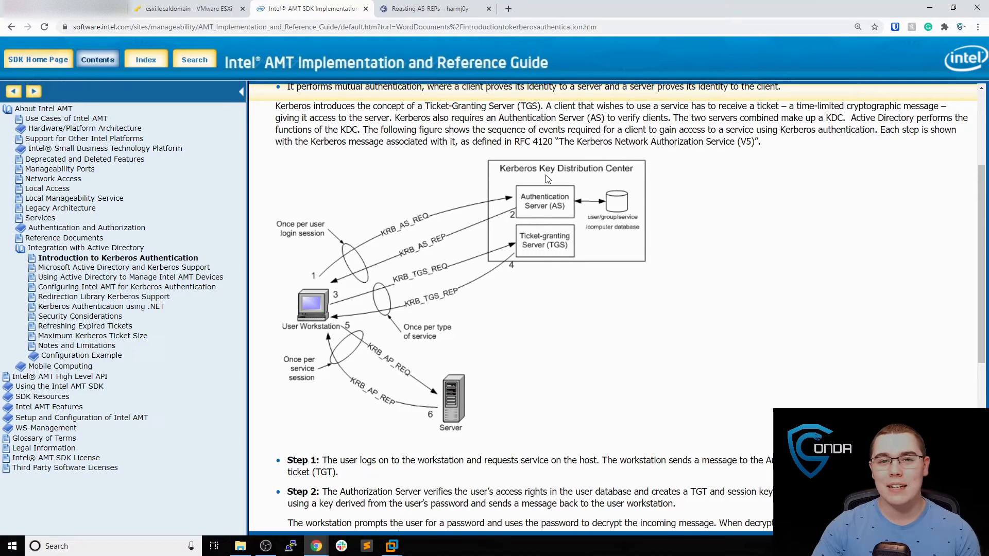
mouse_move(563, 177)
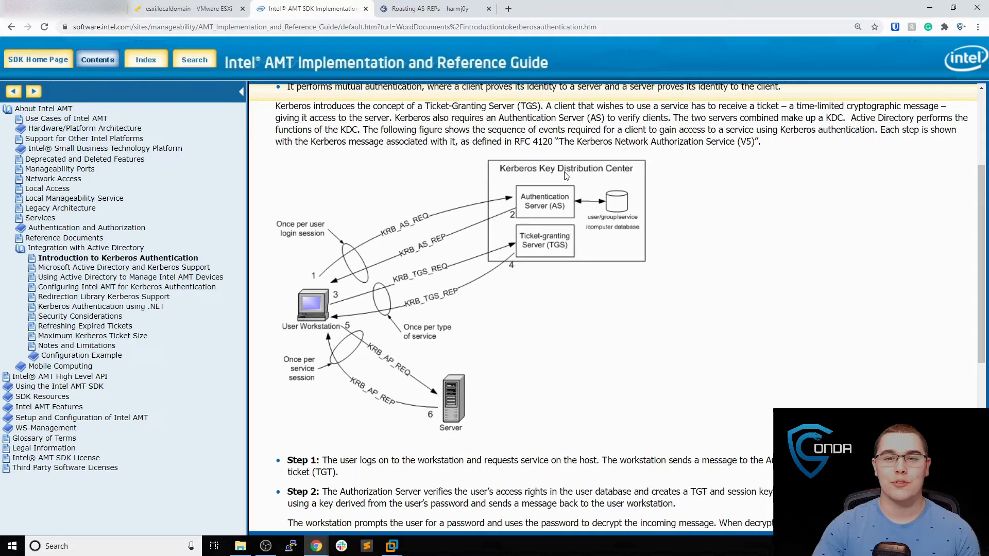
mouse_move(573, 180)
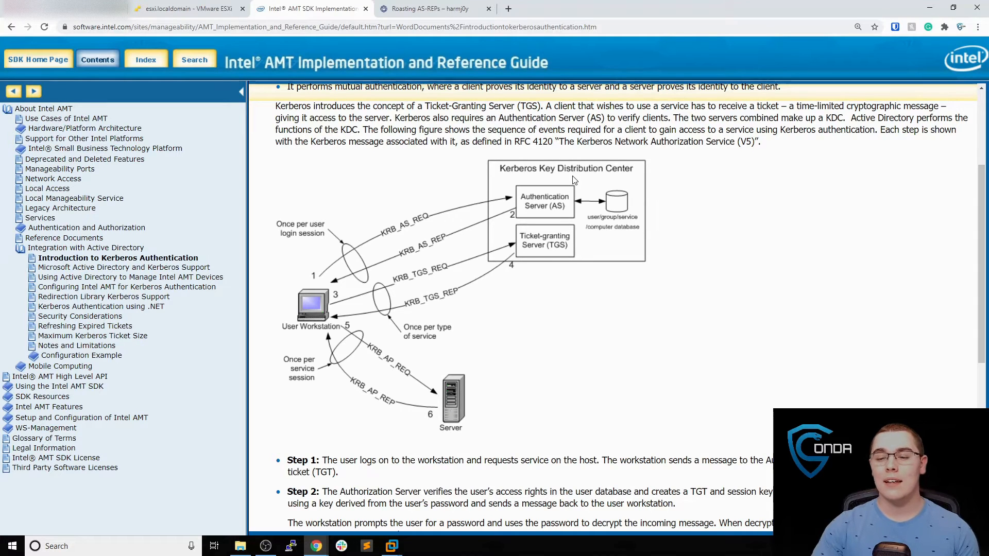
mouse_move(593, 177)
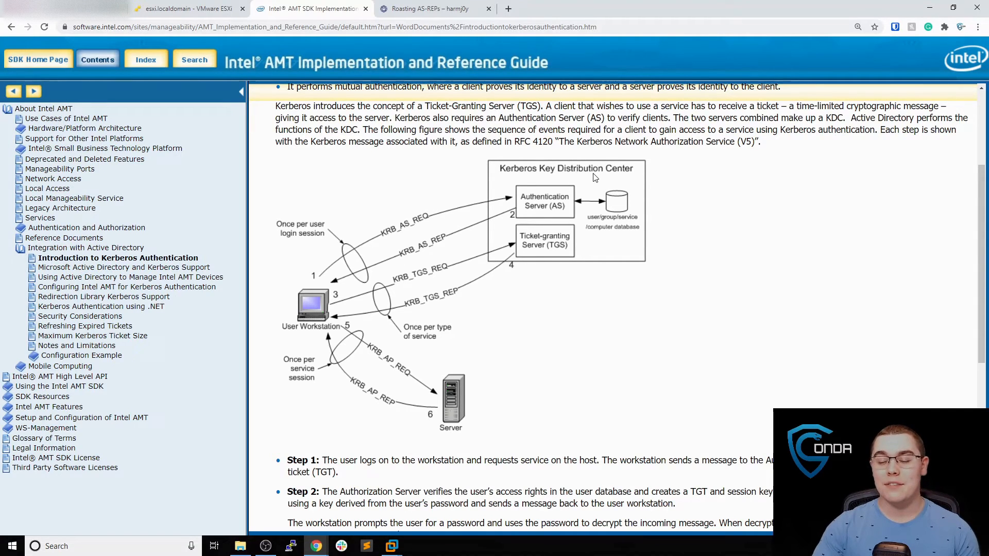
mouse_move(576, 182)
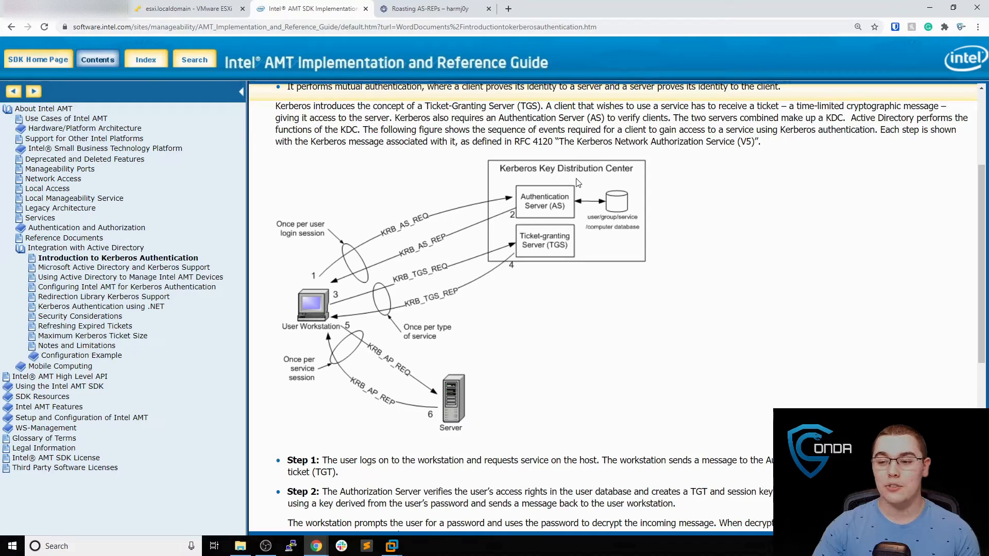
mouse_move(477, 218)
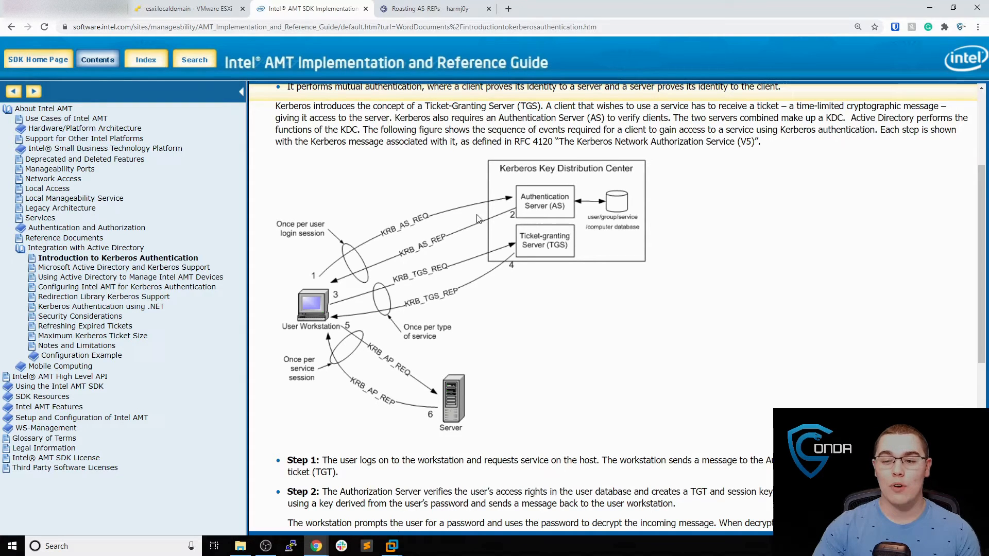
mouse_move(421, 227)
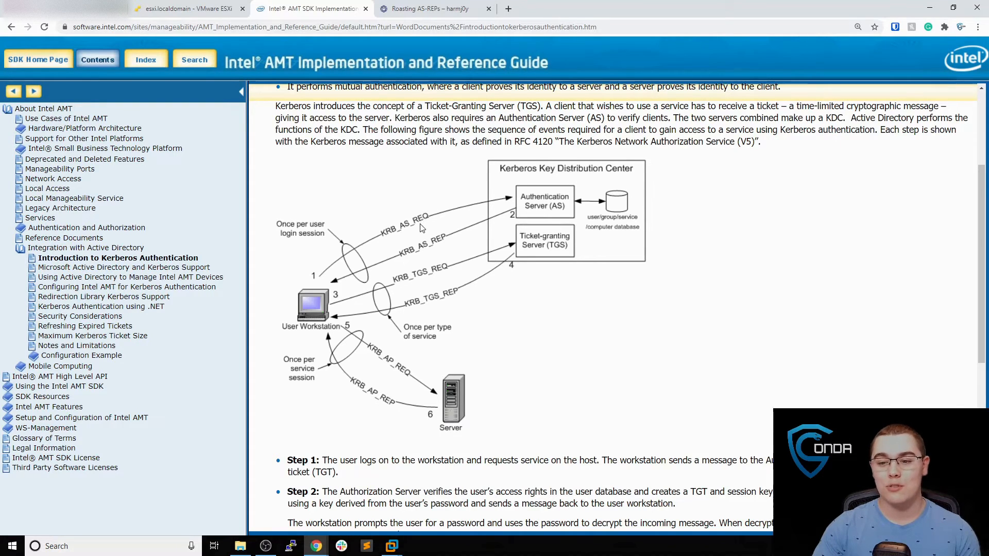
mouse_move(478, 219)
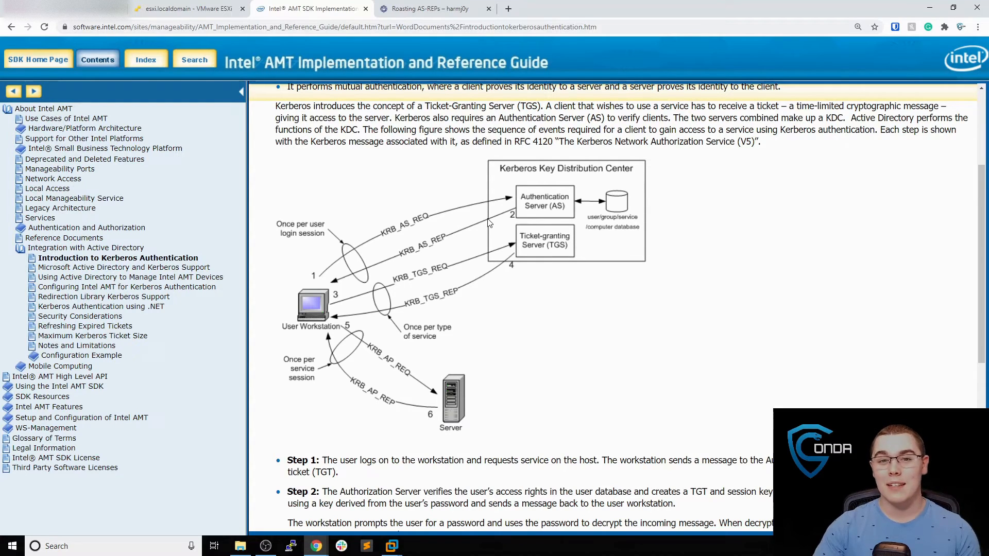
mouse_move(478, 210)
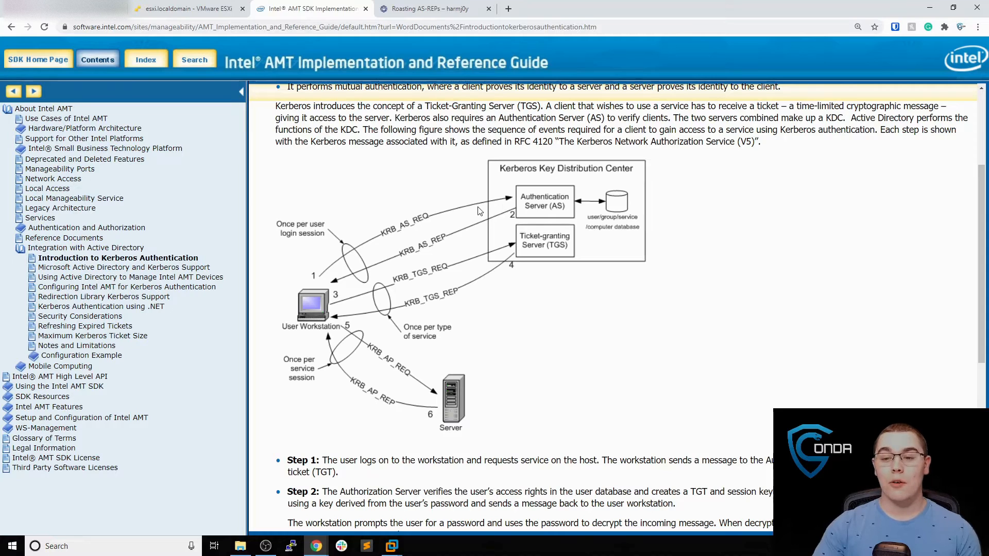
mouse_move(462, 218)
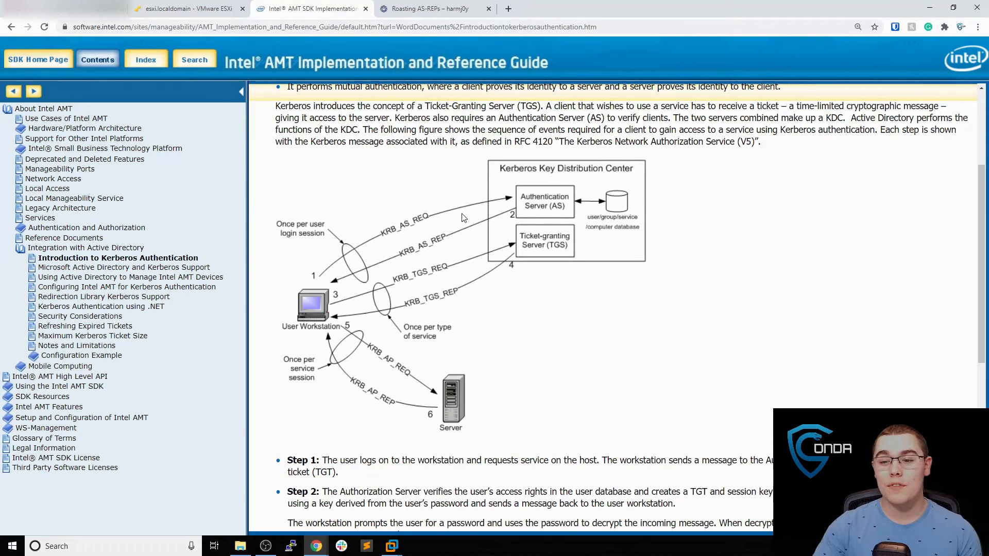
mouse_move(451, 226)
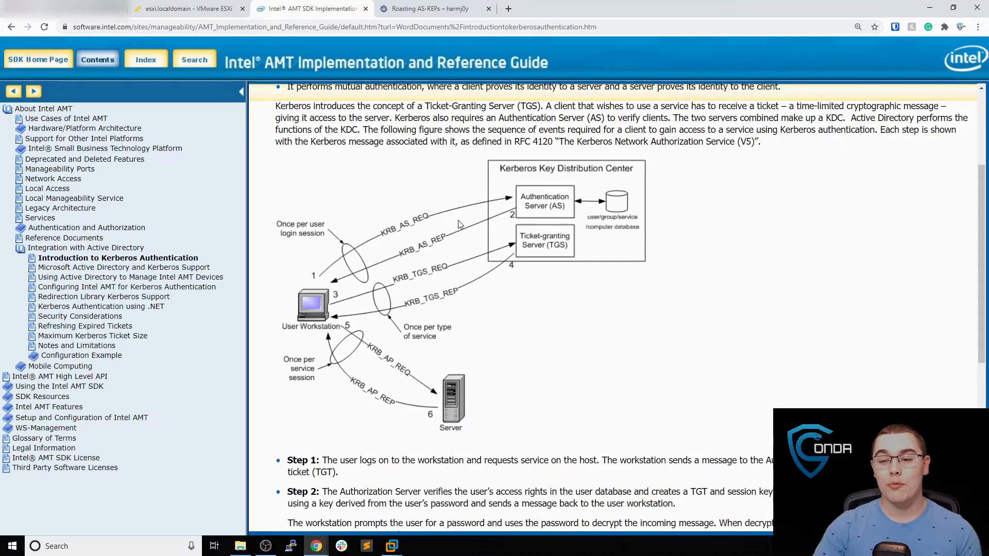
mouse_move(396, 260)
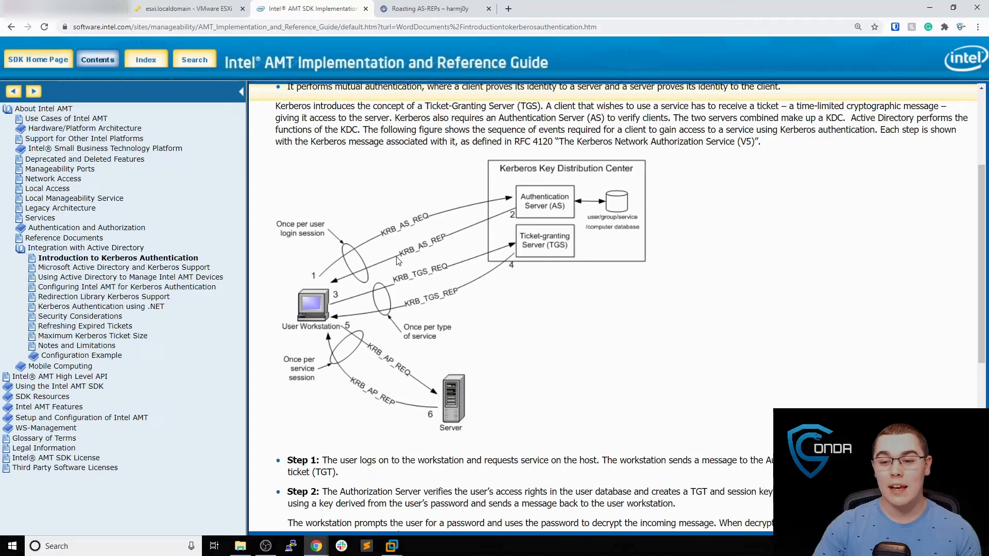
mouse_move(435, 253)
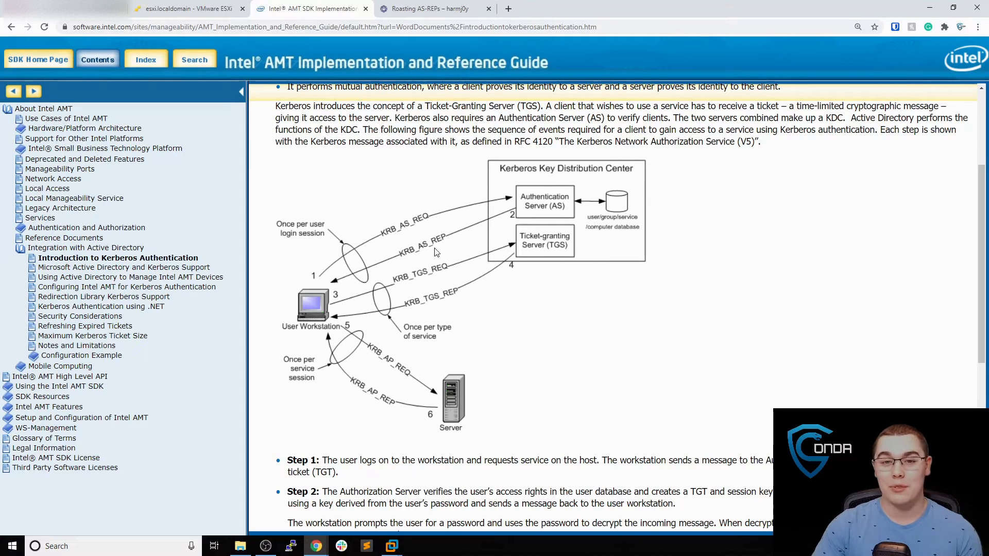
mouse_move(452, 250)
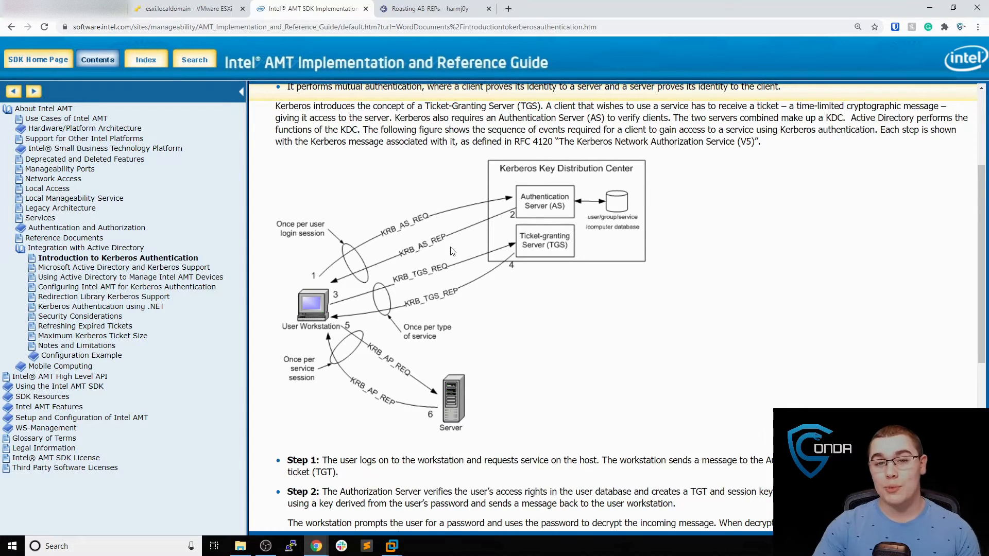
mouse_move(424, 200)
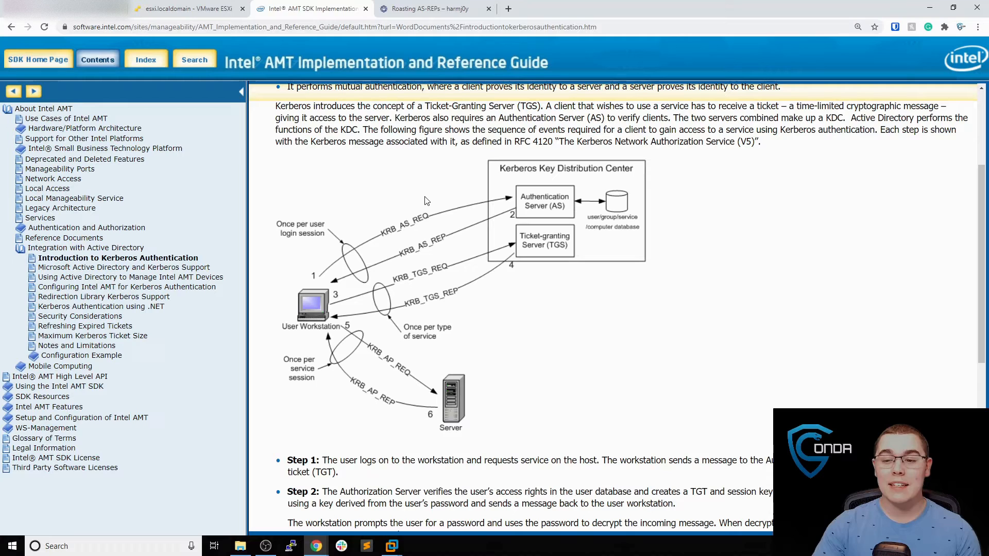
mouse_move(429, 200)
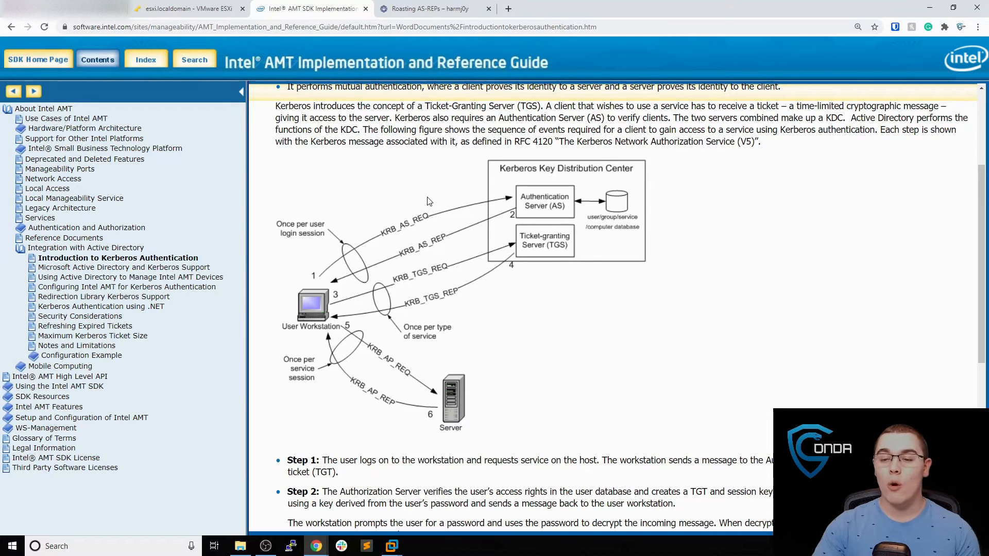
mouse_move(407, 204)
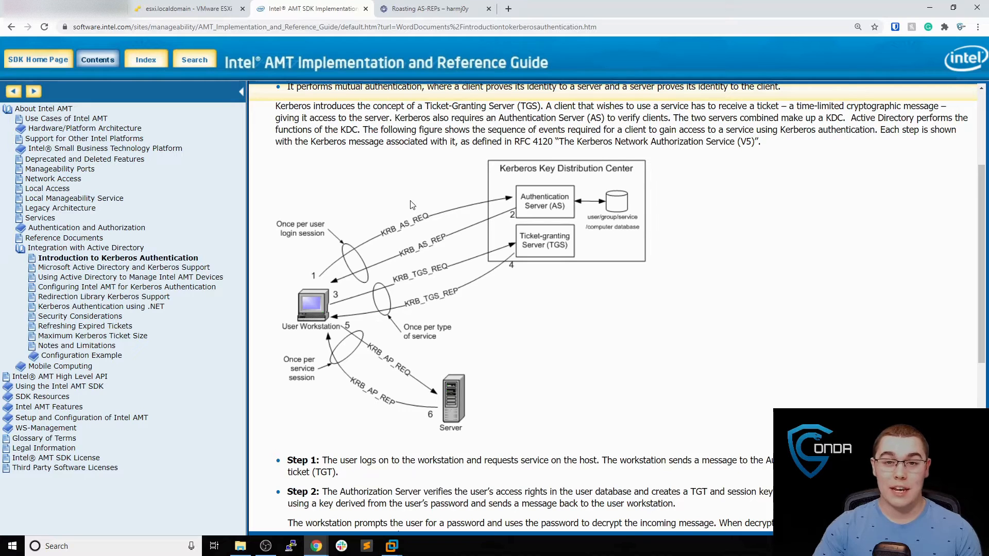
mouse_move(399, 211)
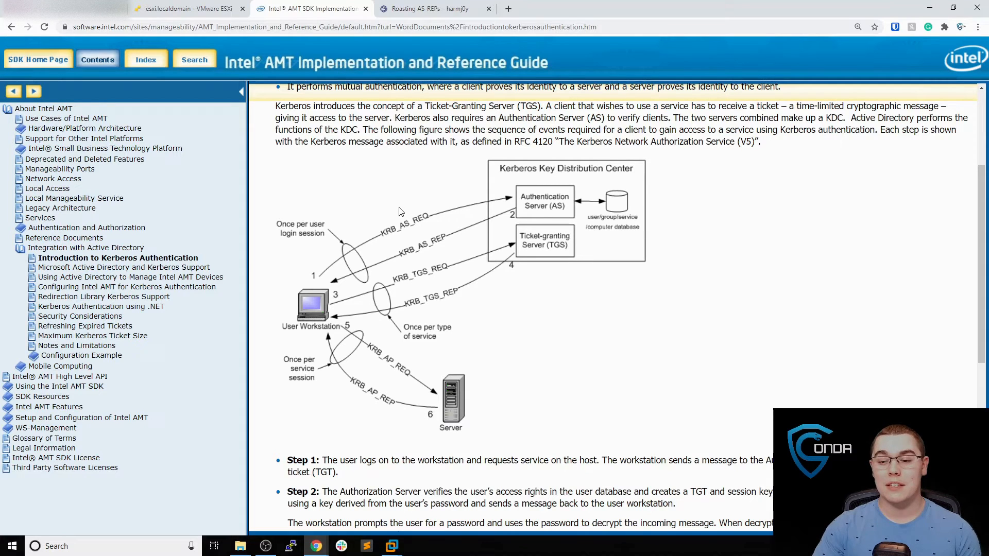
mouse_move(456, 196)
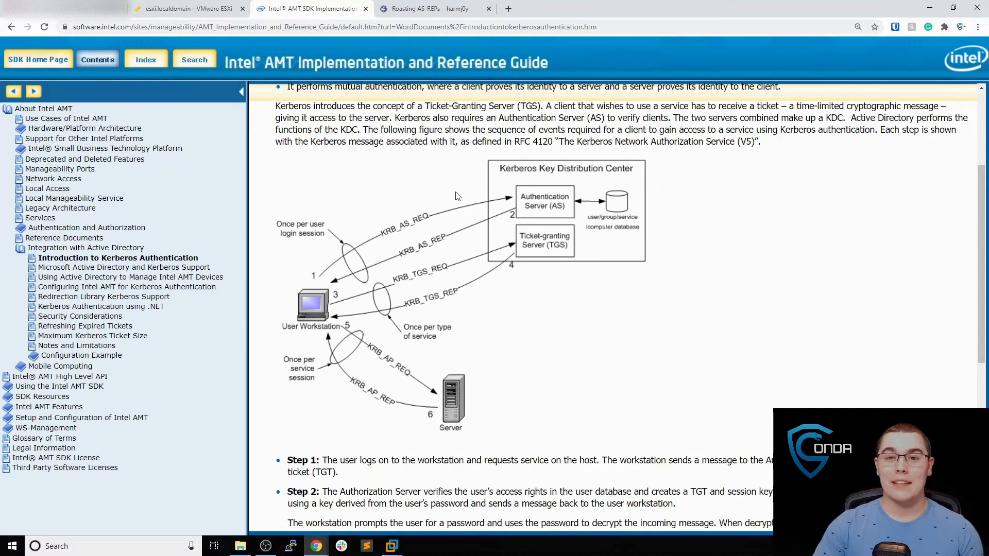
mouse_move(467, 188)
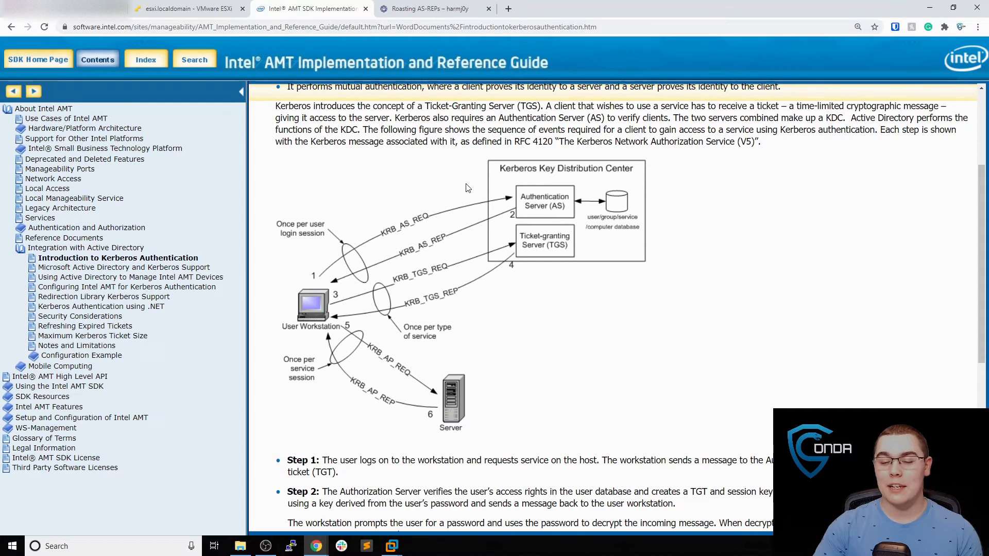
mouse_move(460, 188)
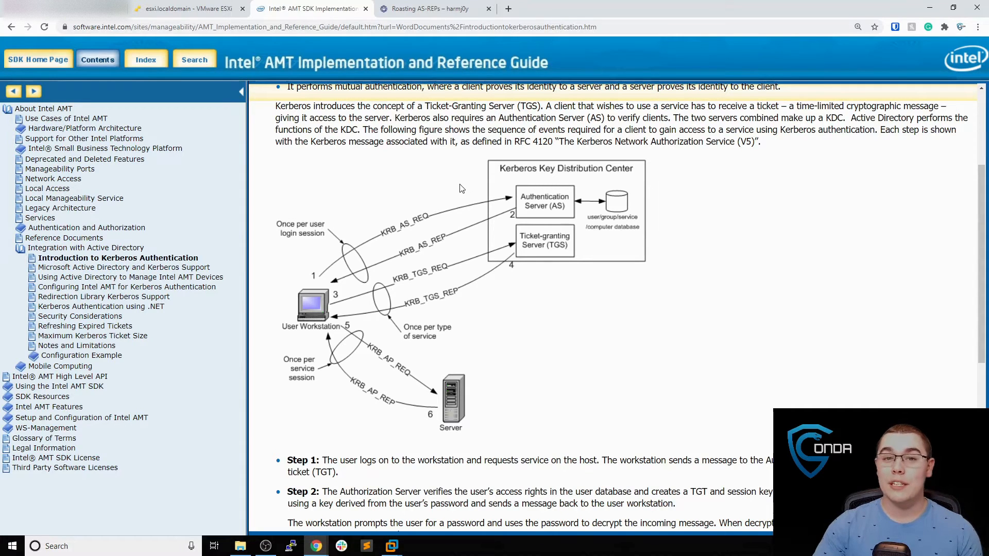
mouse_move(446, 223)
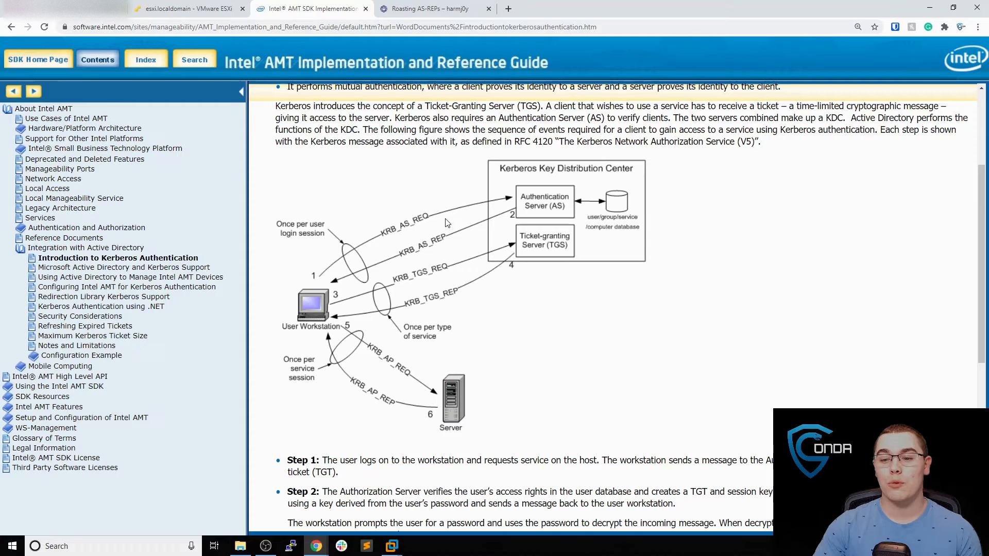
mouse_move(428, 226)
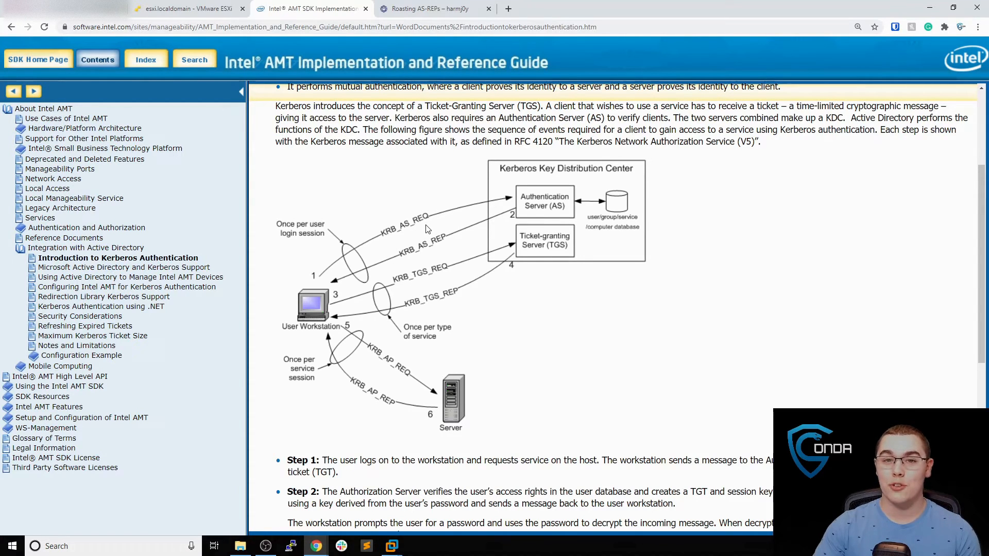
mouse_move(413, 235)
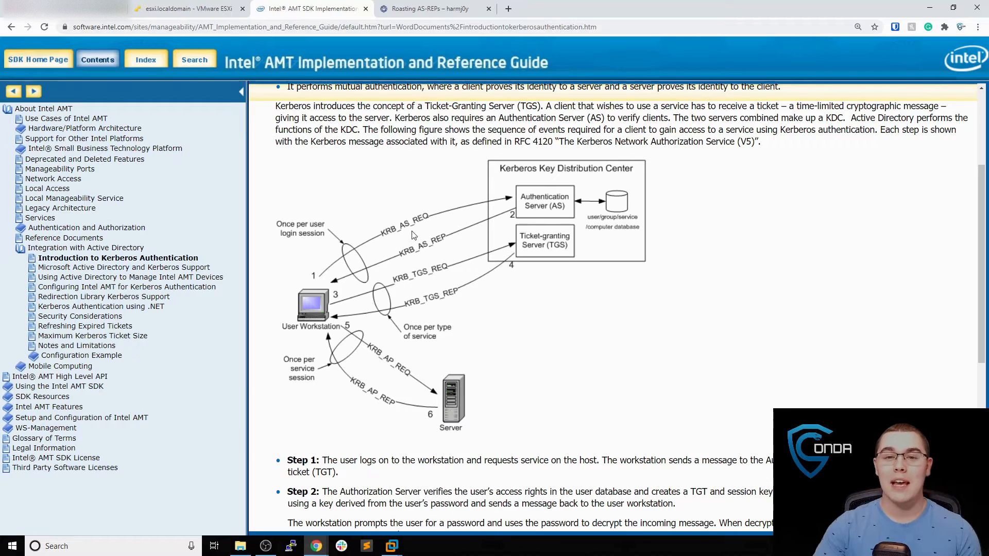
mouse_move(418, 228)
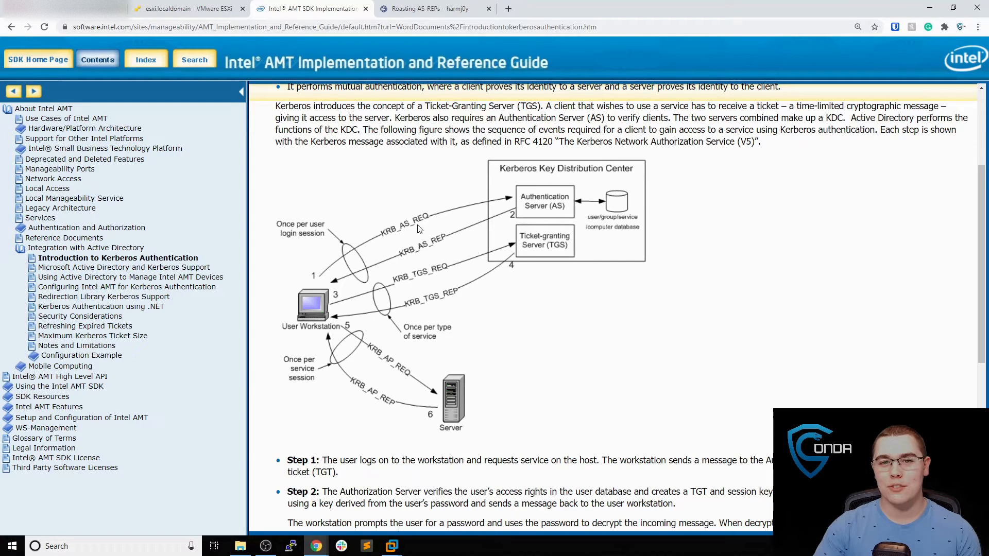
mouse_move(508, 227)
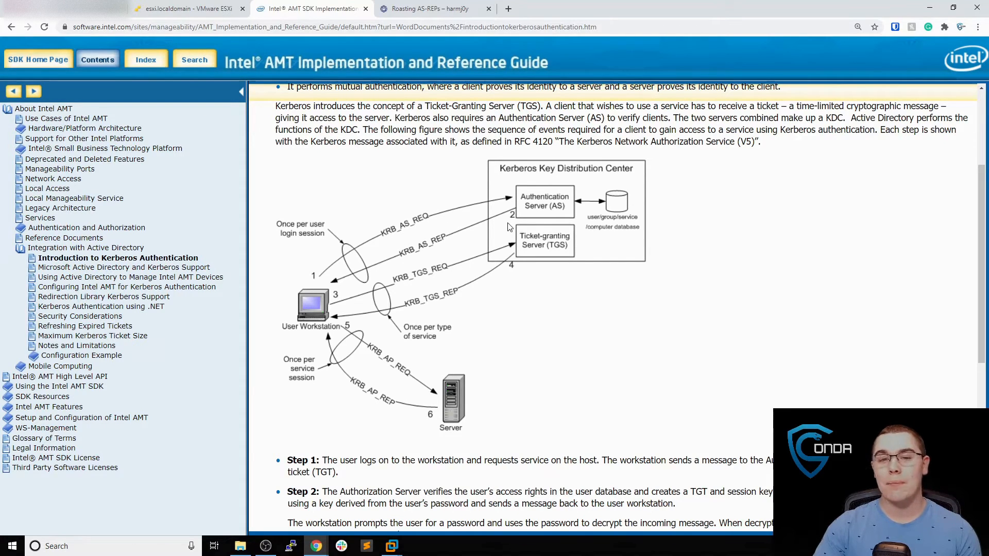
mouse_move(445, 246)
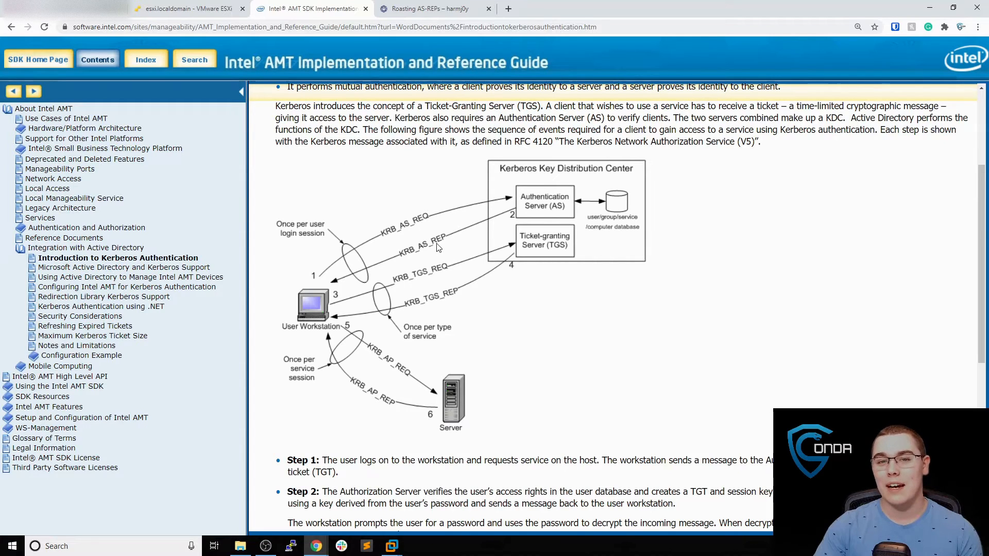
mouse_move(451, 244)
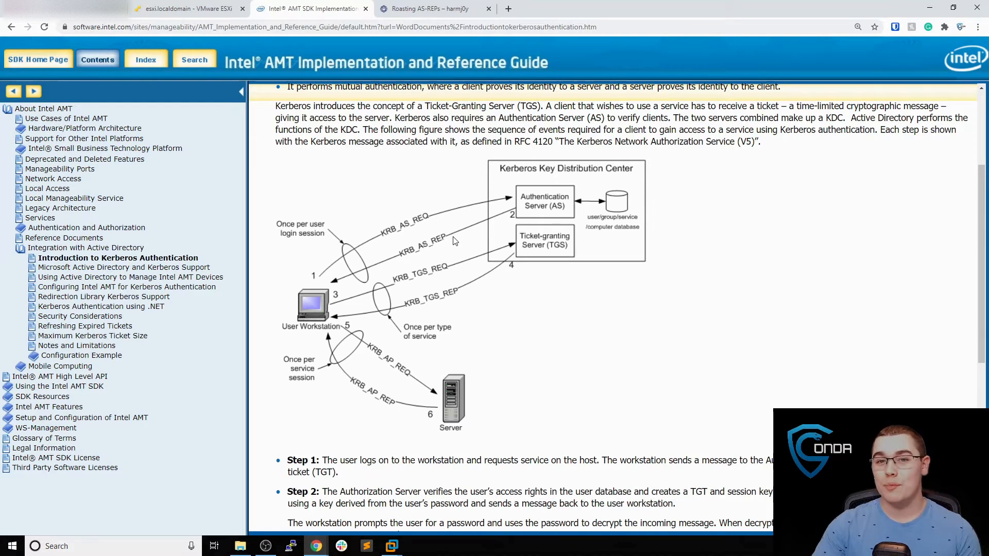
mouse_move(467, 238)
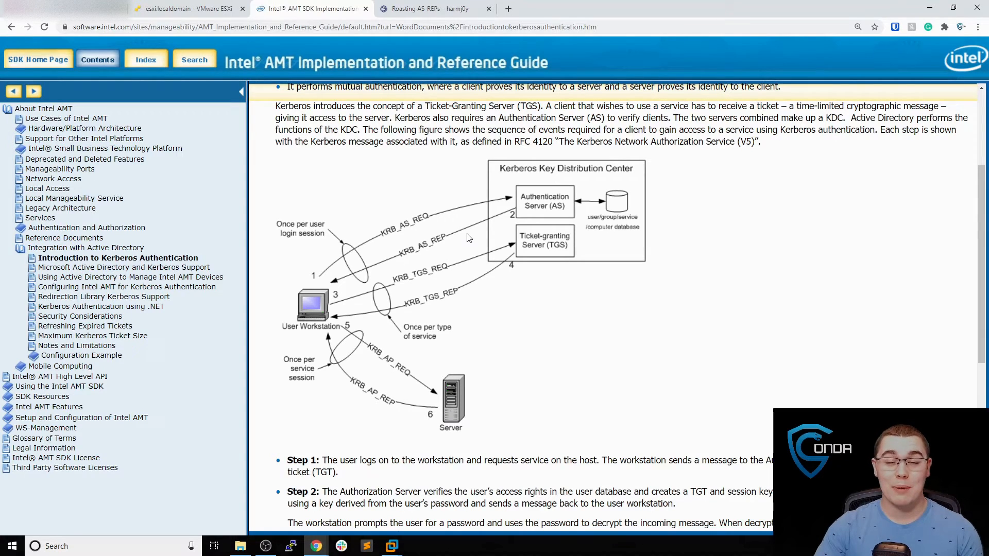
mouse_move(457, 242)
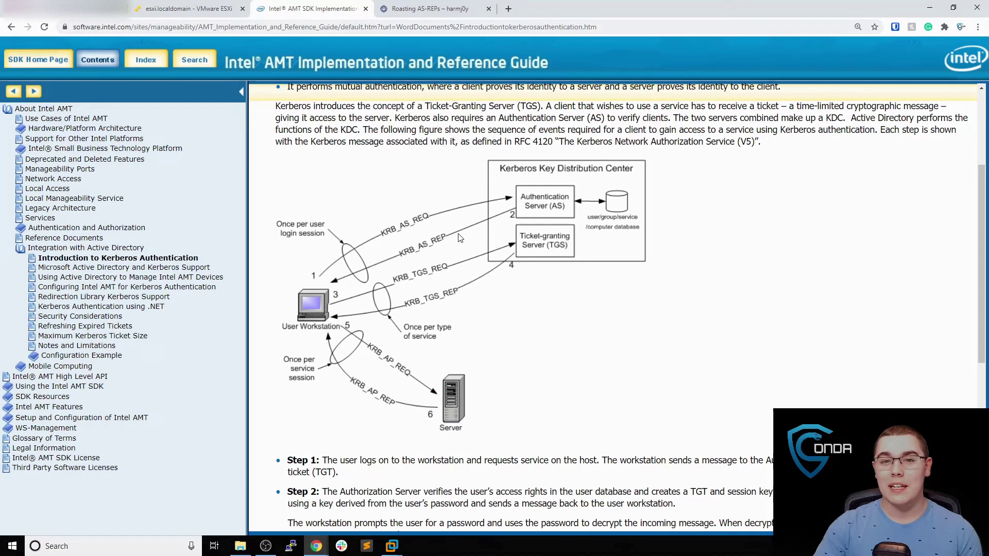
mouse_move(464, 235)
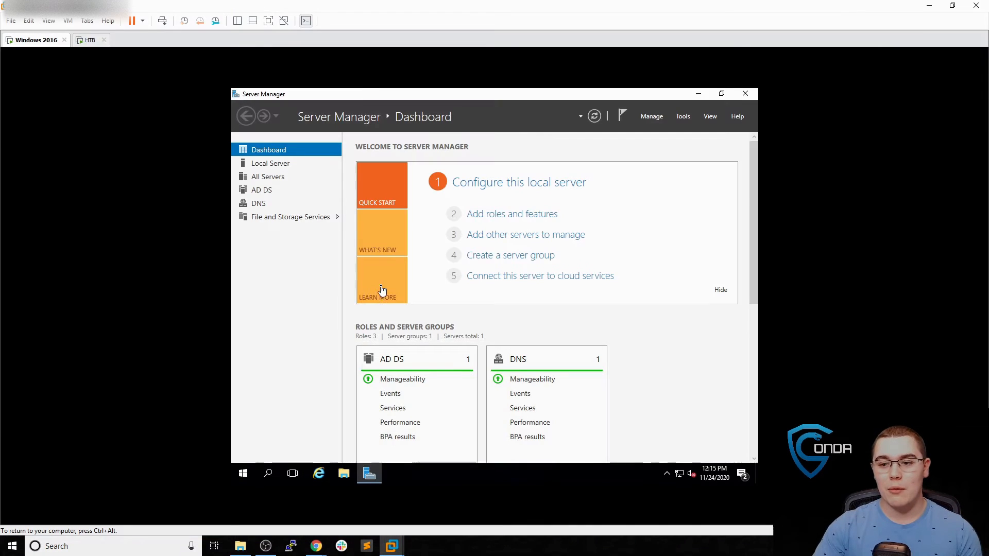
mouse_move(516, 157)
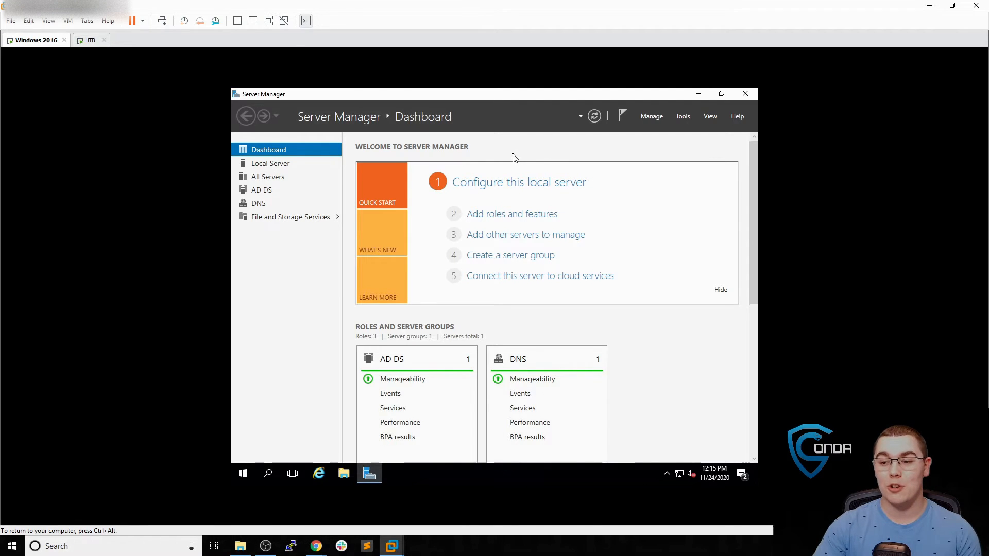
mouse_move(497, 162)
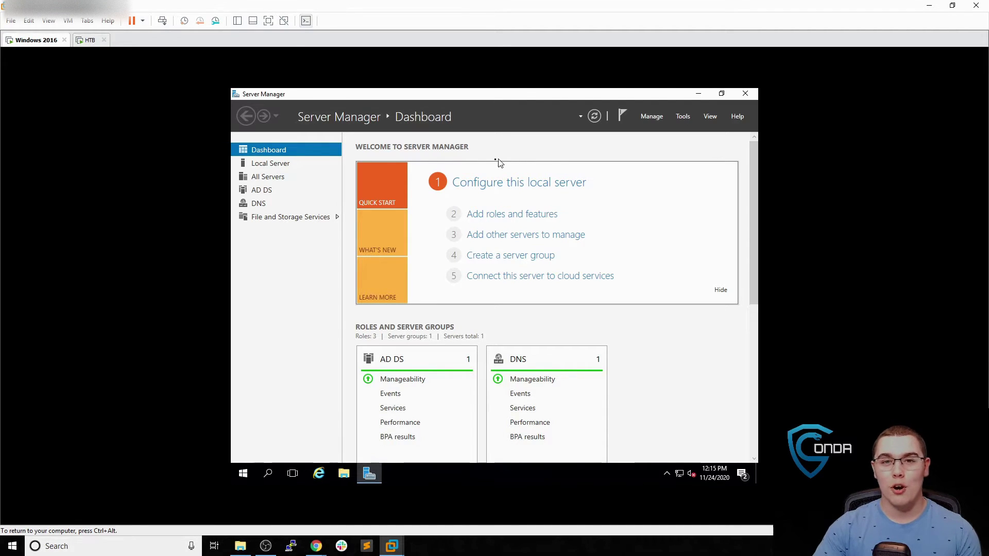
mouse_move(502, 163)
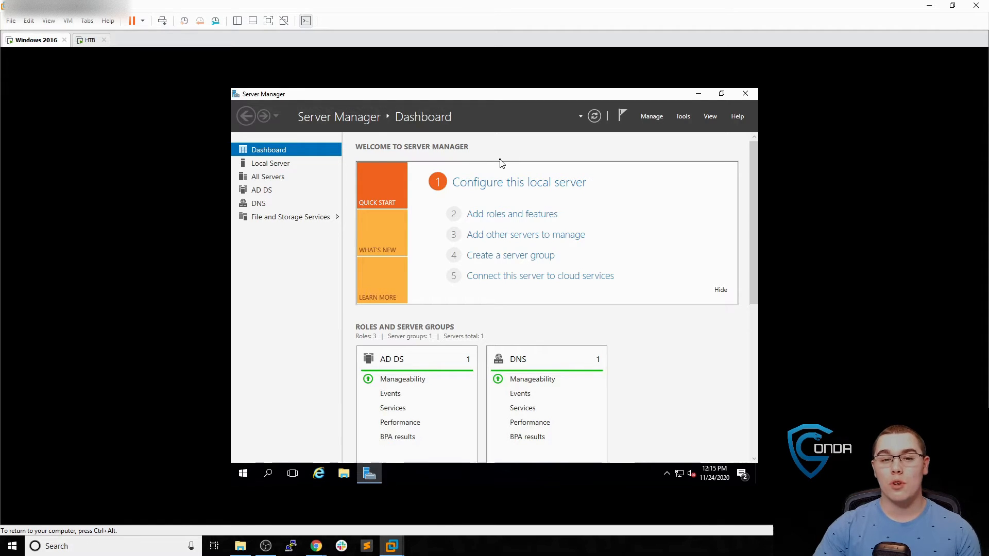
mouse_move(528, 153)
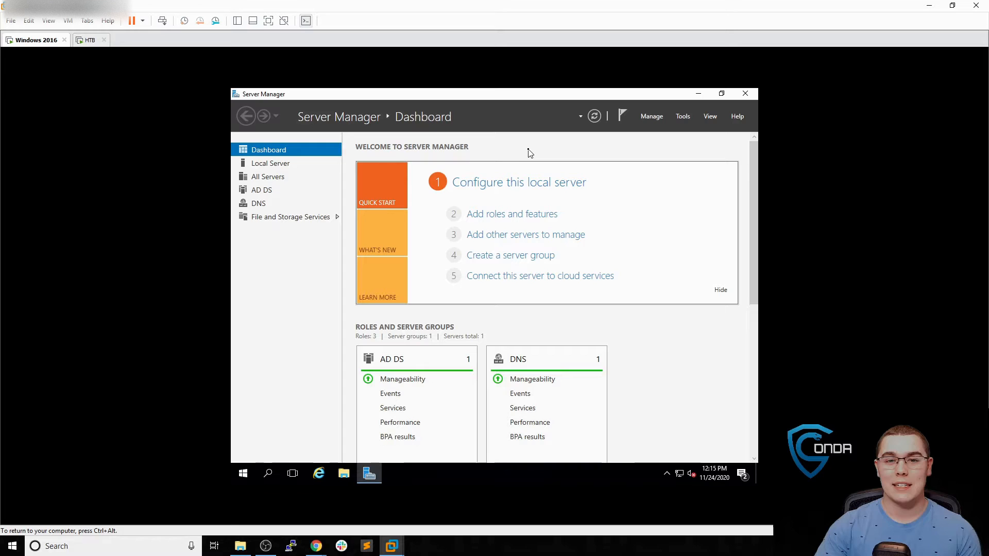
mouse_move(510, 155)
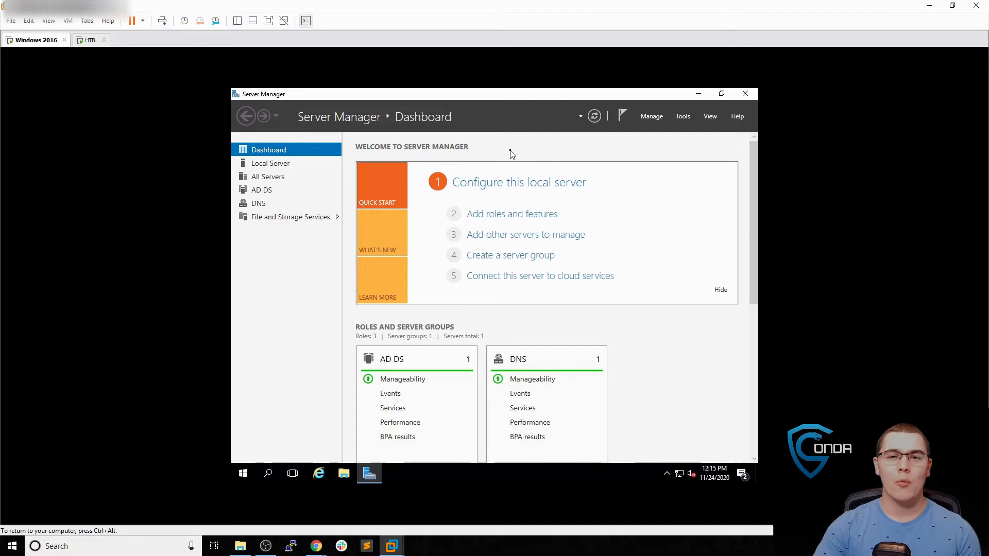
mouse_move(444, 159)
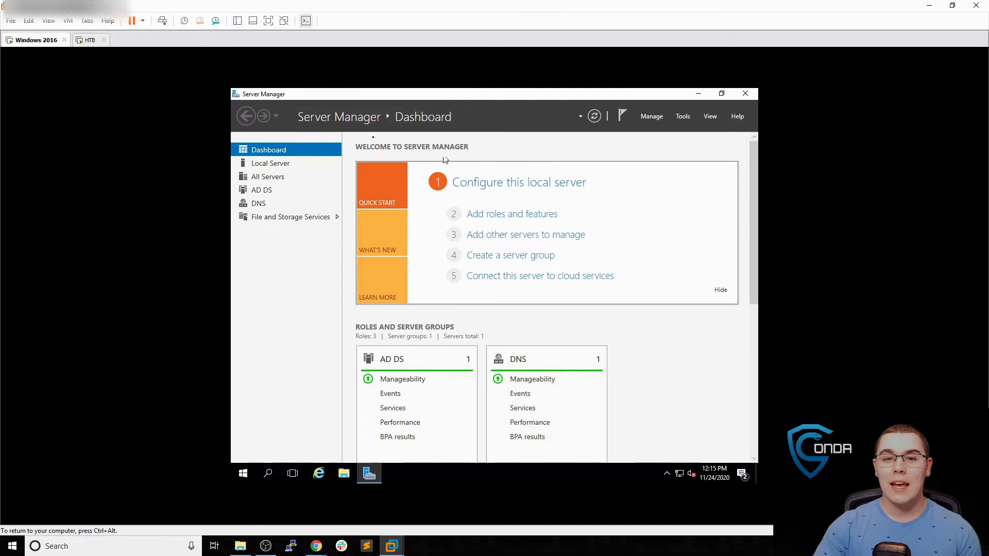
click(91, 40)
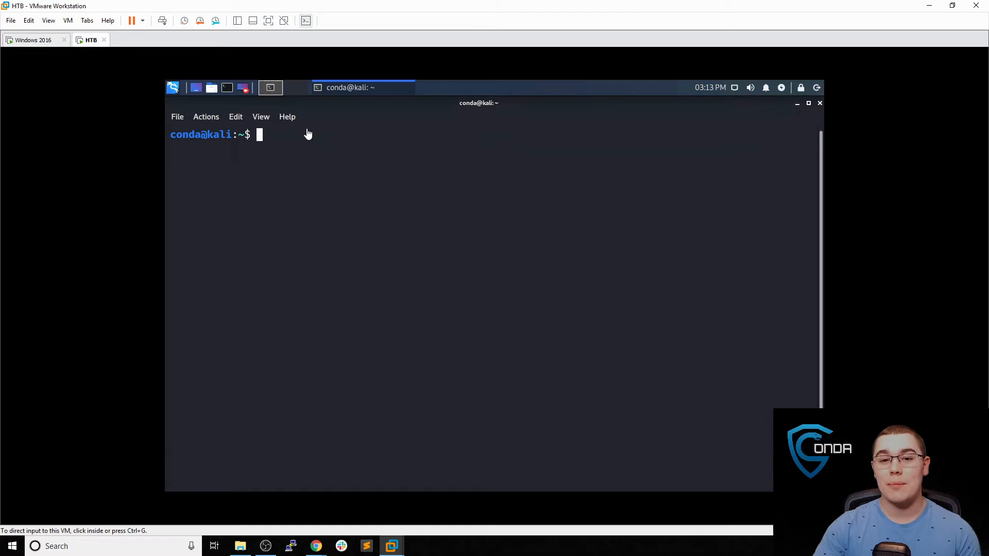
mouse_move(290, 120)
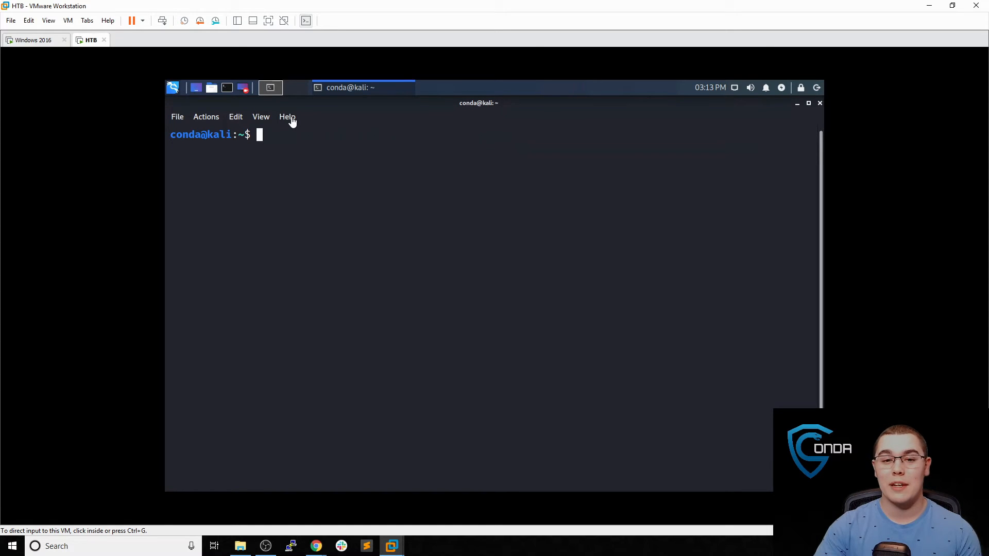
mouse_move(36, 48)
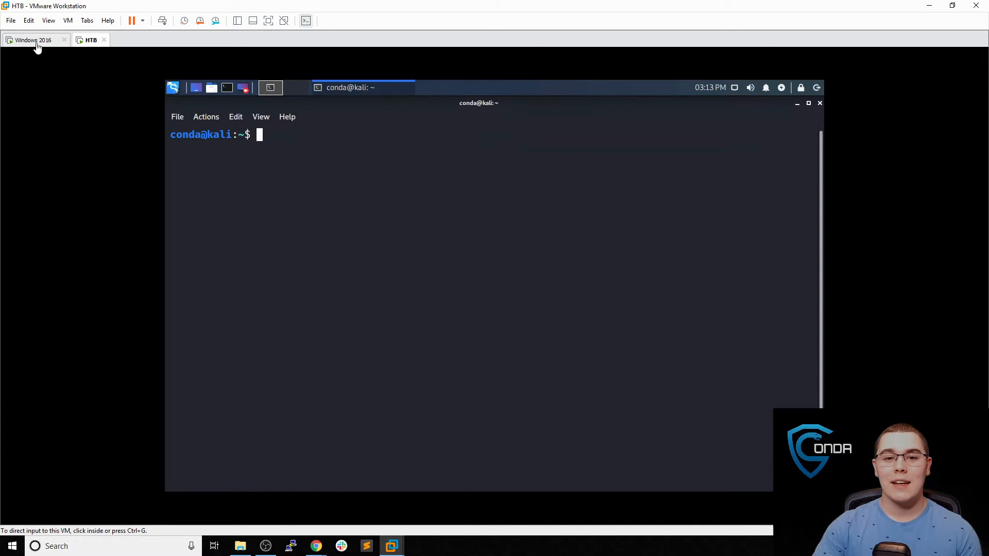
click(31, 40)
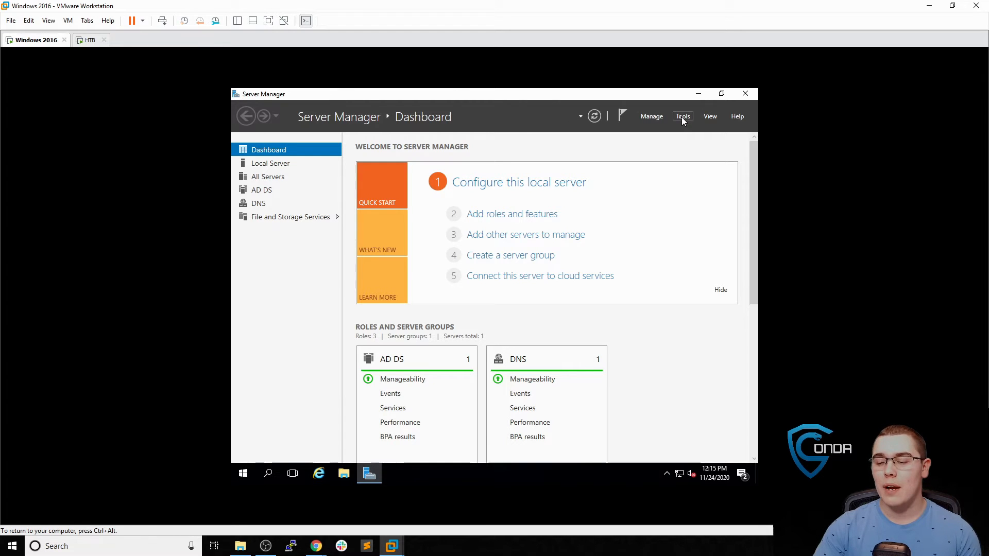
Launch Active Directory Users and Computers and start a New User in the Users container.
click(682, 116)
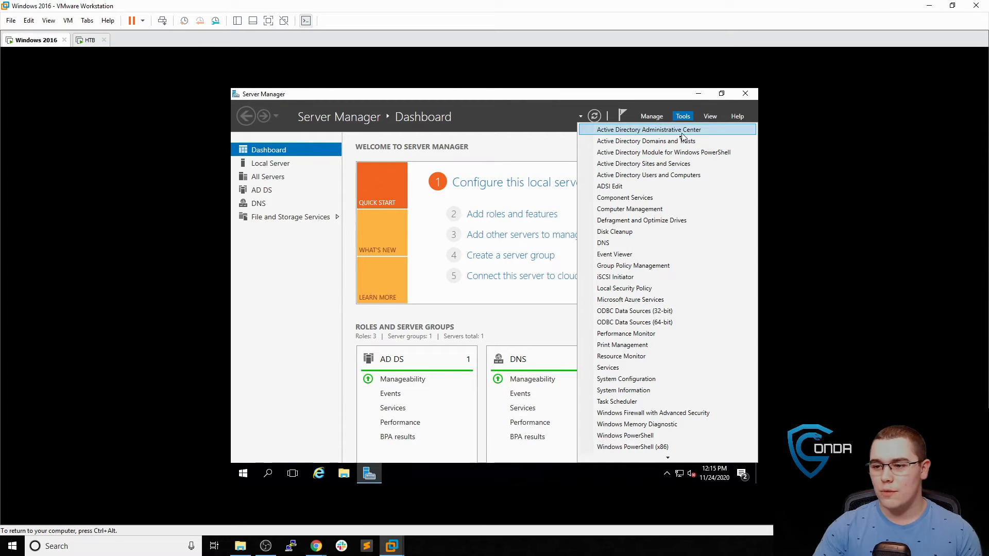
mouse_move(662, 174)
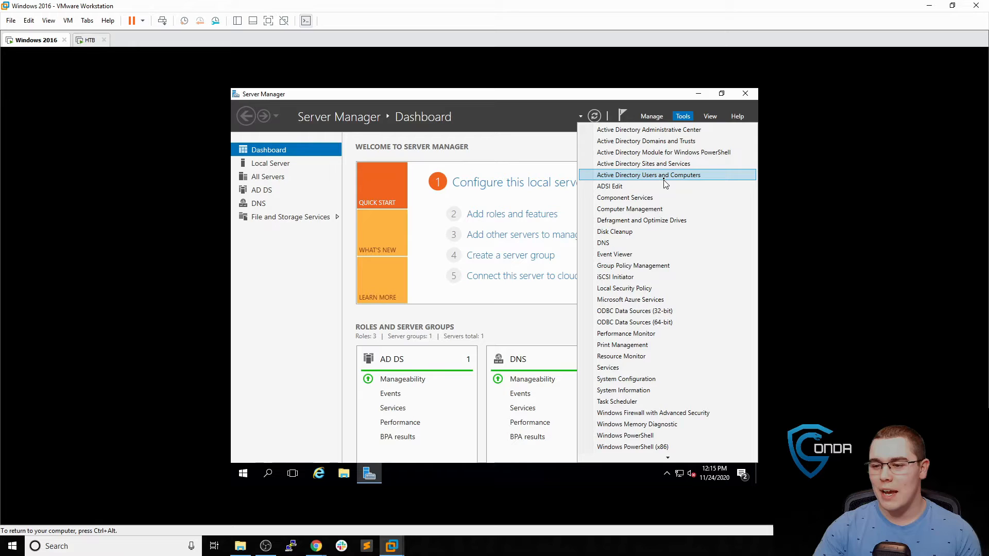
click(649, 175)
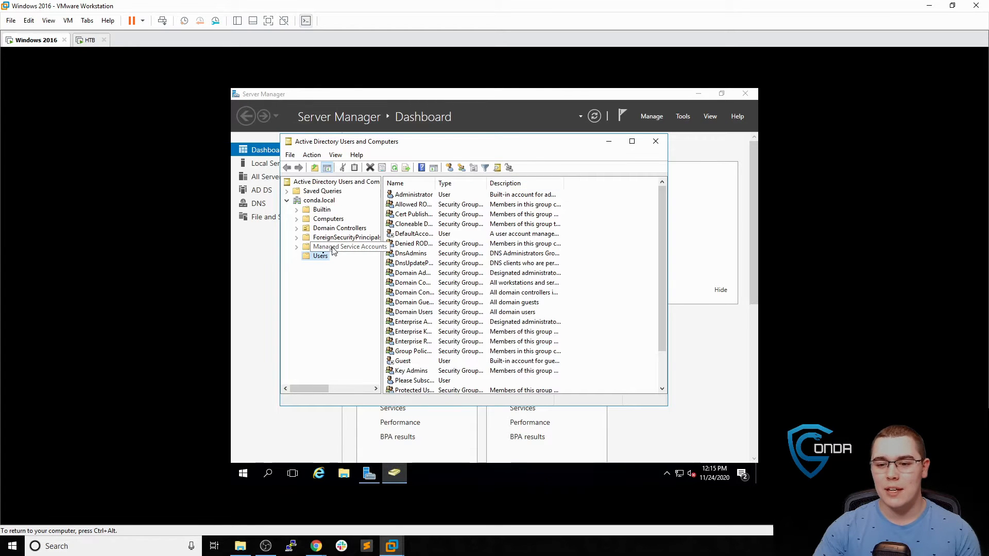
right_click(320, 256)
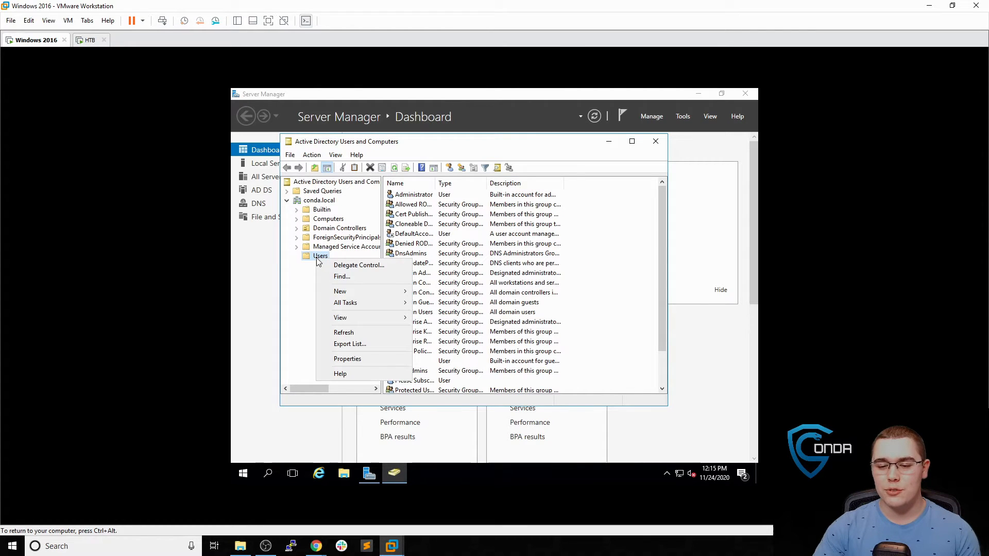
mouse_move(346, 359)
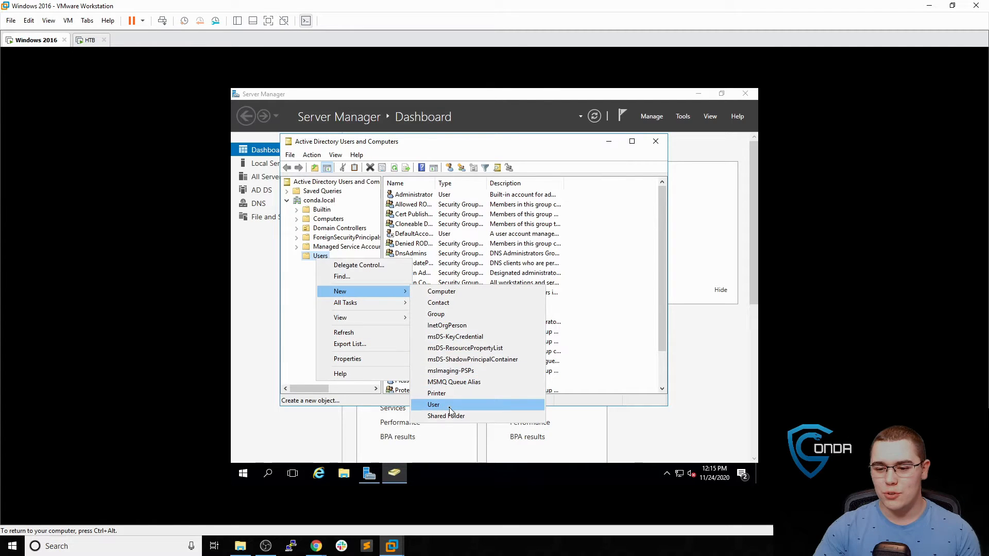
click(433, 404)
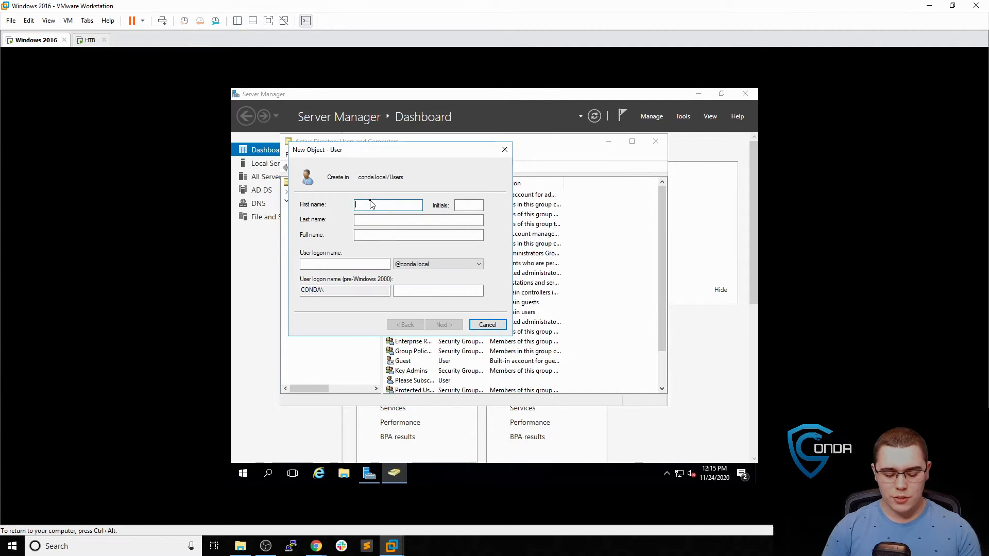
Create user john smith with logon jsmith, a password, and no forced change at next logon.
text(john)
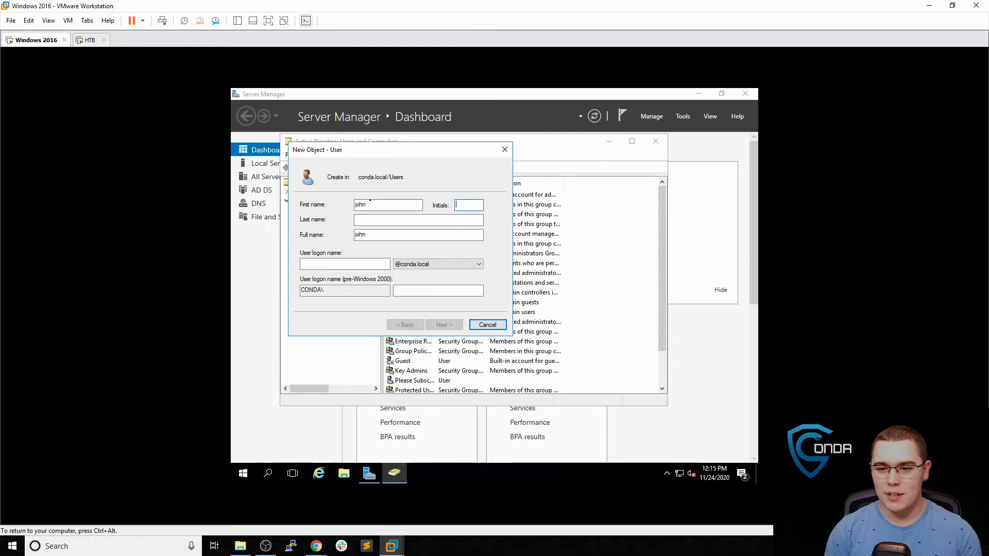
text(smith)
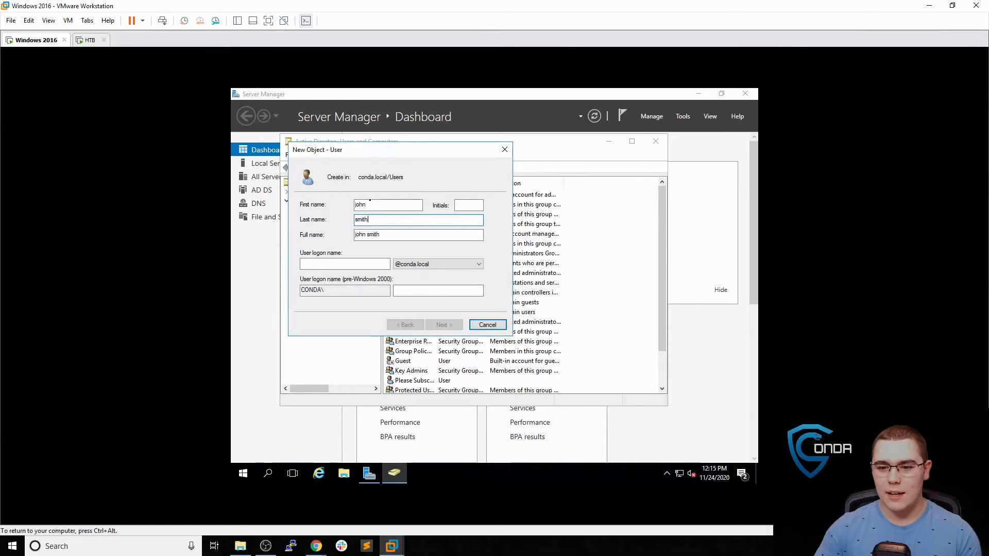
click(345, 264)
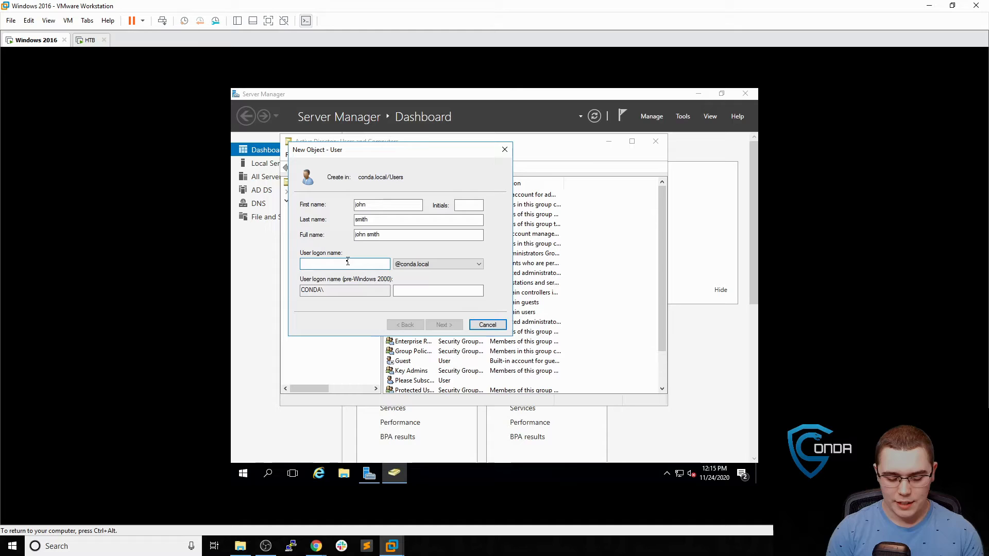
text(jsmith)
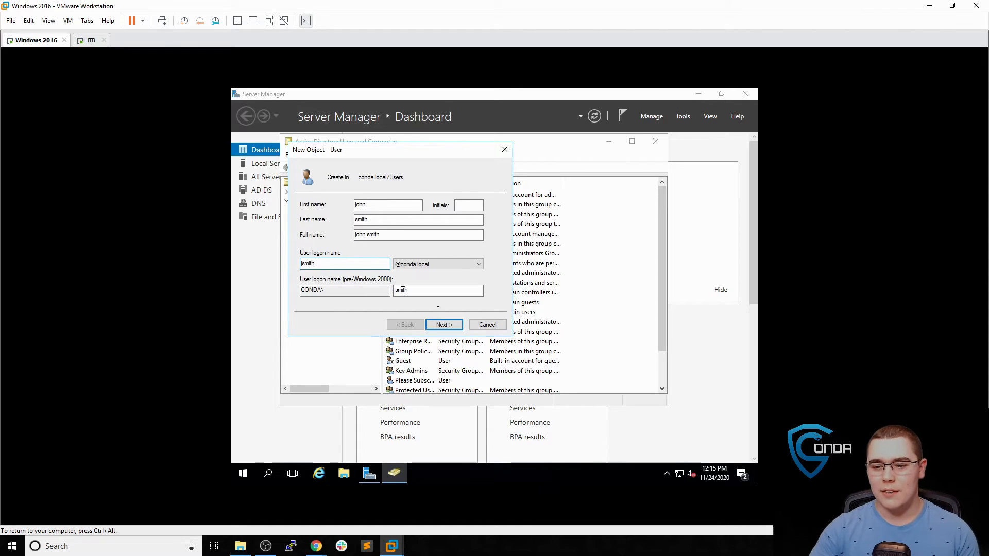
click(444, 324)
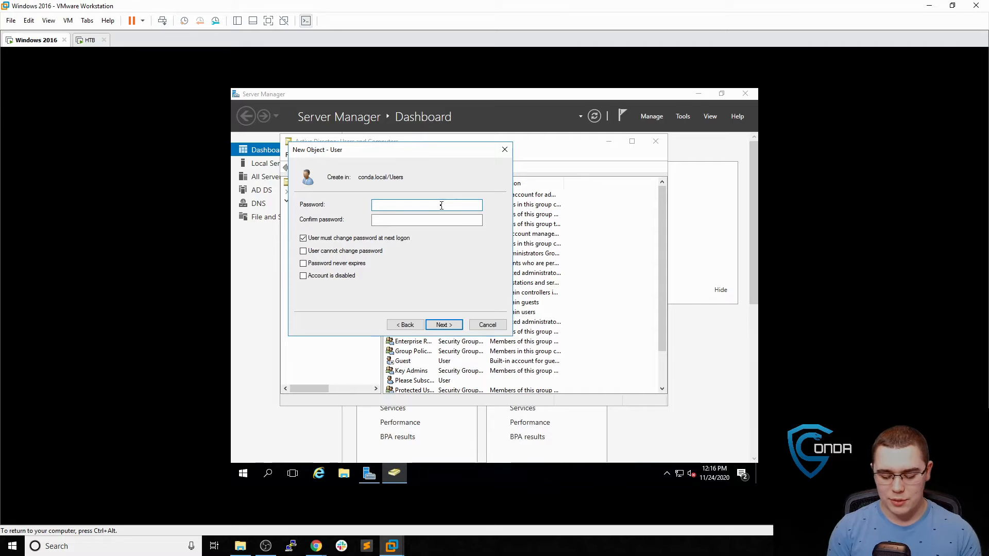
text(password)
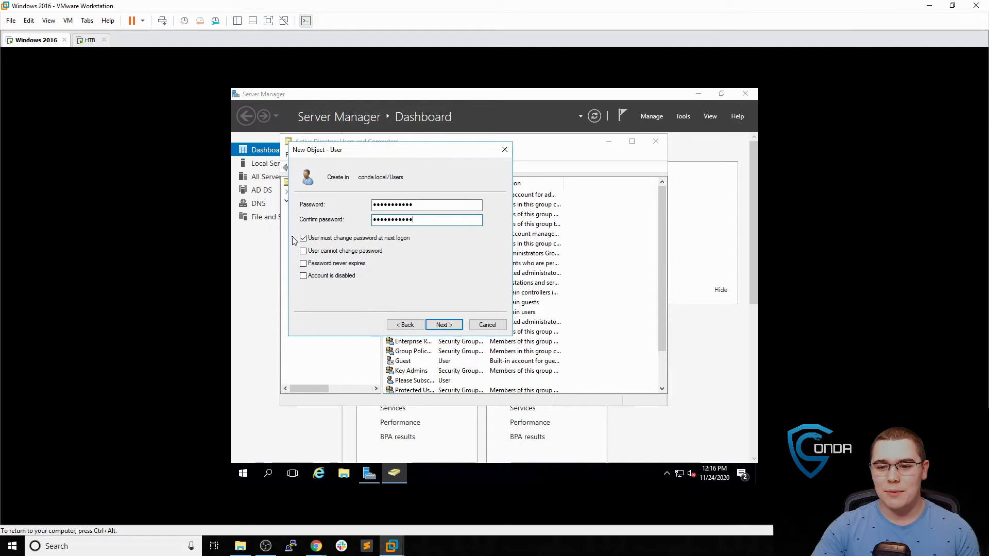
click(303, 238)
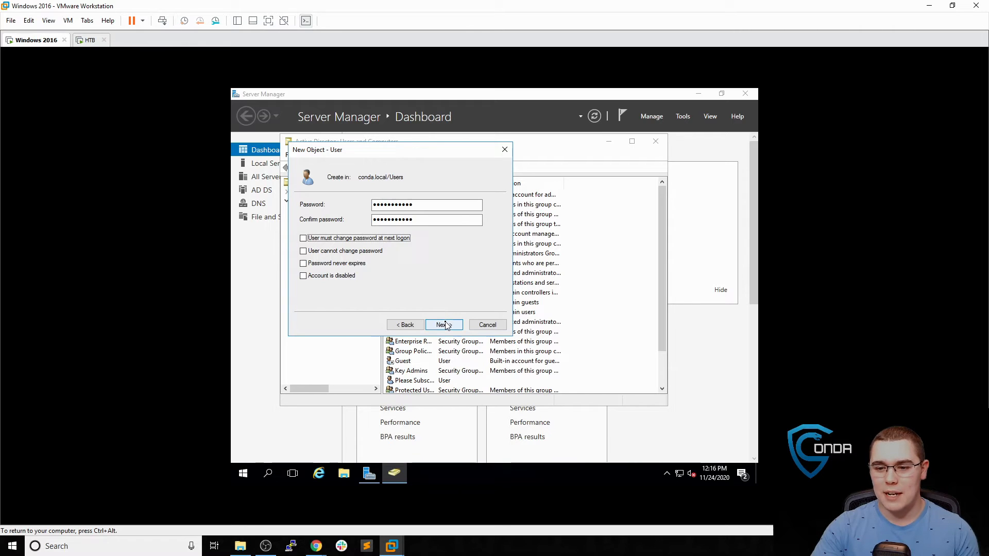
click(444, 325)
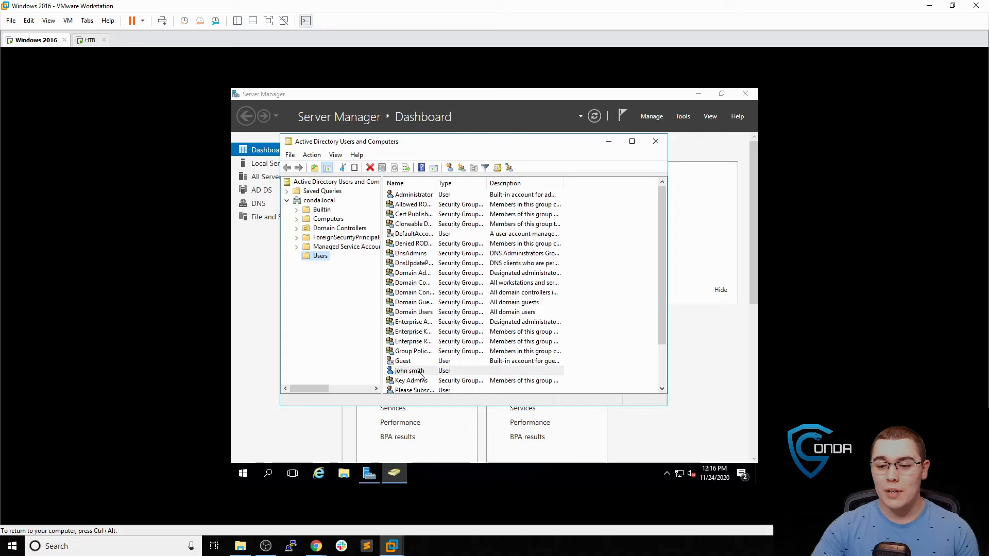
On john smith's Account tab, tick 'Do not require Kerberos preauthentication'.
double_click(409, 371)
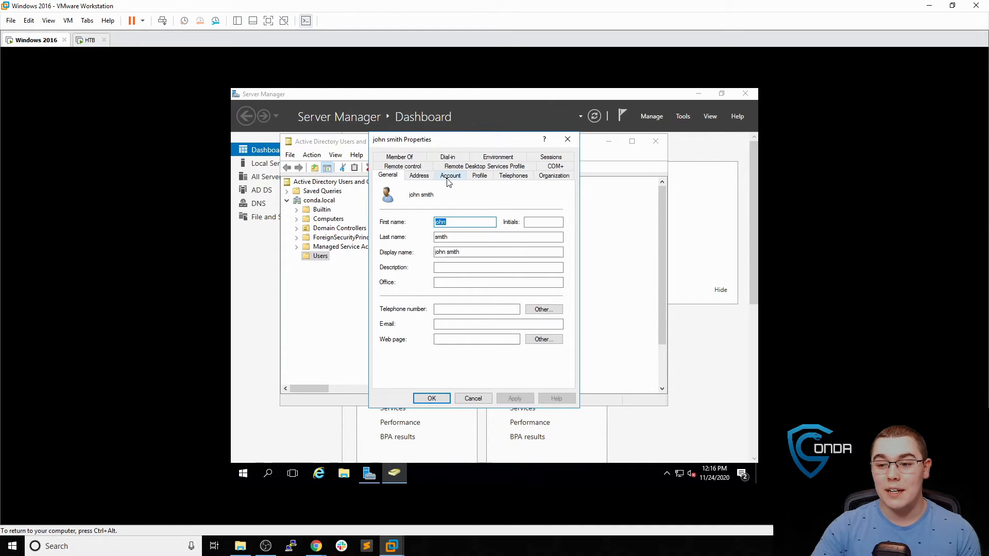
click(449, 176)
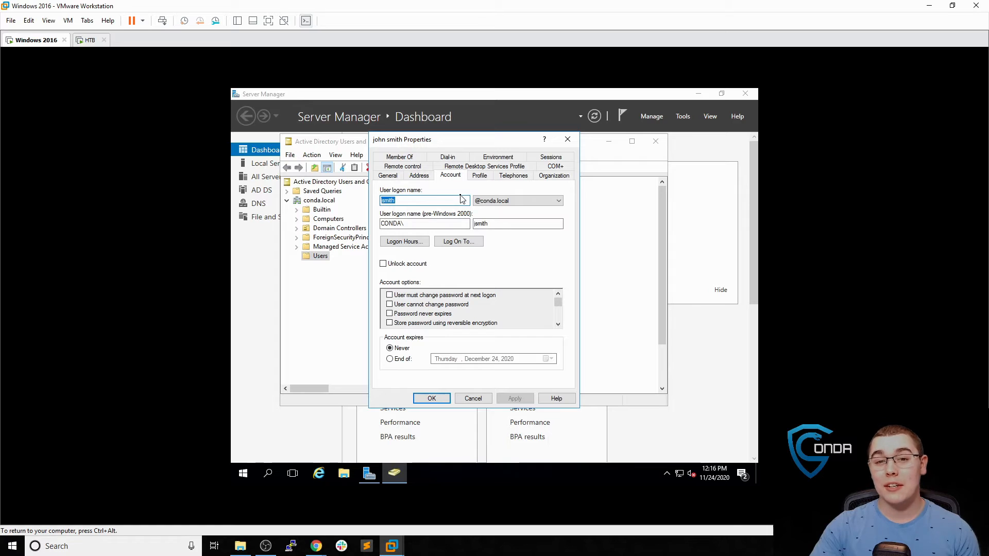
mouse_move(520, 294)
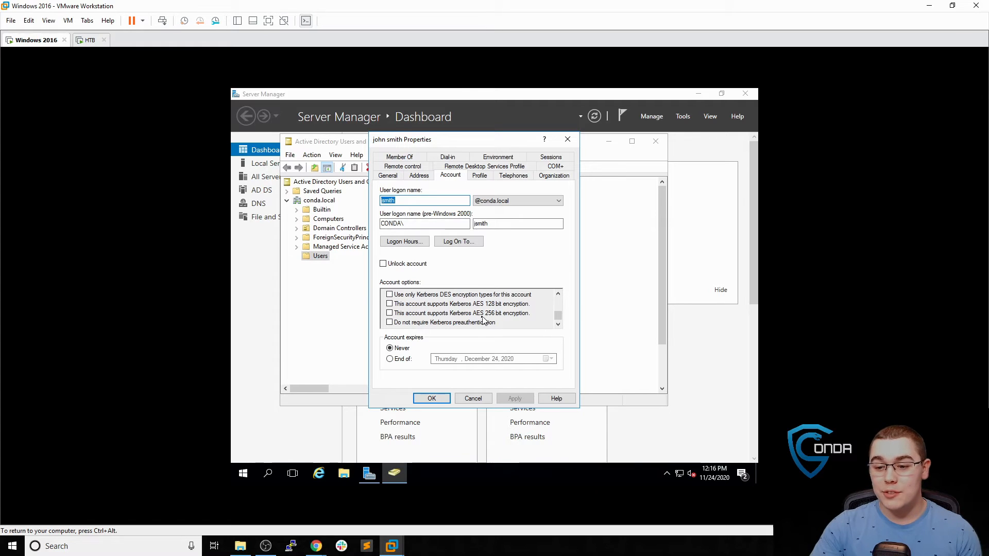
mouse_move(442, 334)
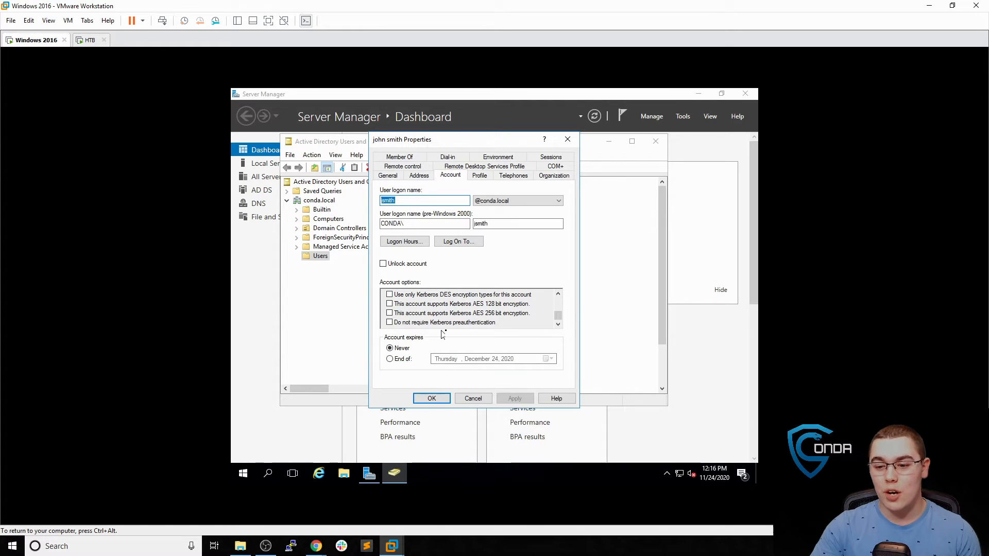
mouse_move(491, 326)
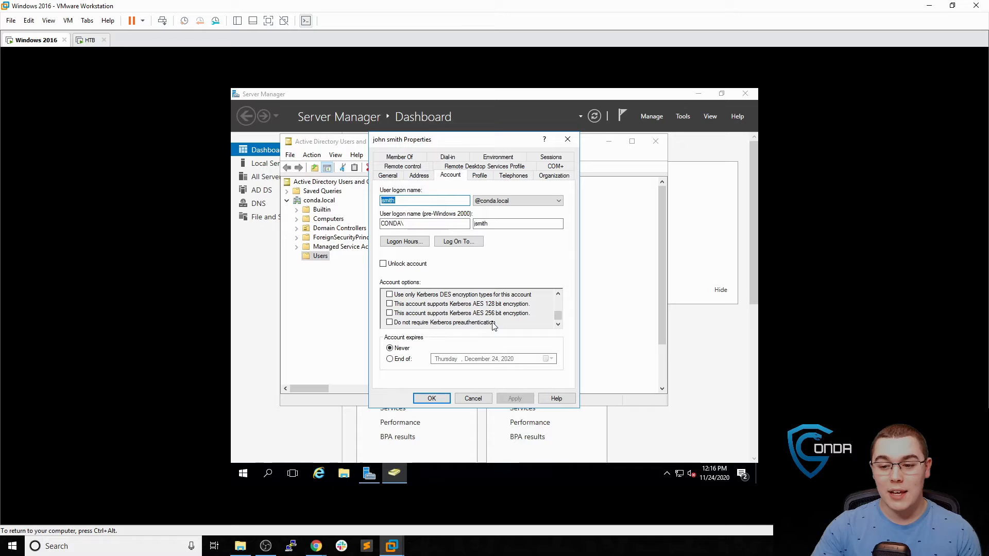
mouse_move(484, 326)
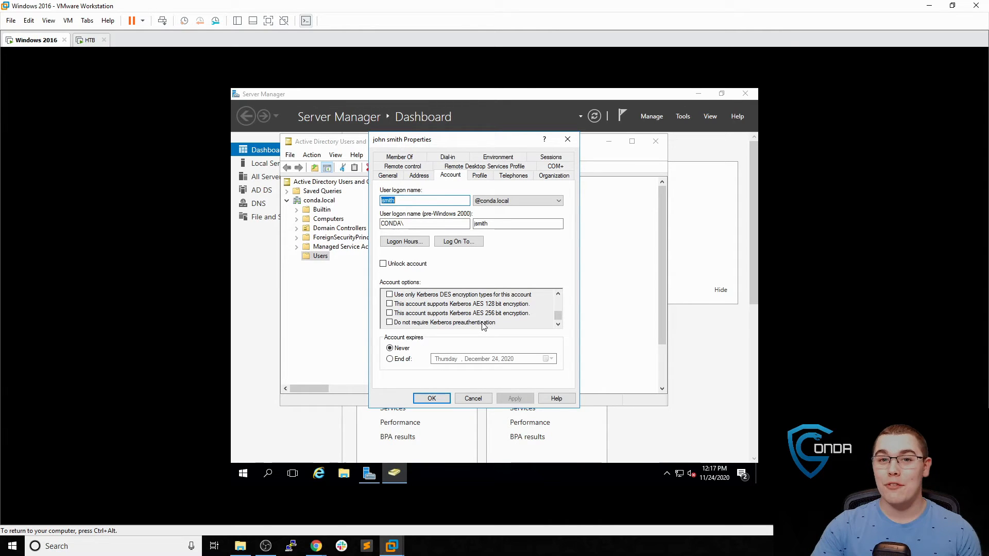
mouse_move(439, 325)
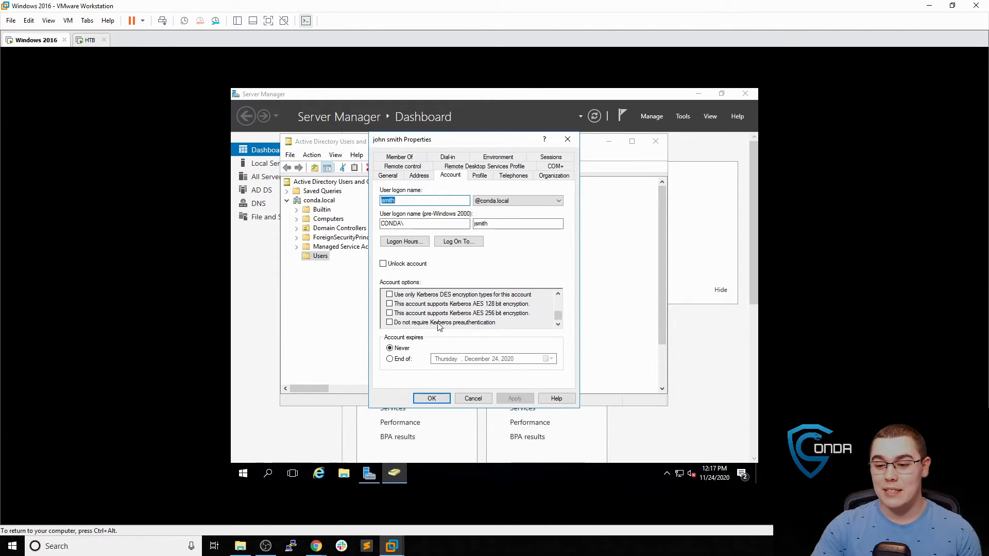
mouse_move(437, 331)
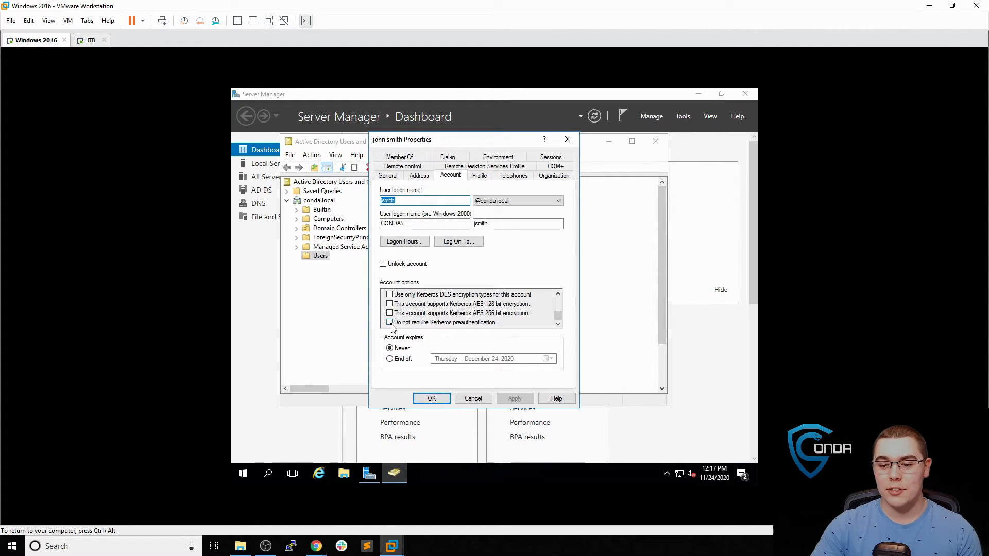
click(389, 322)
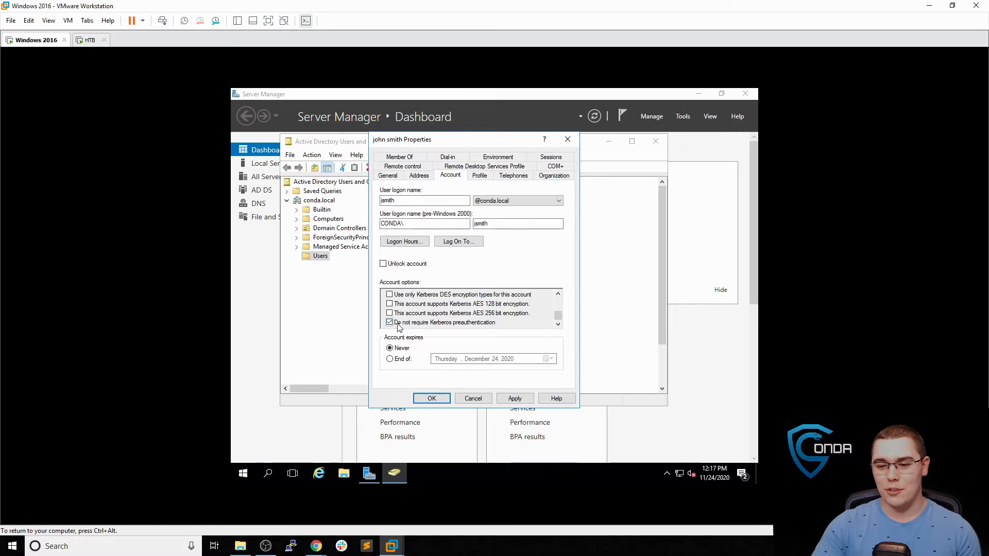
mouse_move(481, 328)
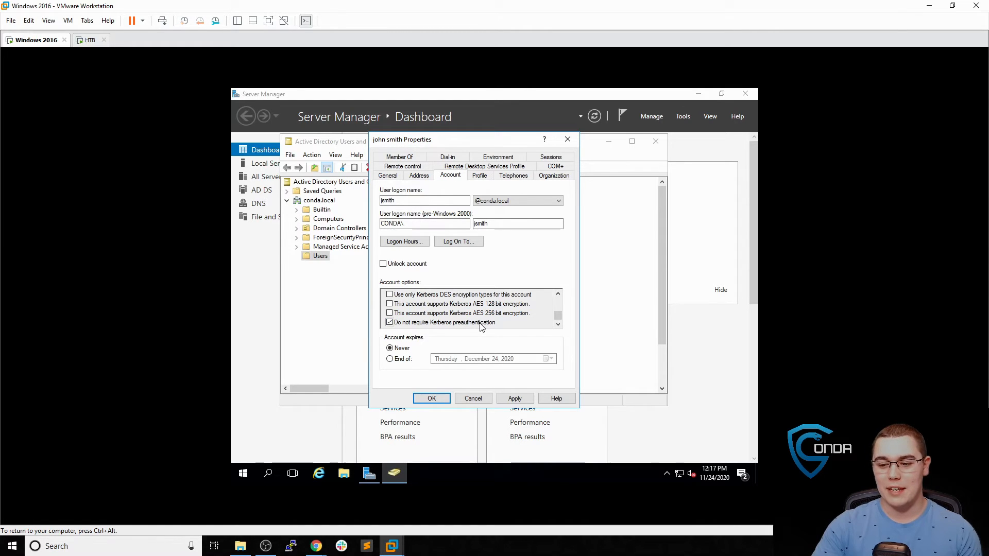
mouse_move(471, 336)
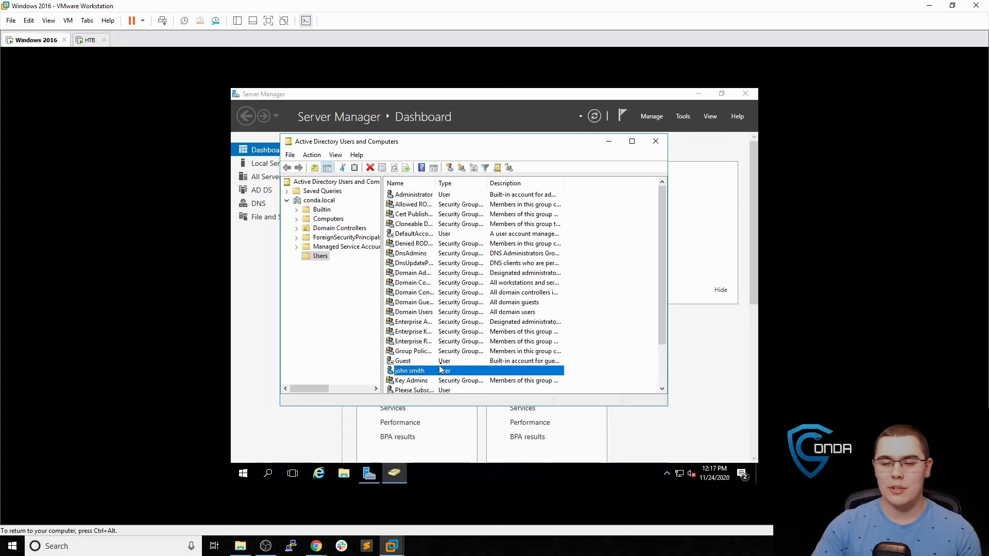
mouse_move(452, 360)
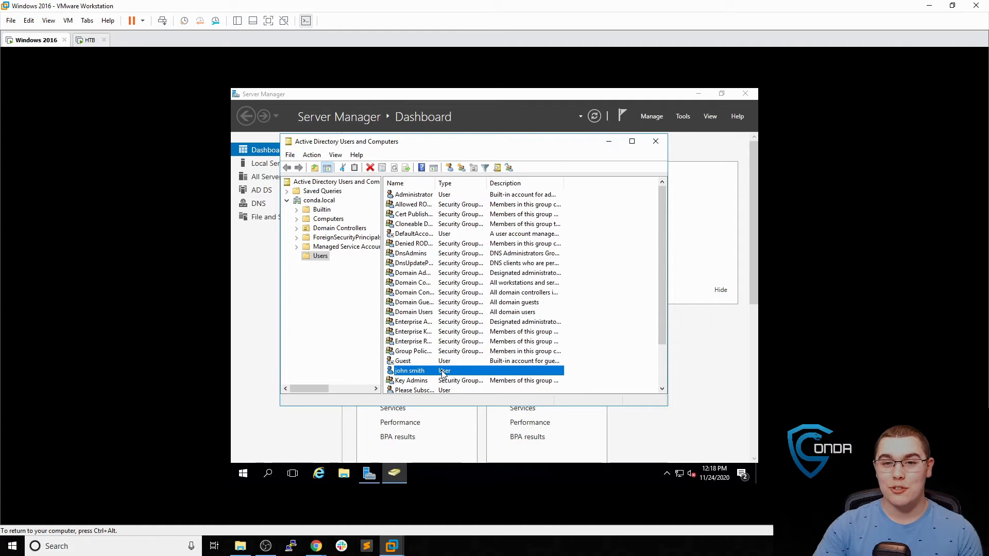
mouse_move(455, 363)
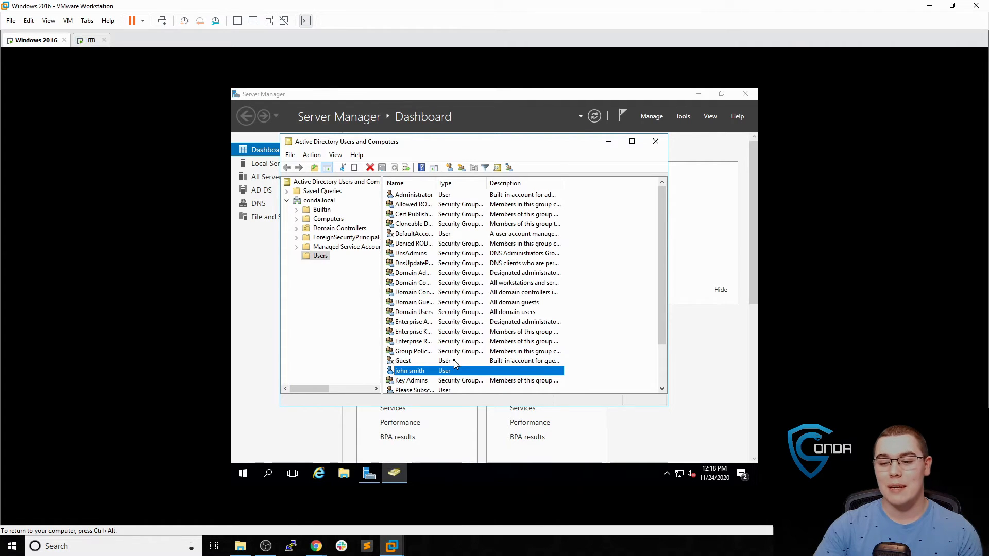
Switch to the Kali Linux VM tab in VMware Workstation.
click(90, 40)
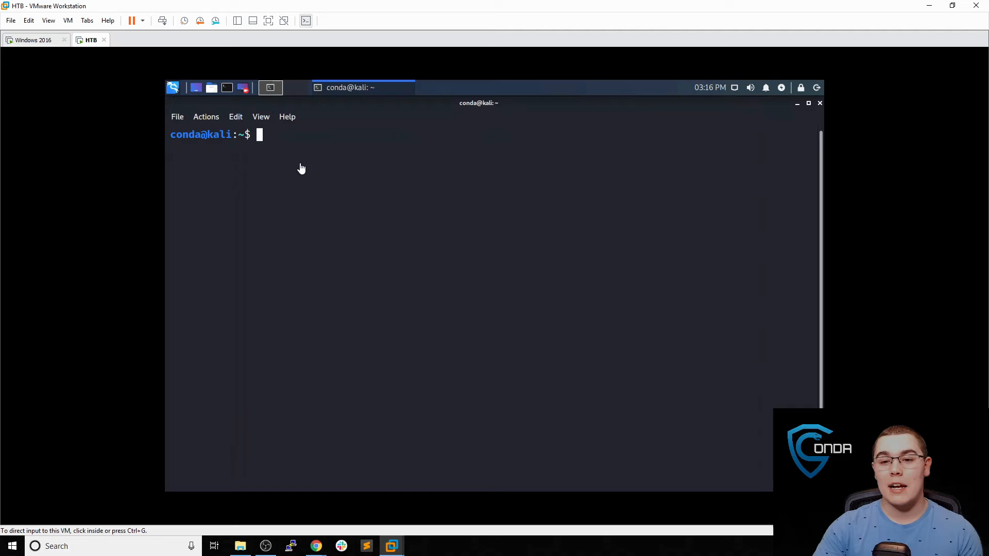
click(280, 163)
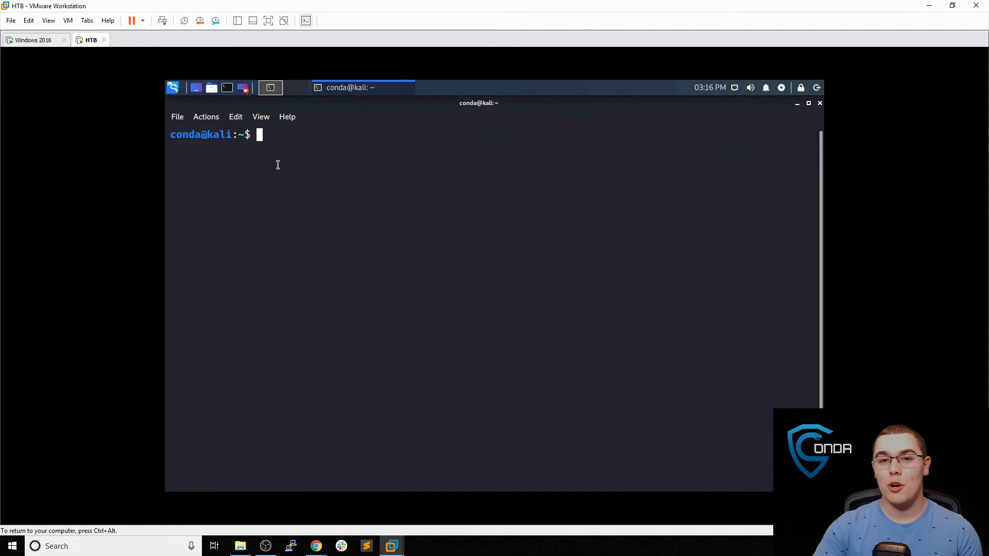
mouse_move(316, 147)
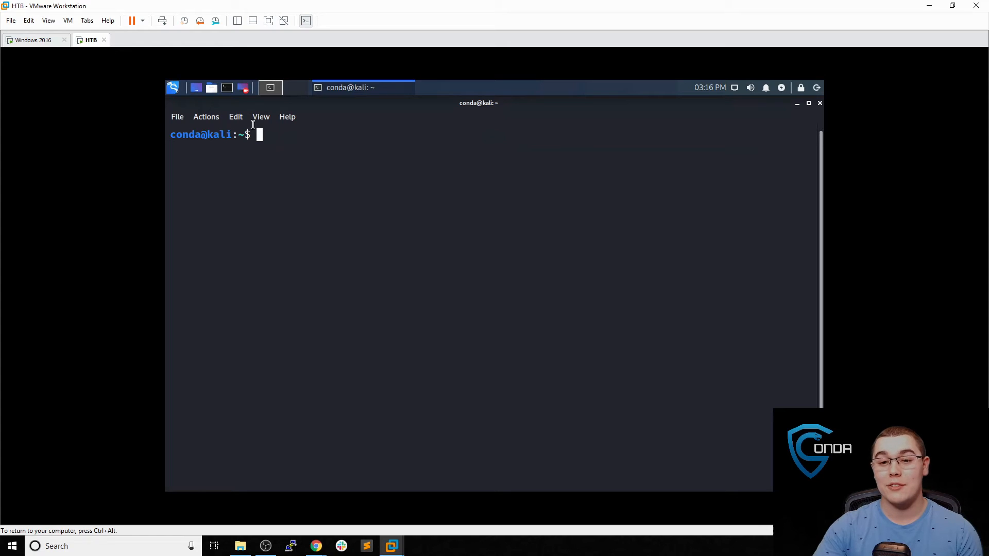
mouse_move(174, 87)
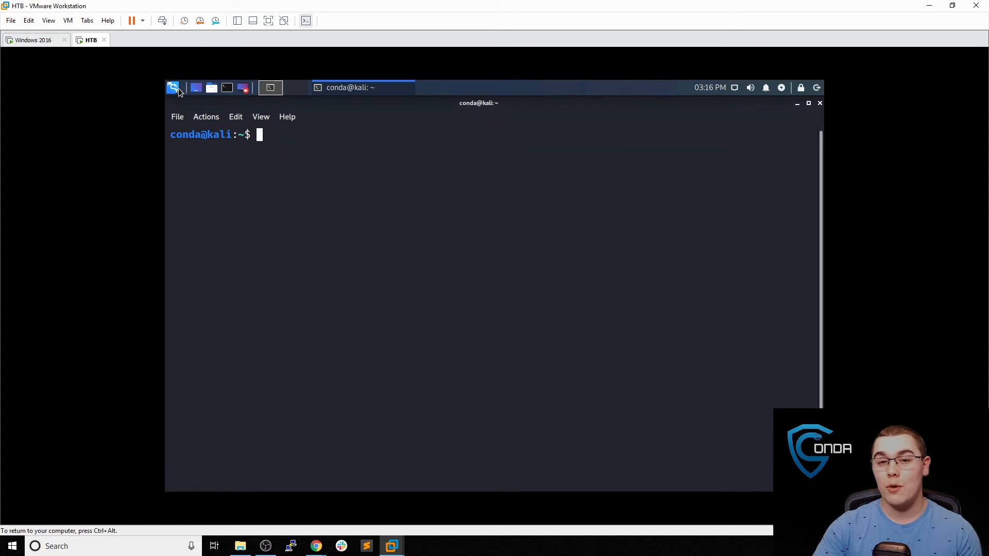
Open the impacket GitHub repository in Kali's browser, browse it, and return to the terminal.
click(173, 87)
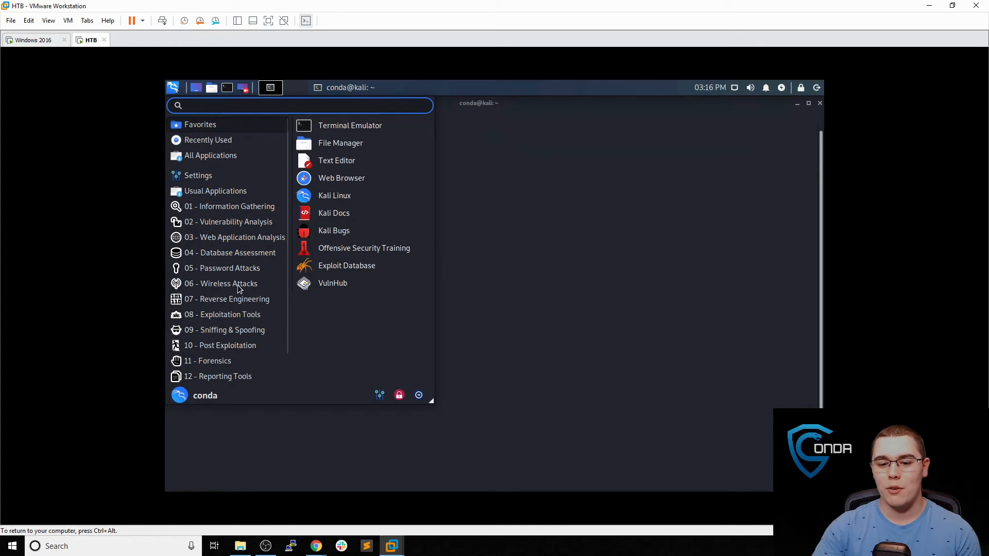
click(349, 125)
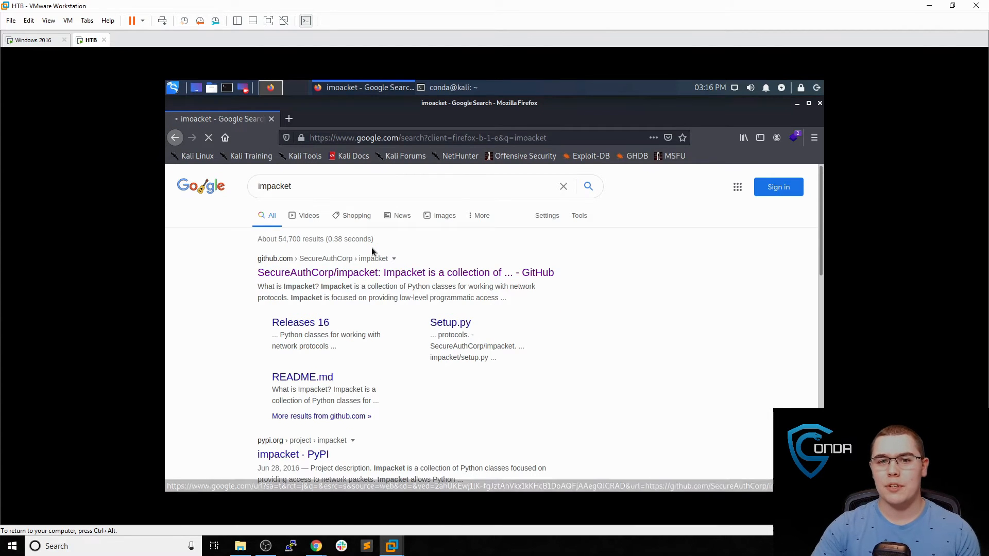
click(405, 273)
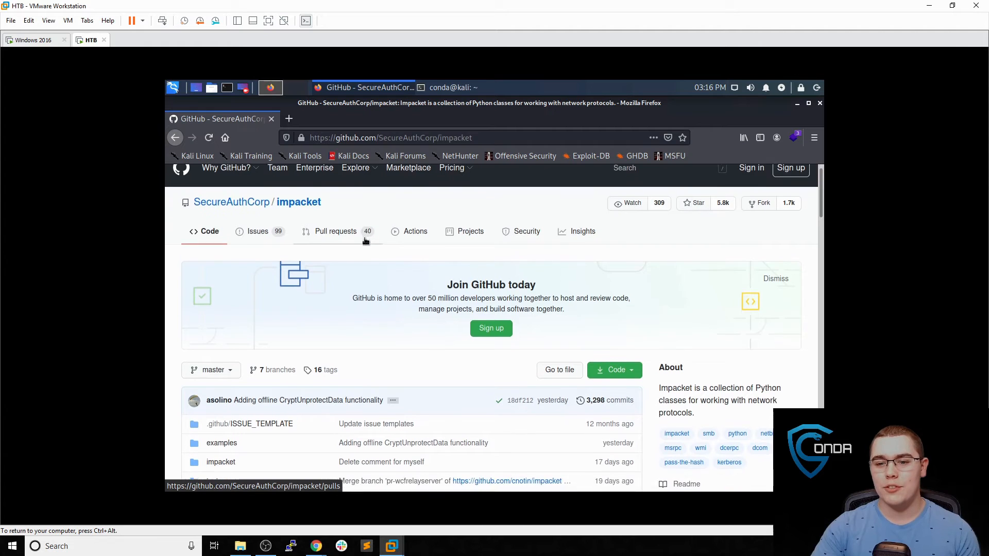
scroll(down, 3)
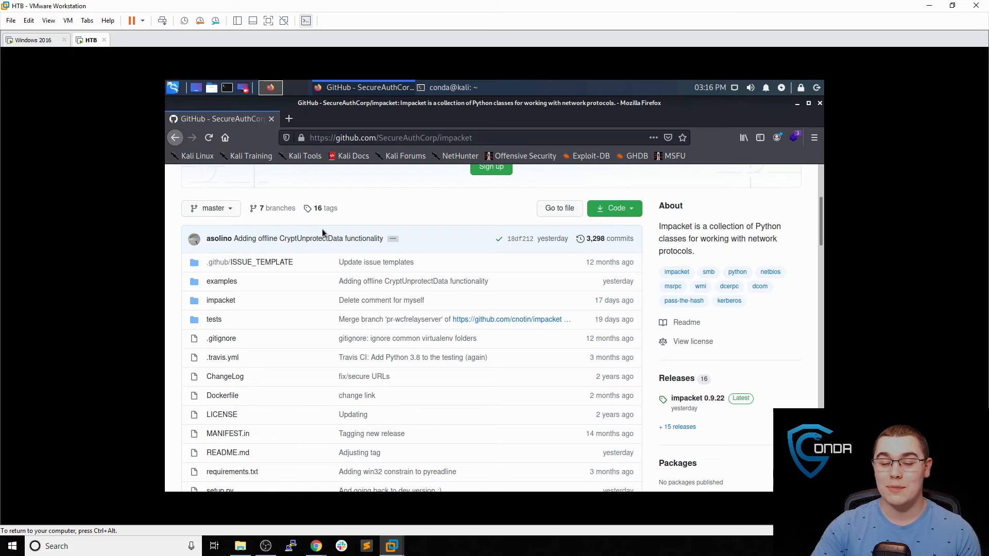
click(451, 87)
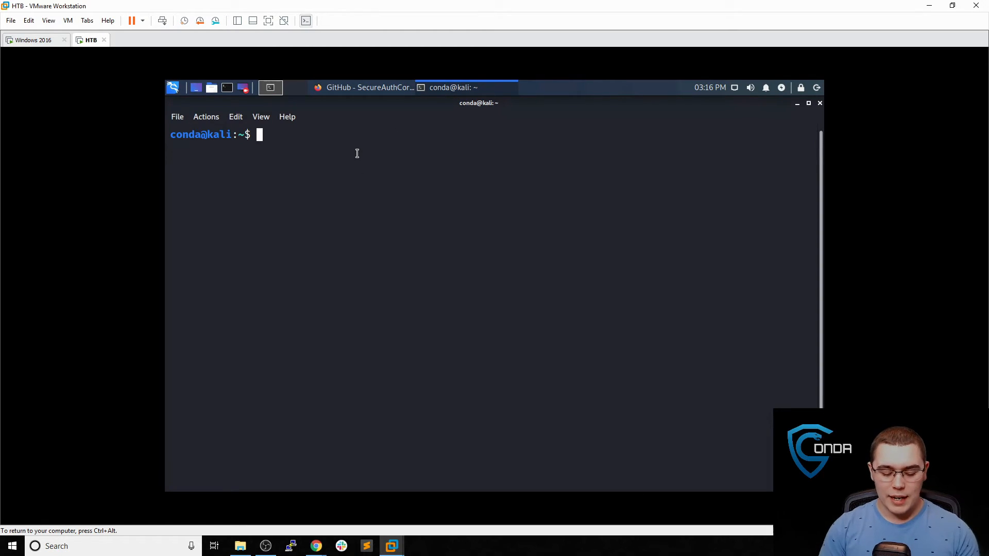
Run GetNPUsers.py without arguments to view its usage help.
text(GetN)
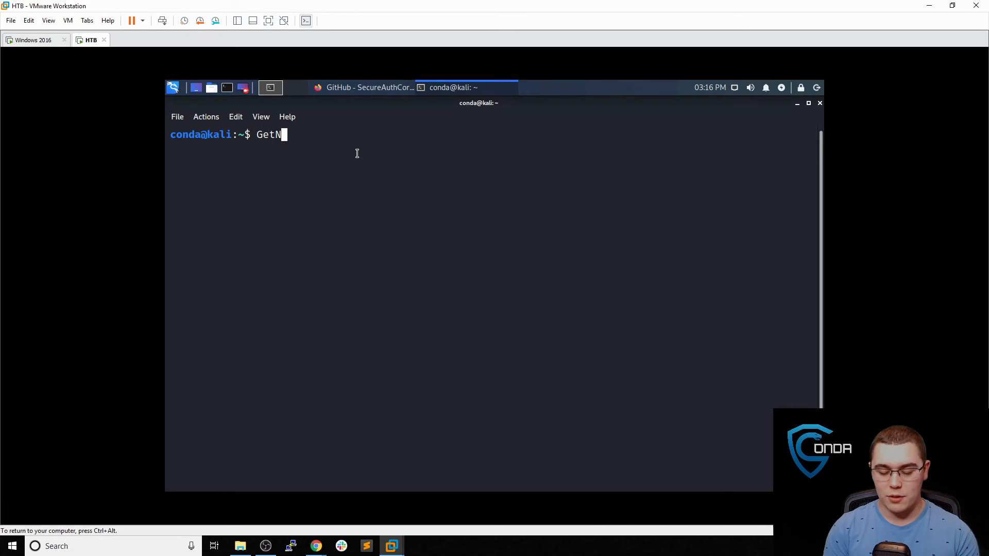
text(PUsers.py)
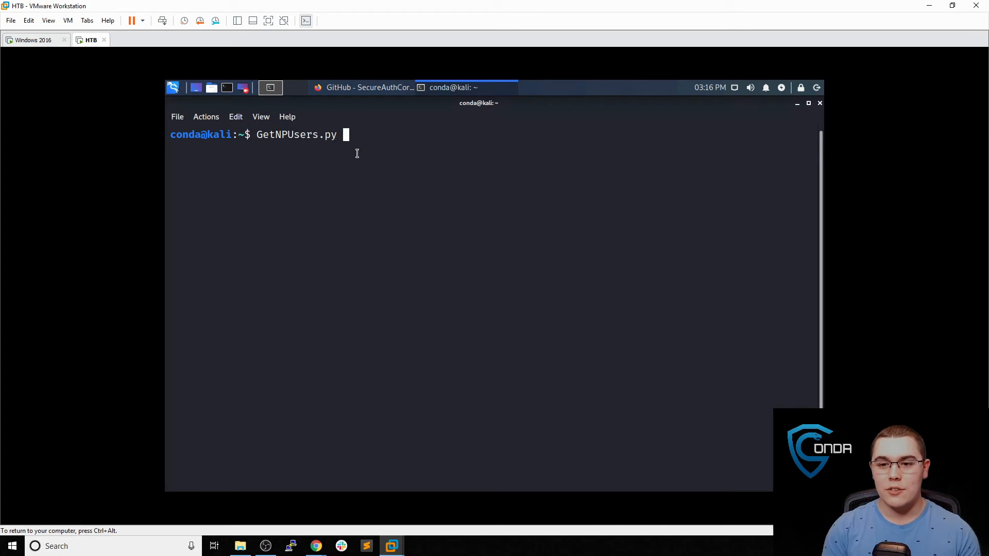
key(Return)
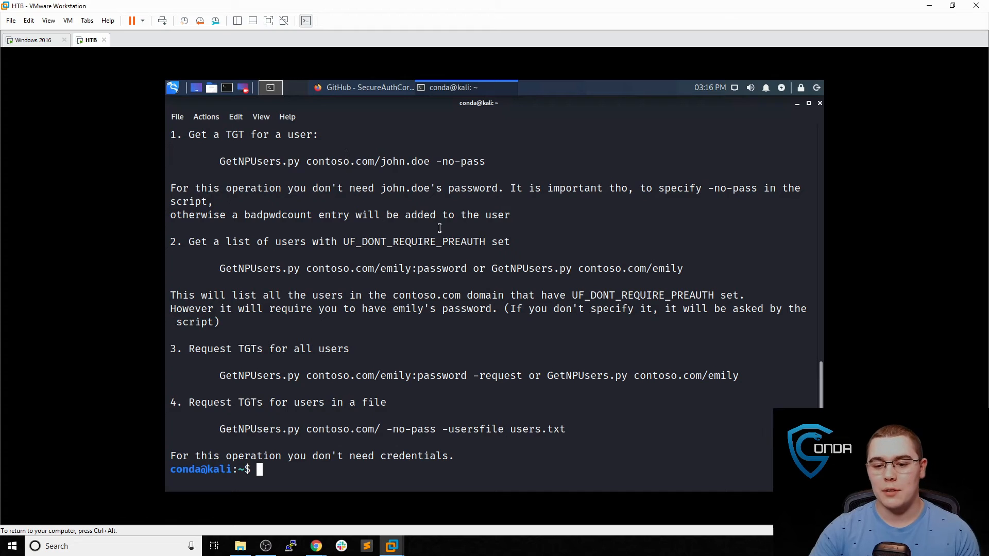
mouse_move(318, 424)
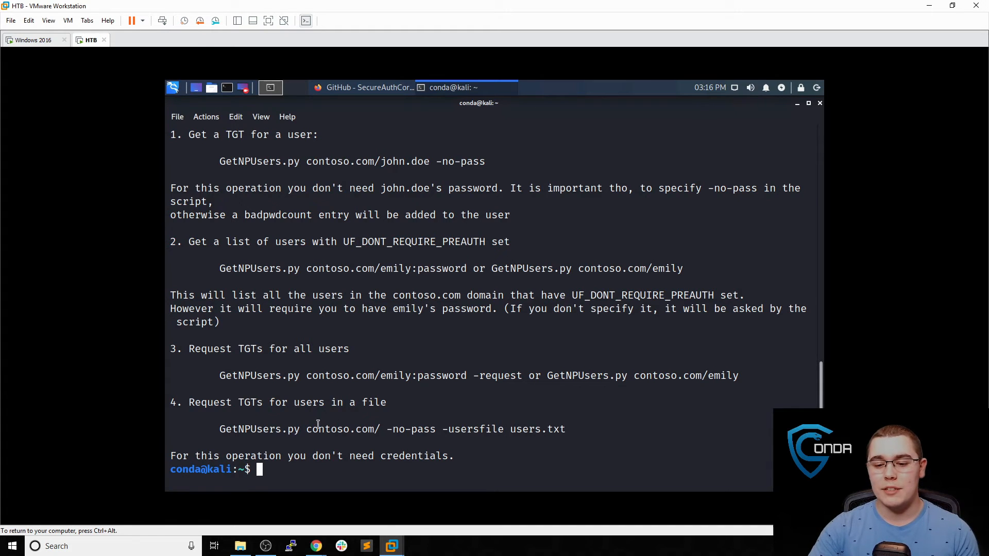
Type GetNPUsers.py conda.local/jsmith -dc-ip=192.168.1.179 at the prompt.
text(GetNPUsers.py)
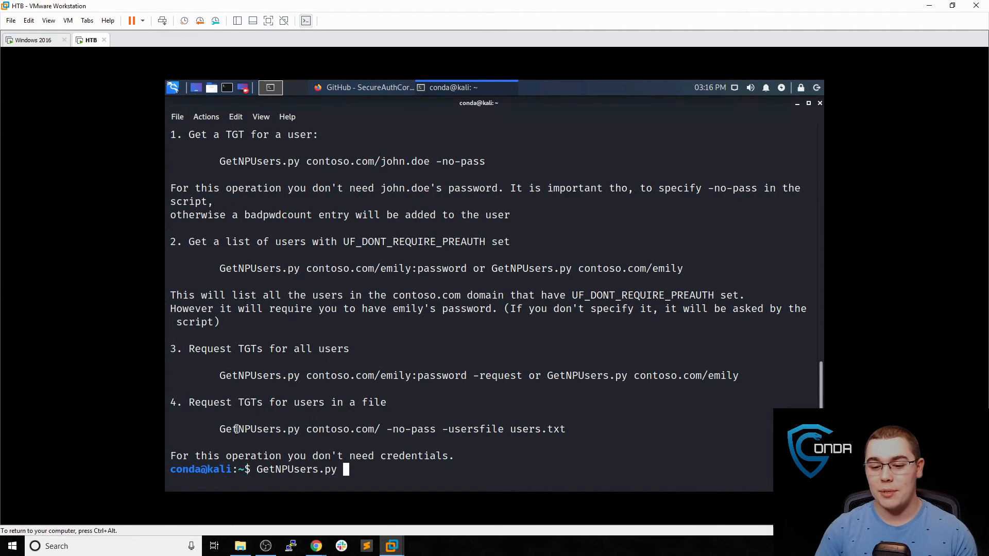
text(conda.local)
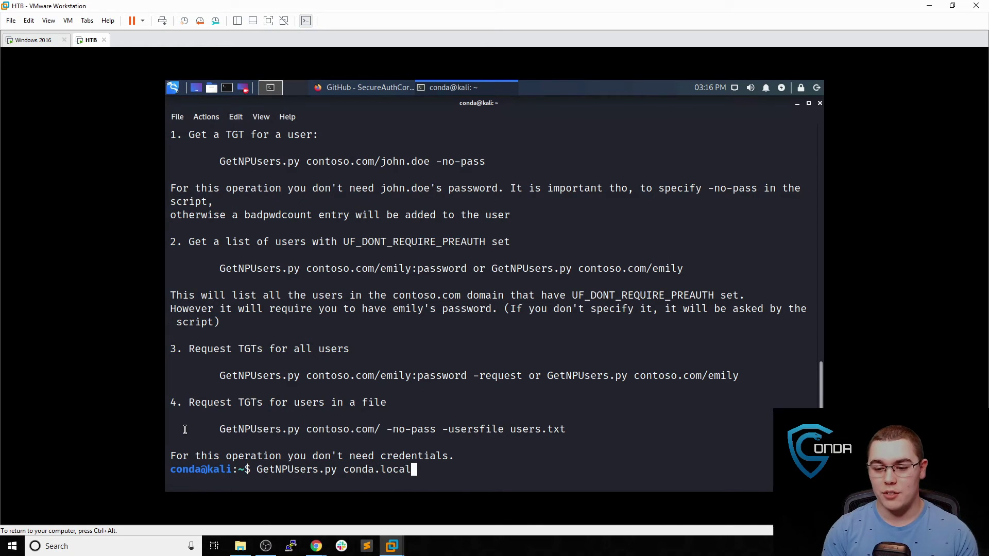
text(/)
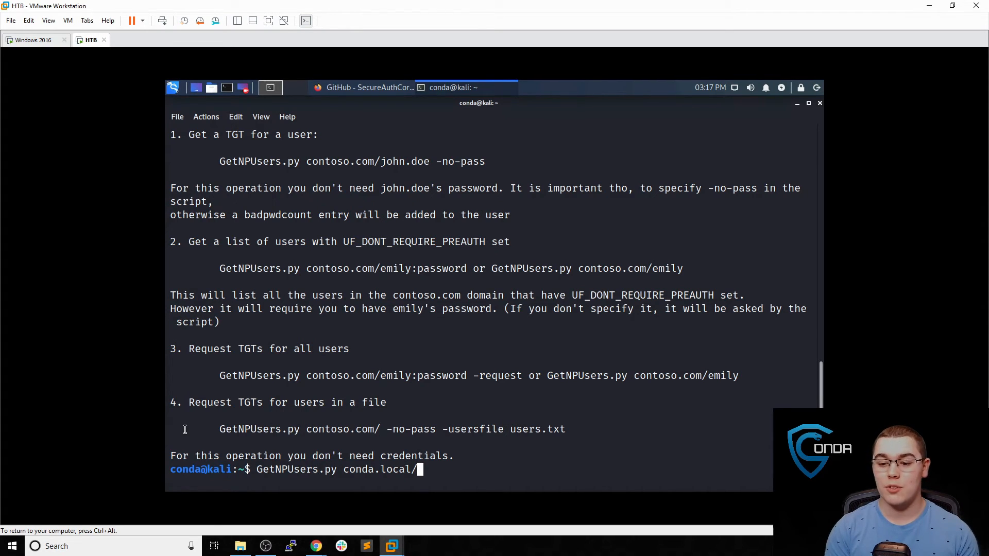
text(jsmith)
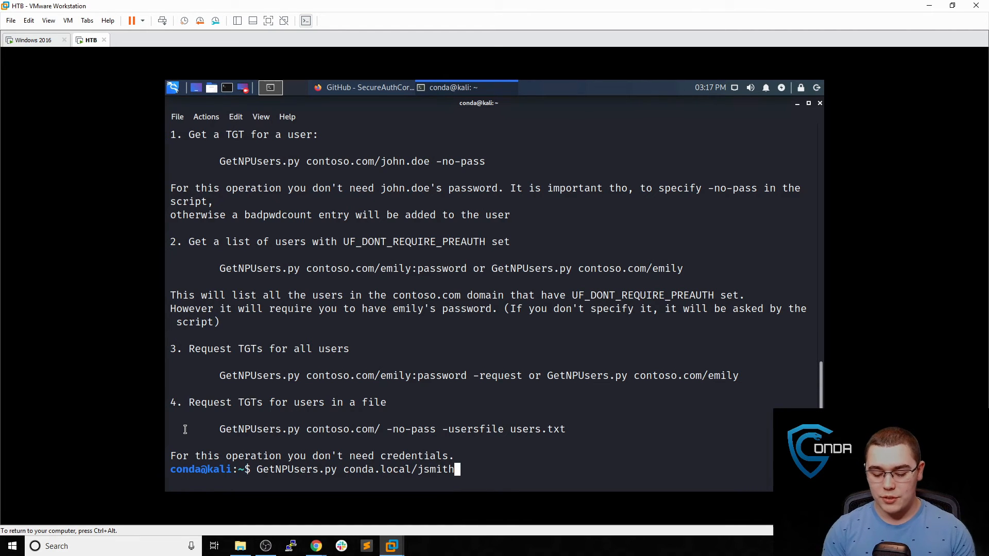
text(-dc)
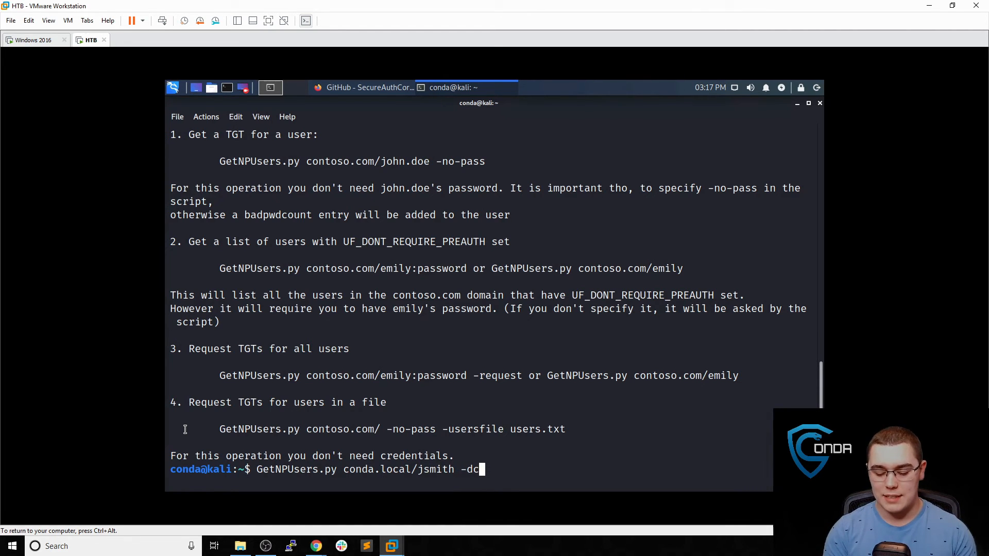
text(ip)
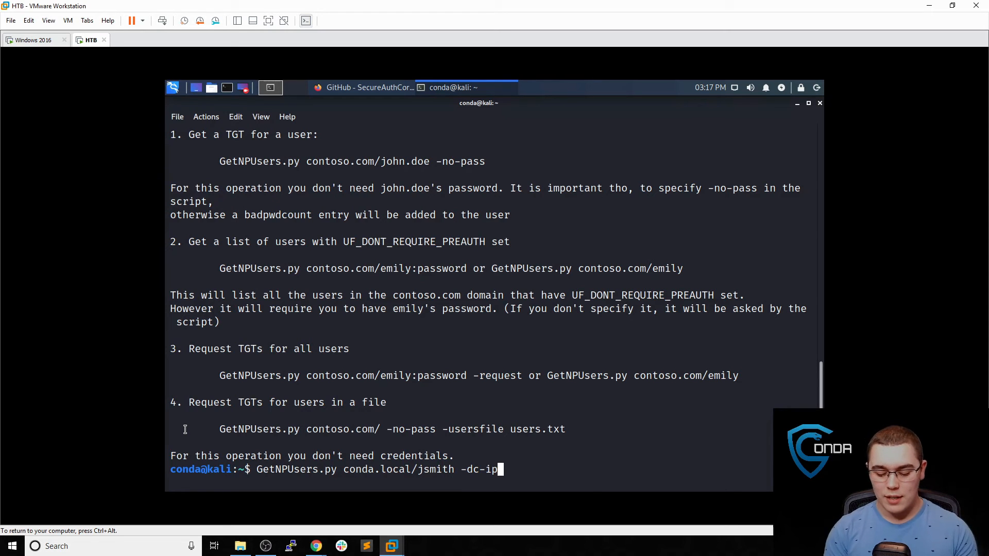
text(=)
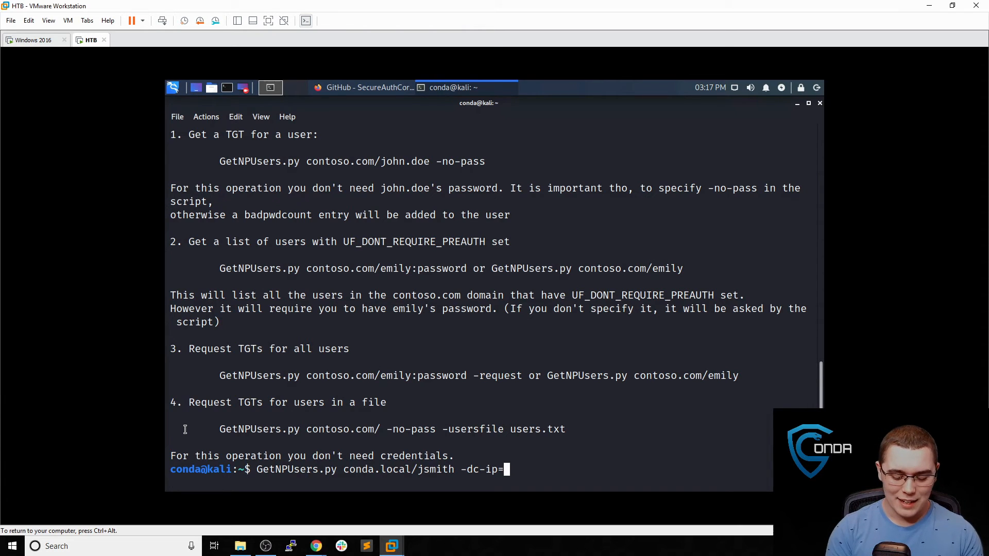
text(192.168)
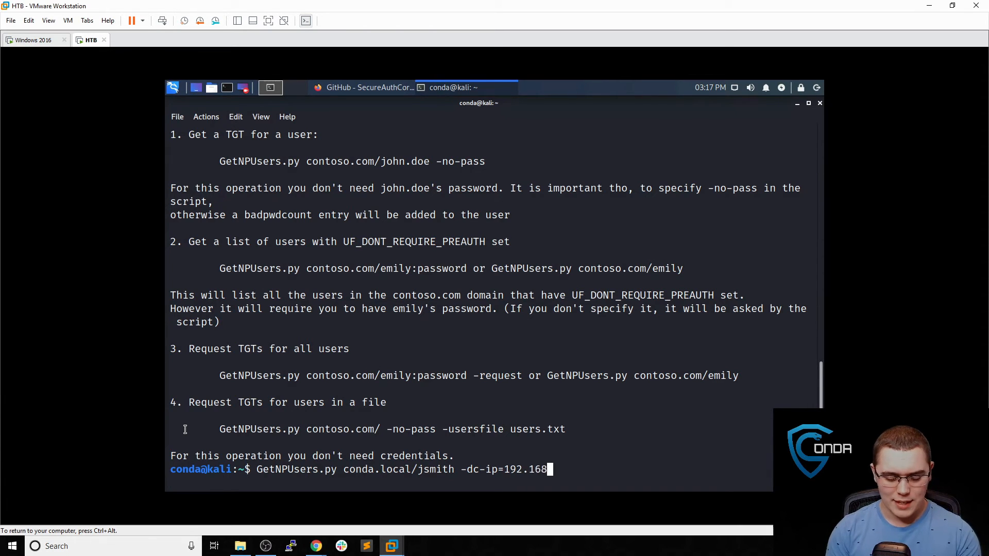
text(.1.179)
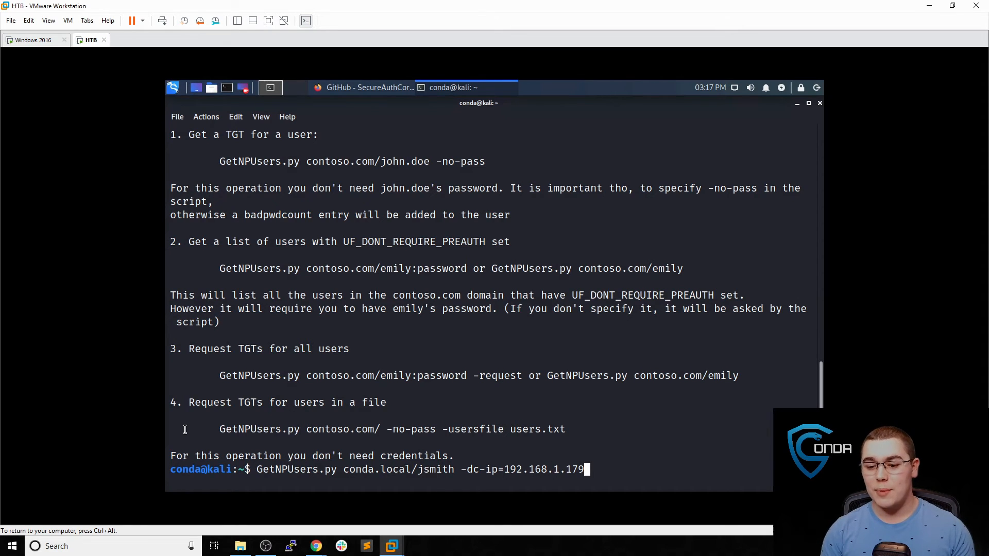
Run the request with an empty password and select jsmith's returned krb5asrep hash.
key(Return)
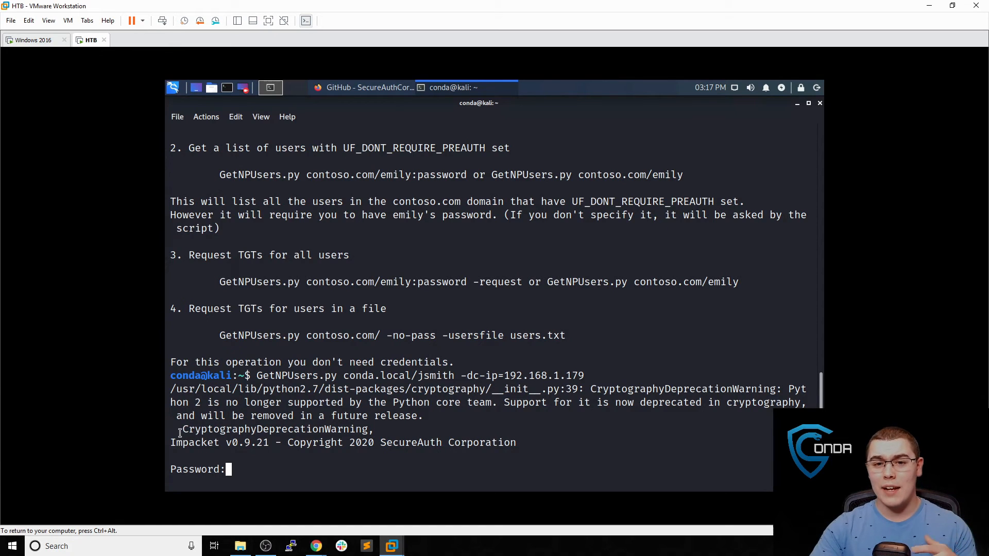
mouse_move(396, 464)
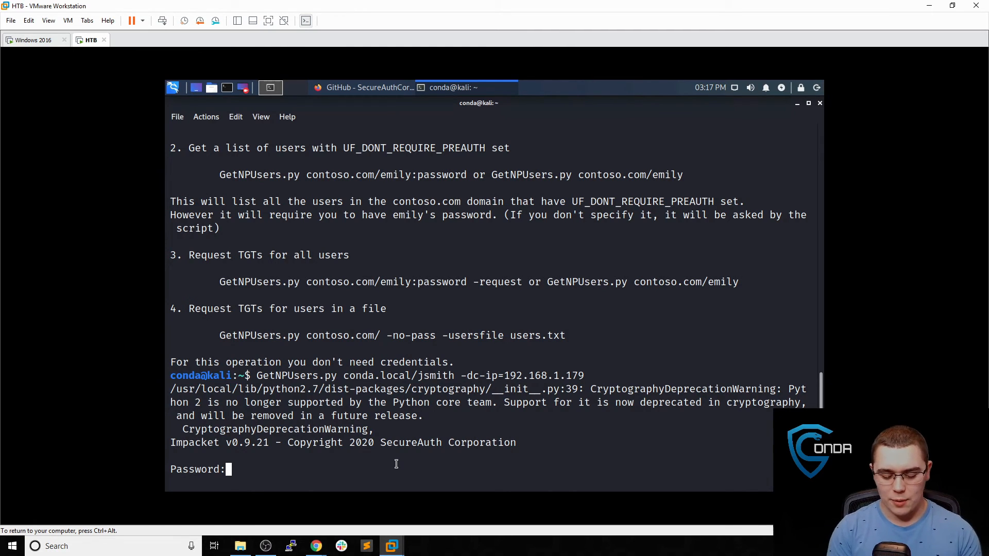
key(Return)
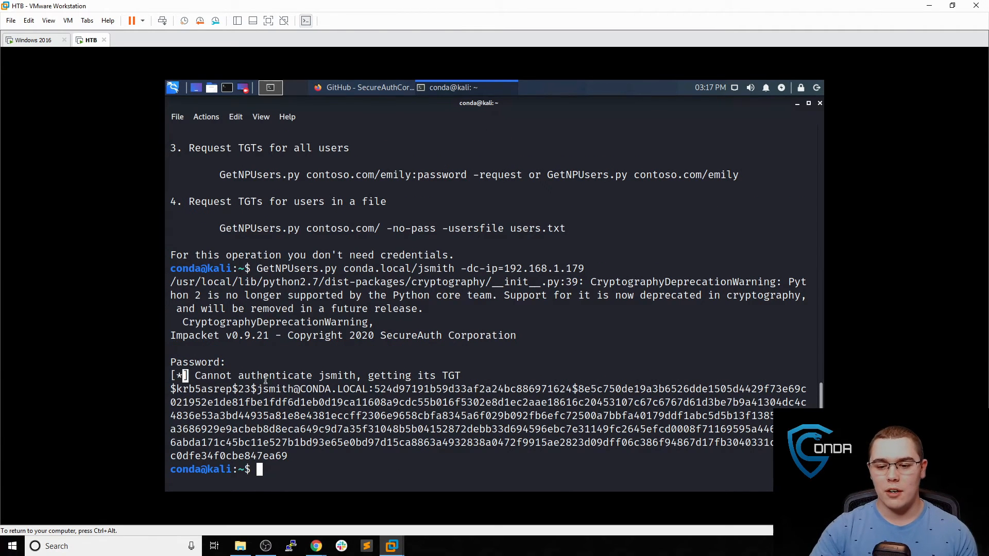
double_click(388, 375)
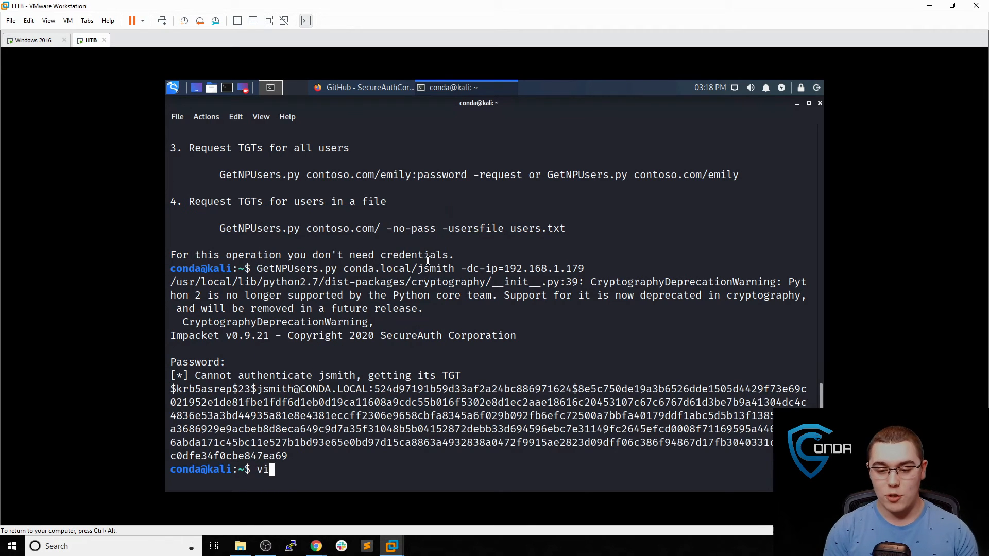
Replace svc-alfresco's hash in tgt with jsmith's hash in vim and save with :wq.
key(Return)
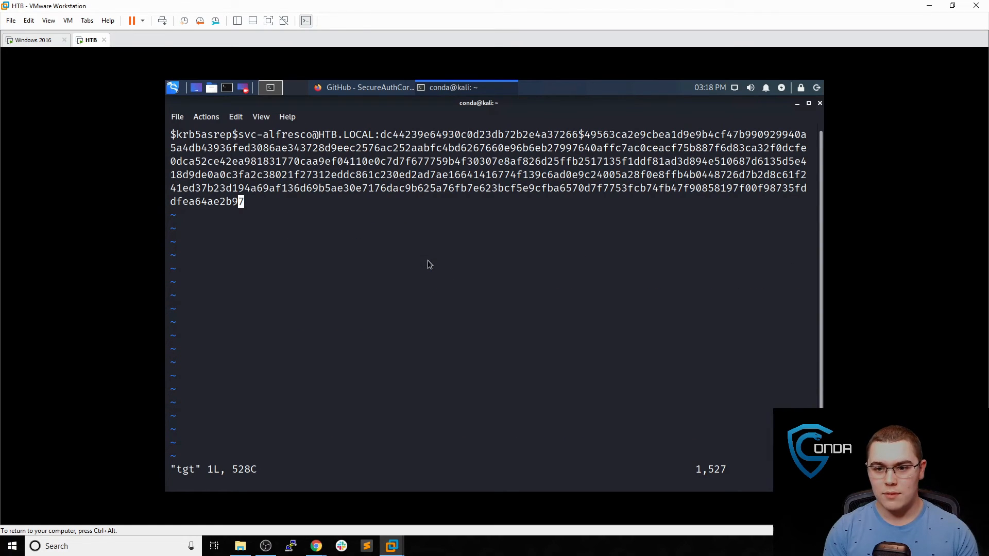
key(V)
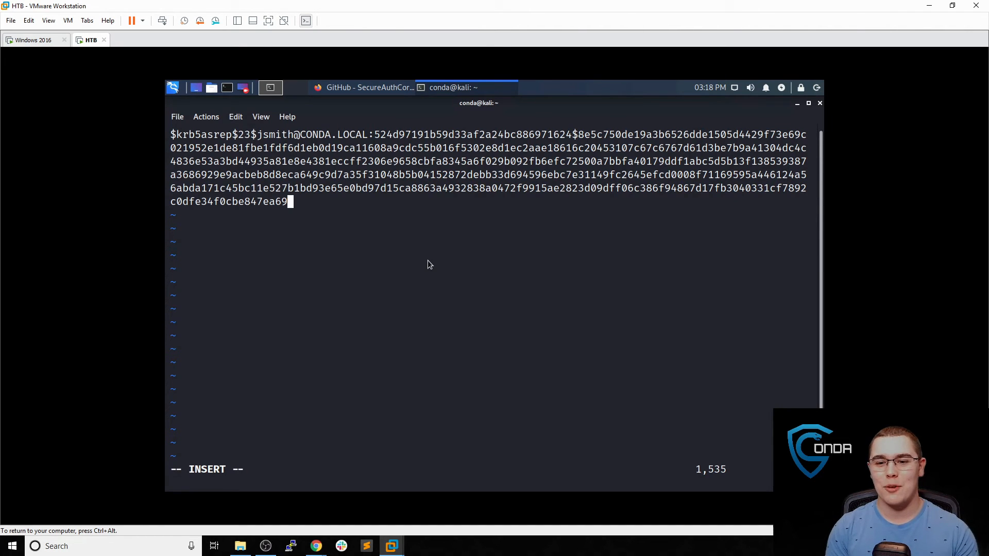
text(:wq)
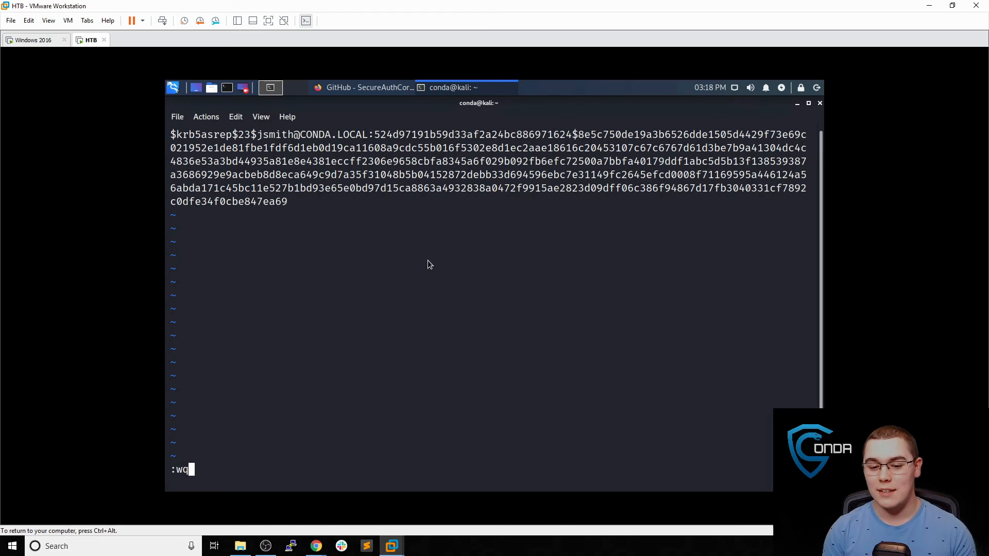
key(Return)
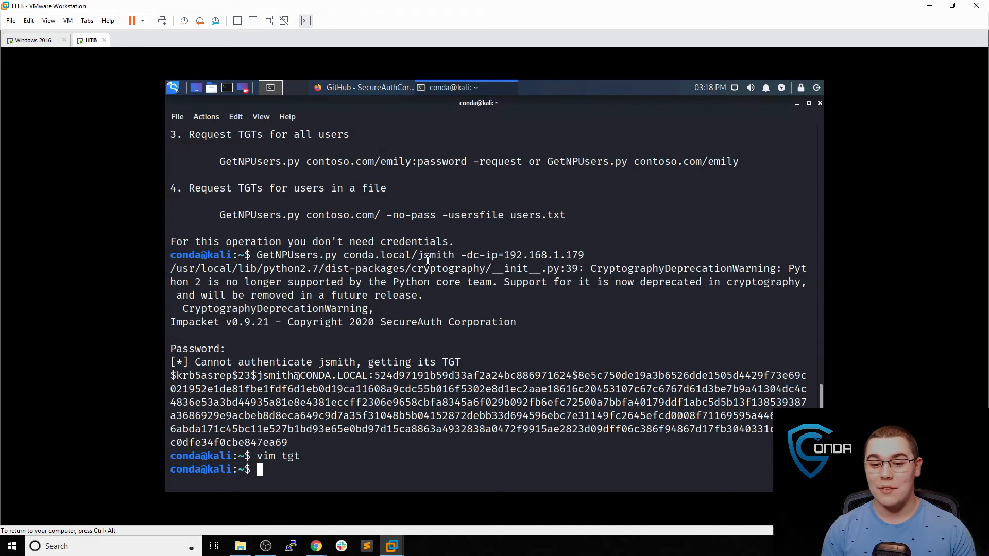
Run sudo john tgt with the sudo password, then abort when nothing cracks.
text(sudo j)
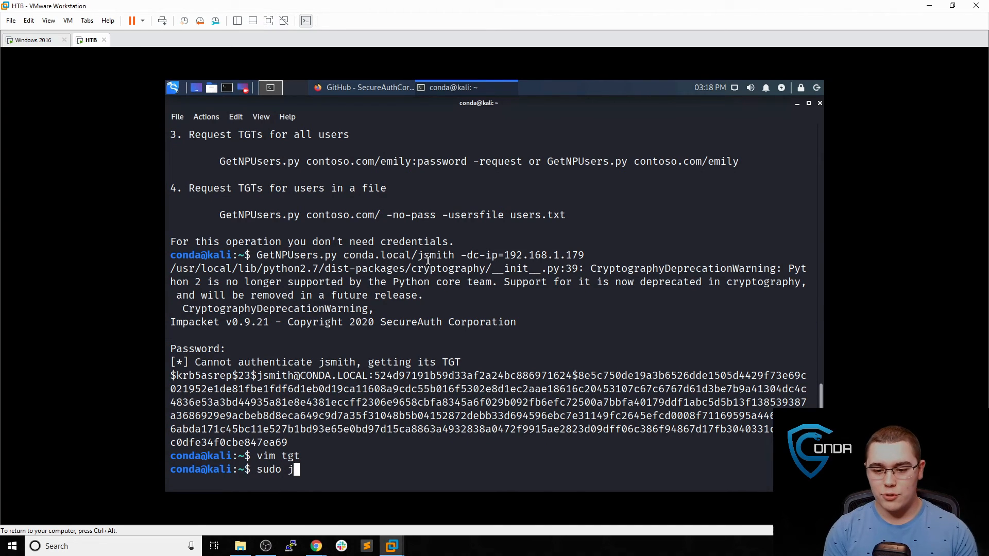
text(ohn)
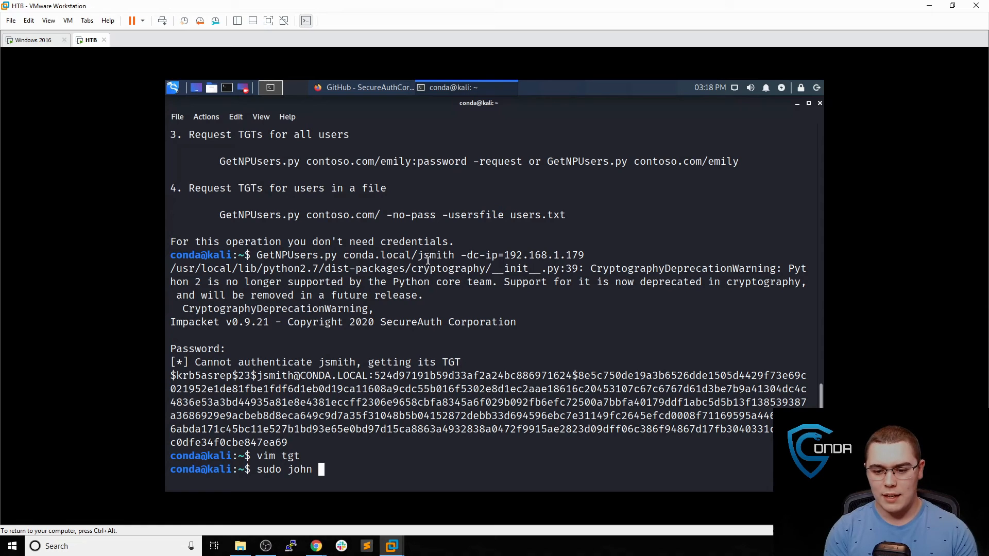
text(tgt)
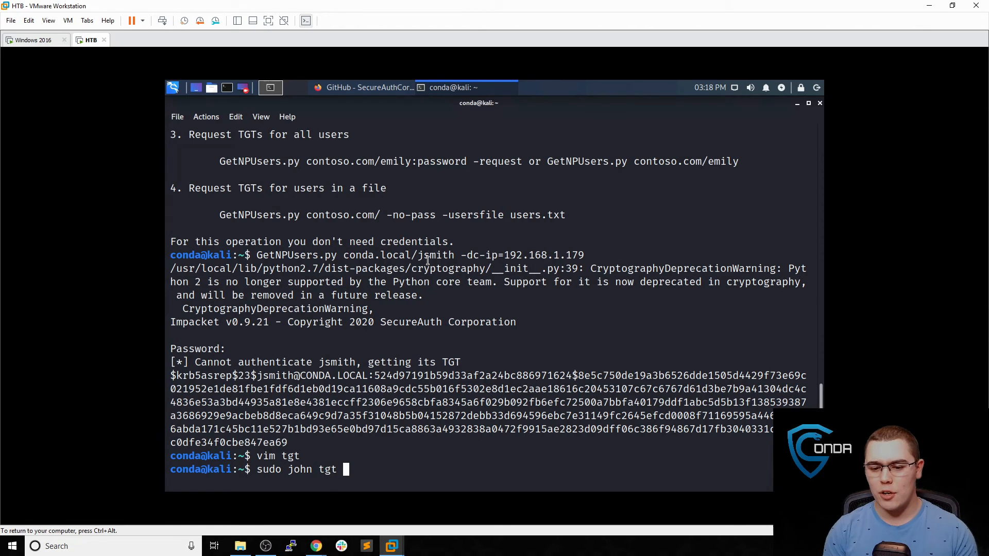
key(Return)
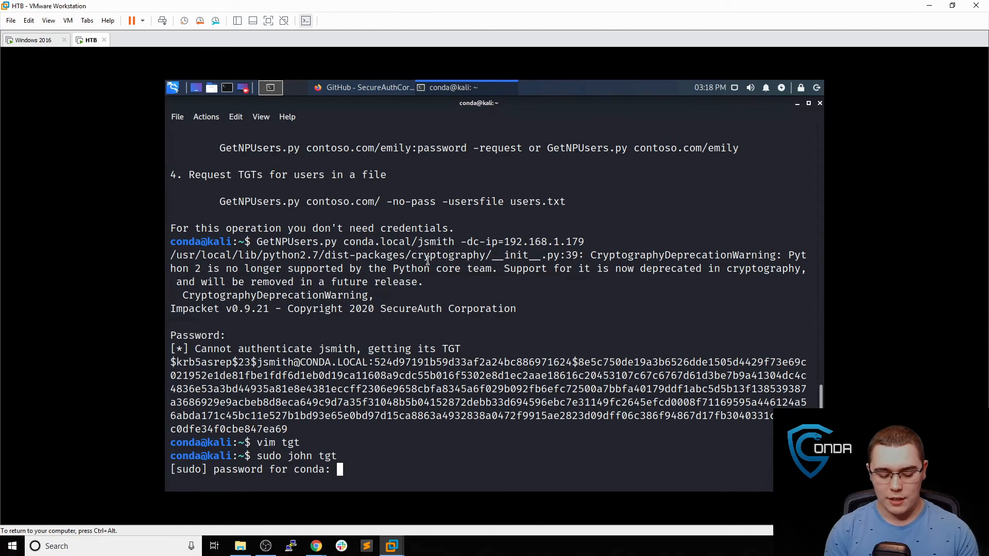
key(Return)
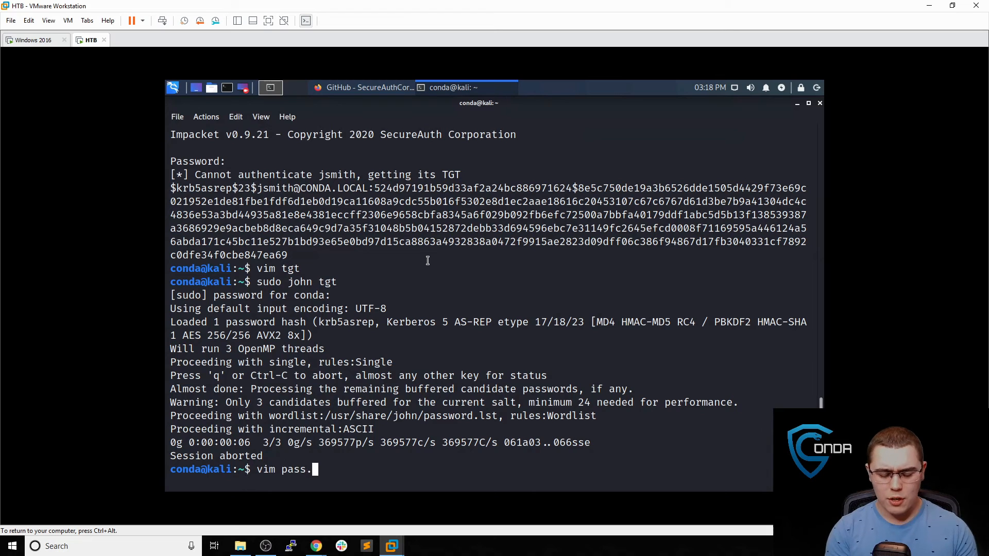
key(Return)
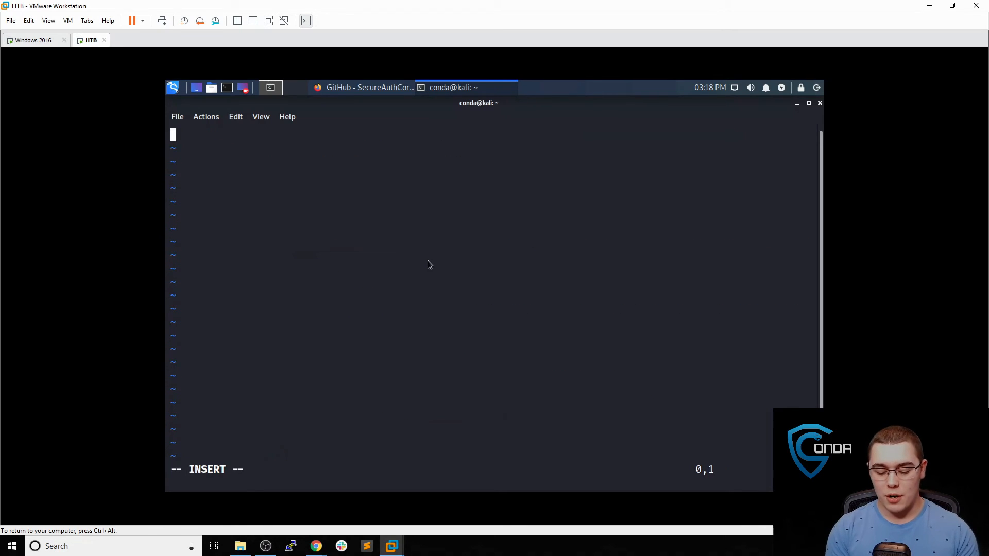
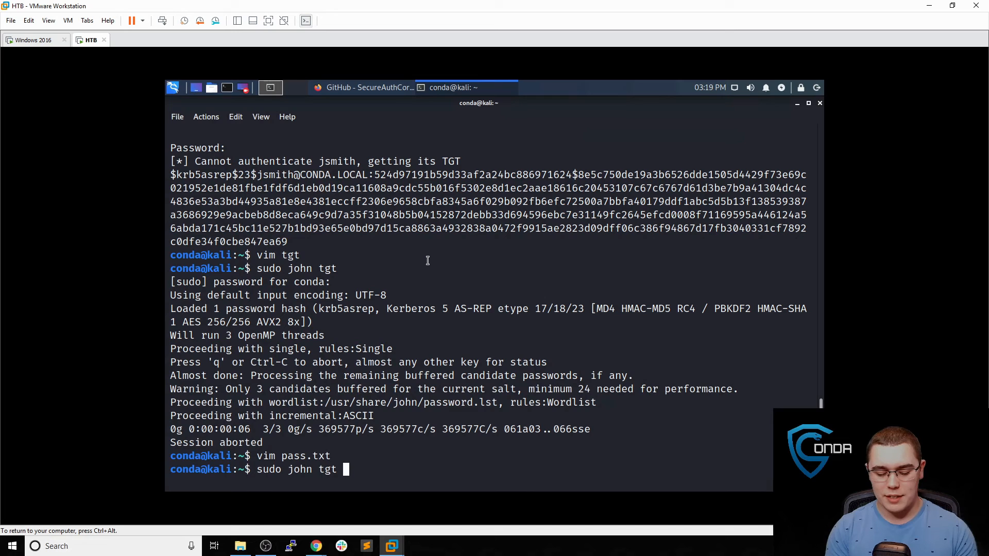
Run sudo john tgt --wordlist=pass.txt to crack jsmith's hash.
text(--wor)
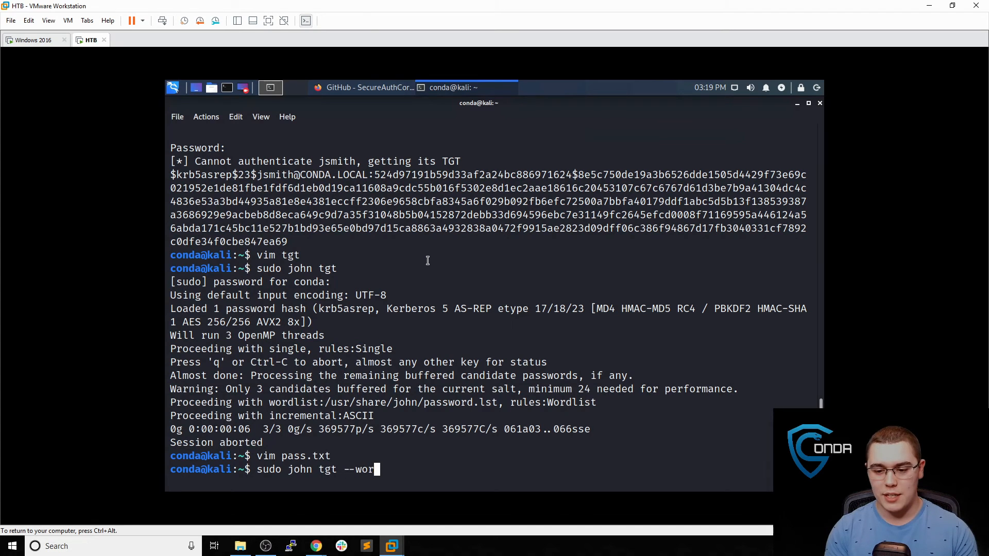
text(dlis)
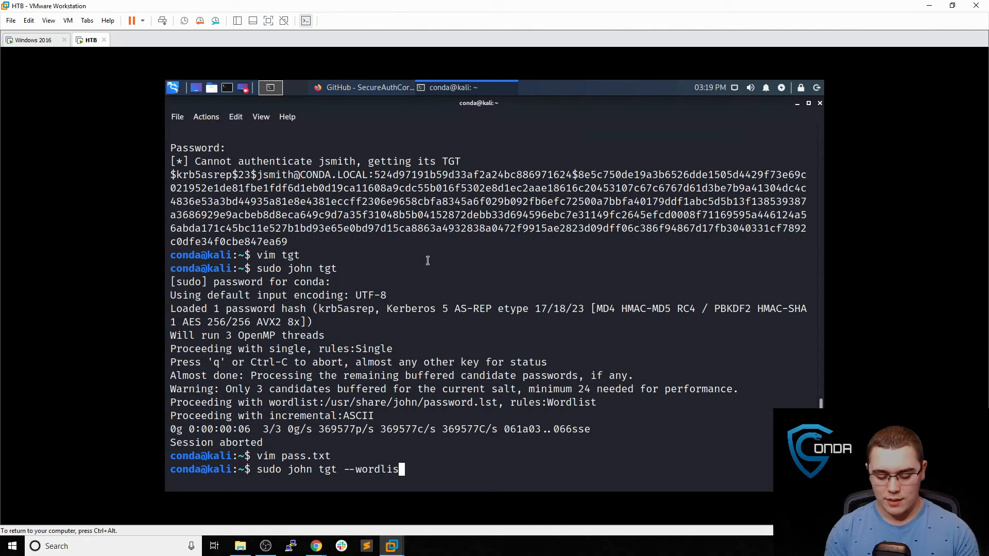
text(=pas)
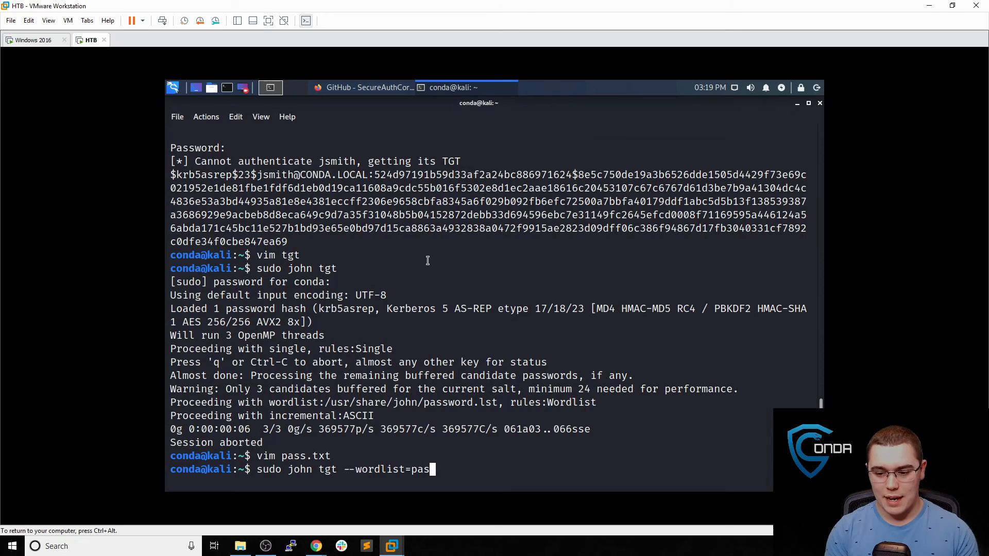
key(Return)
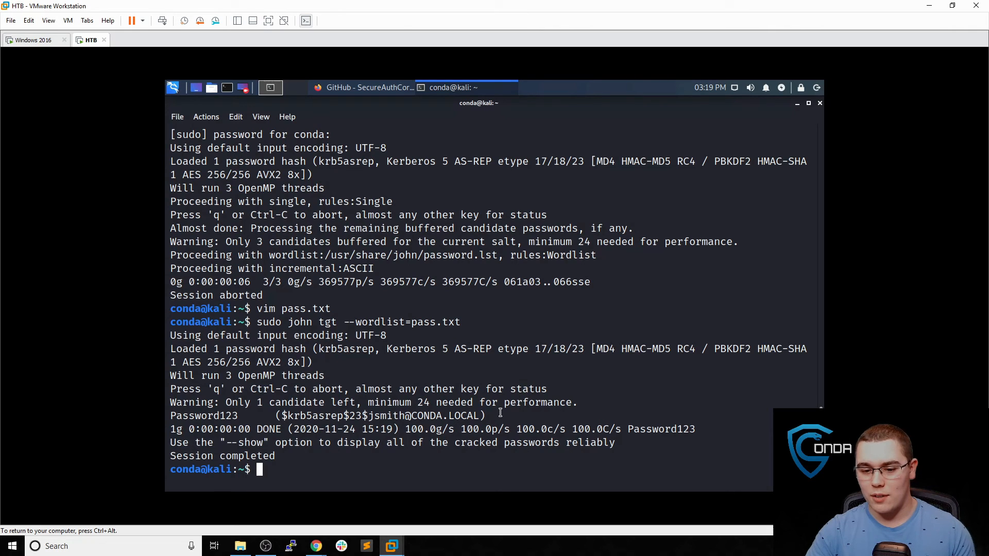
double_click(202, 415)
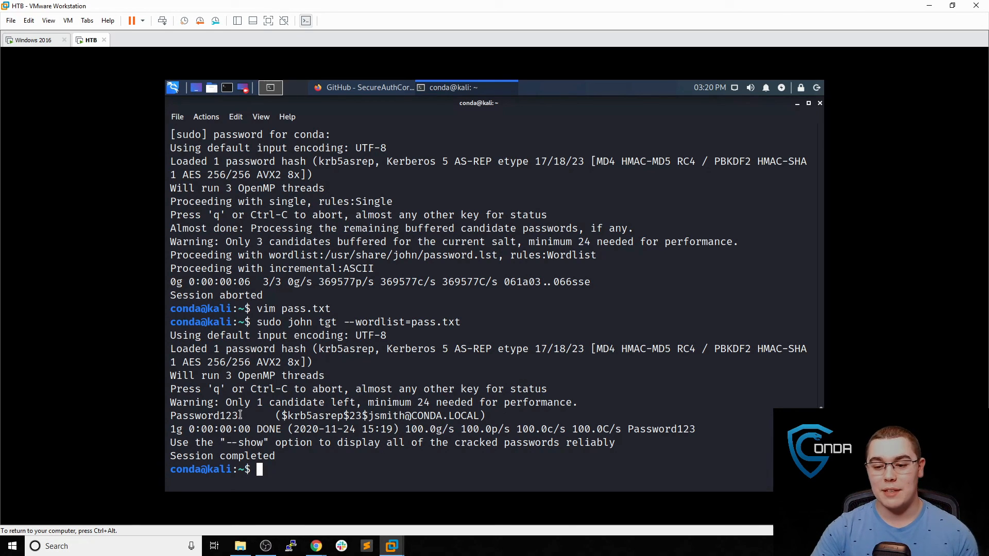
double_click(203, 415)
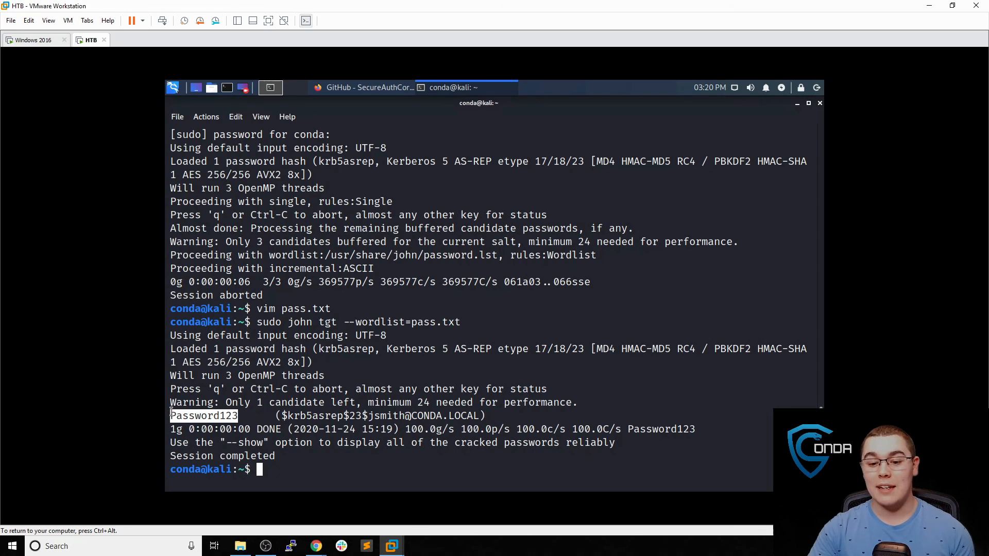